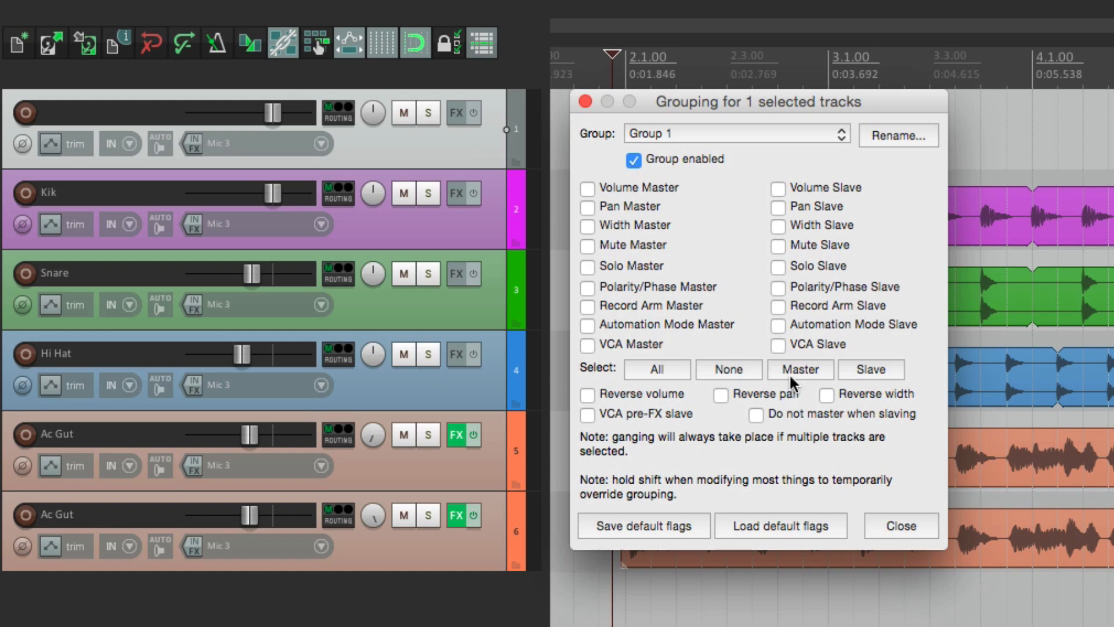
Step: Set the top track as Group 1 master and the five selected instrument tracks as its slaves
left_click(799, 369)
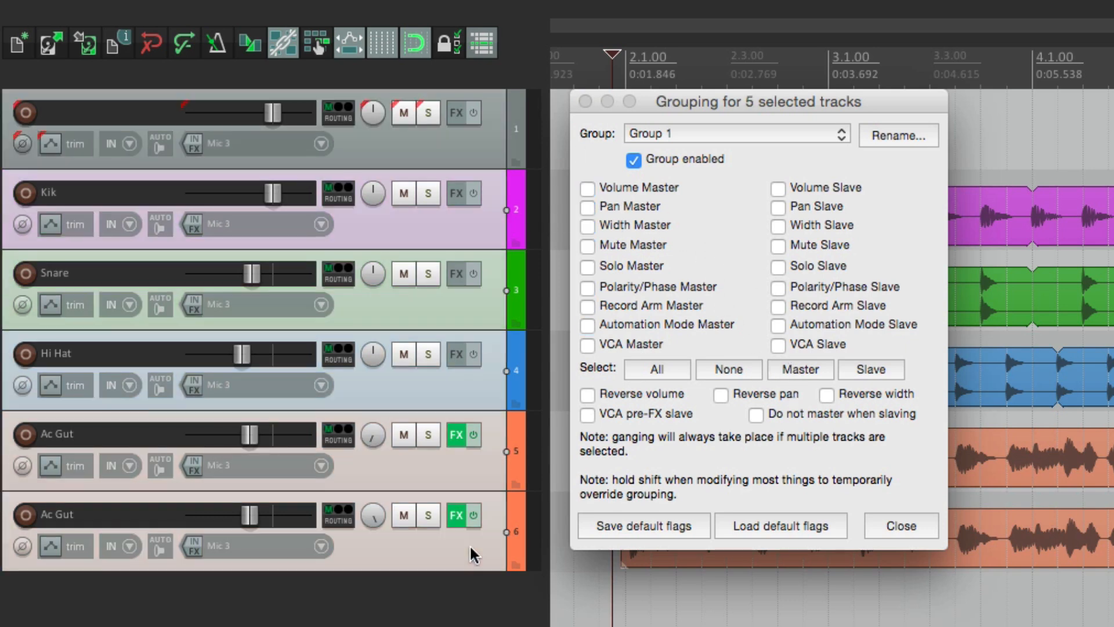
left_click(869, 369)
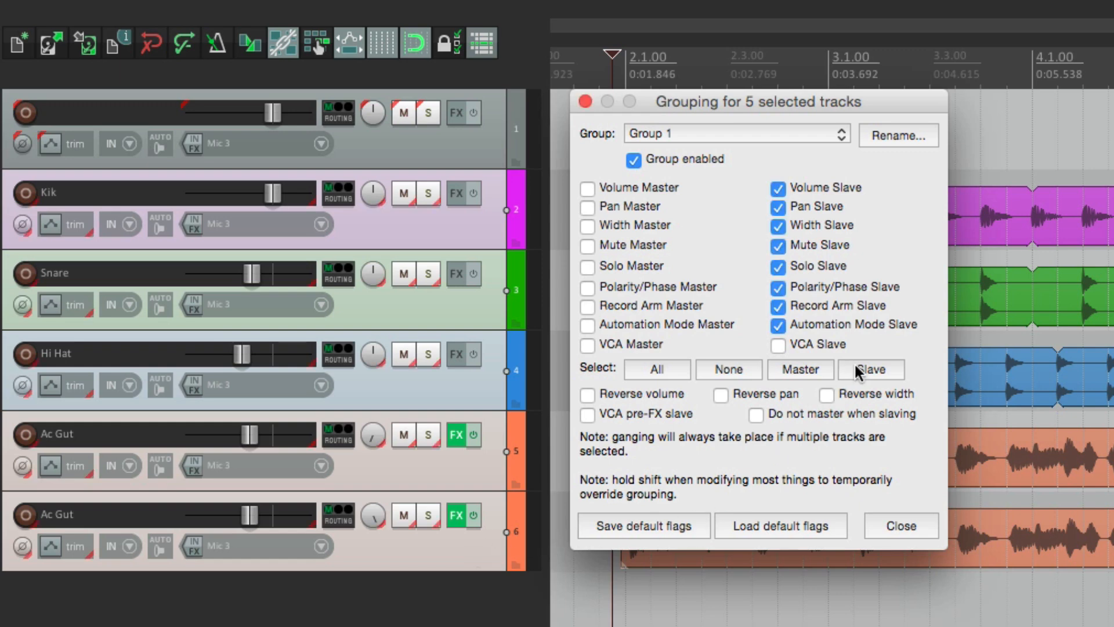
left_click(899, 526)
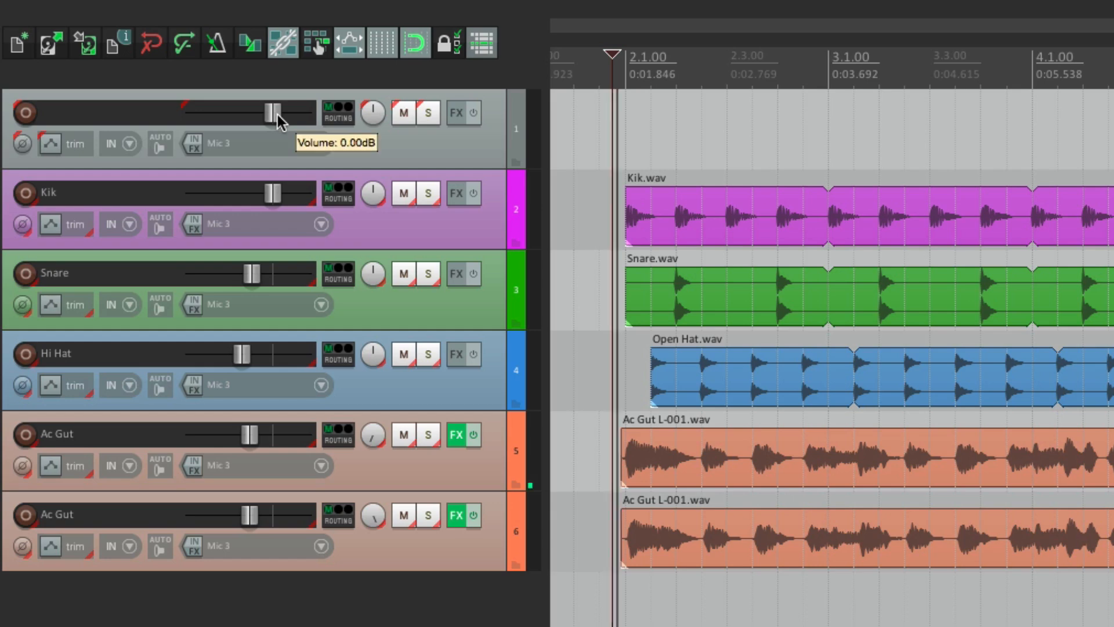
left_click_drag(276, 113, 254, 112)
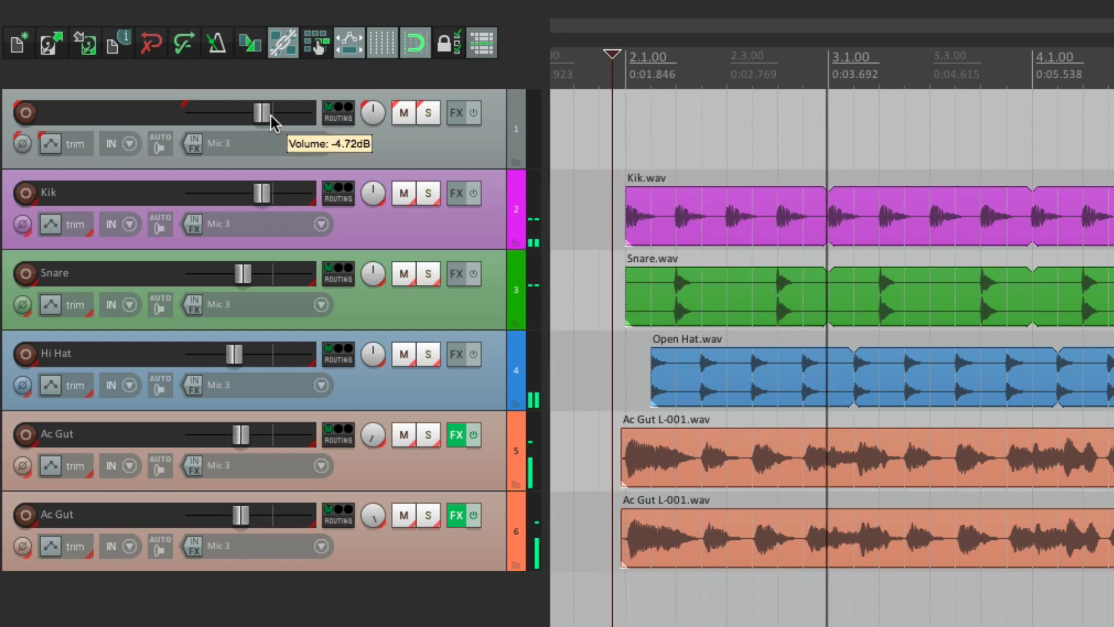
left_click_drag(255, 111, 268, 111)
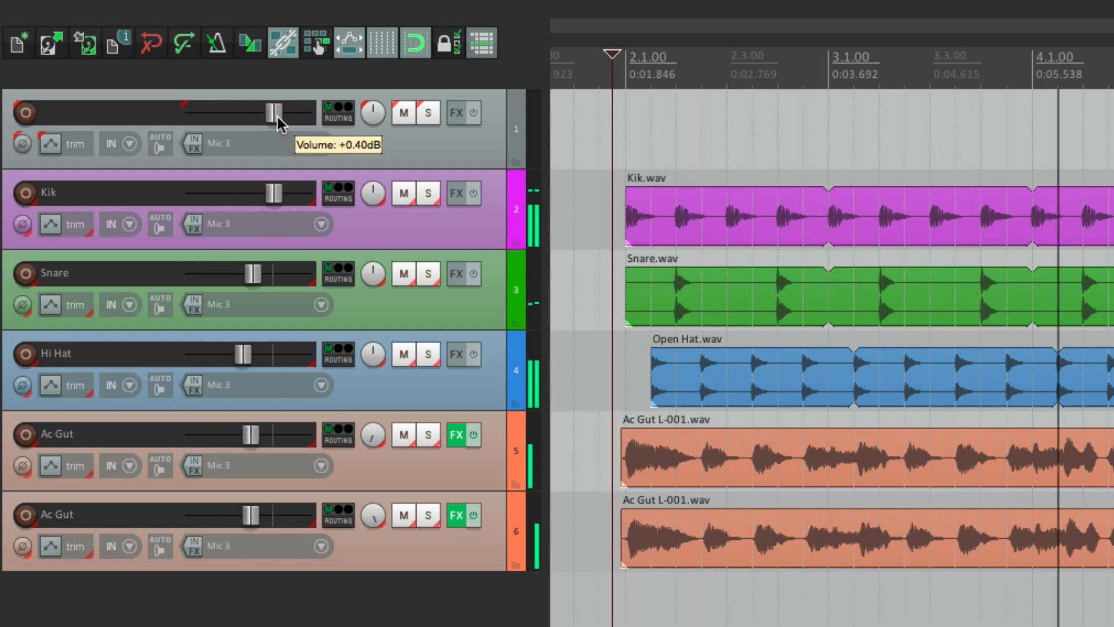
left_click_drag(272, 112, 264, 112)
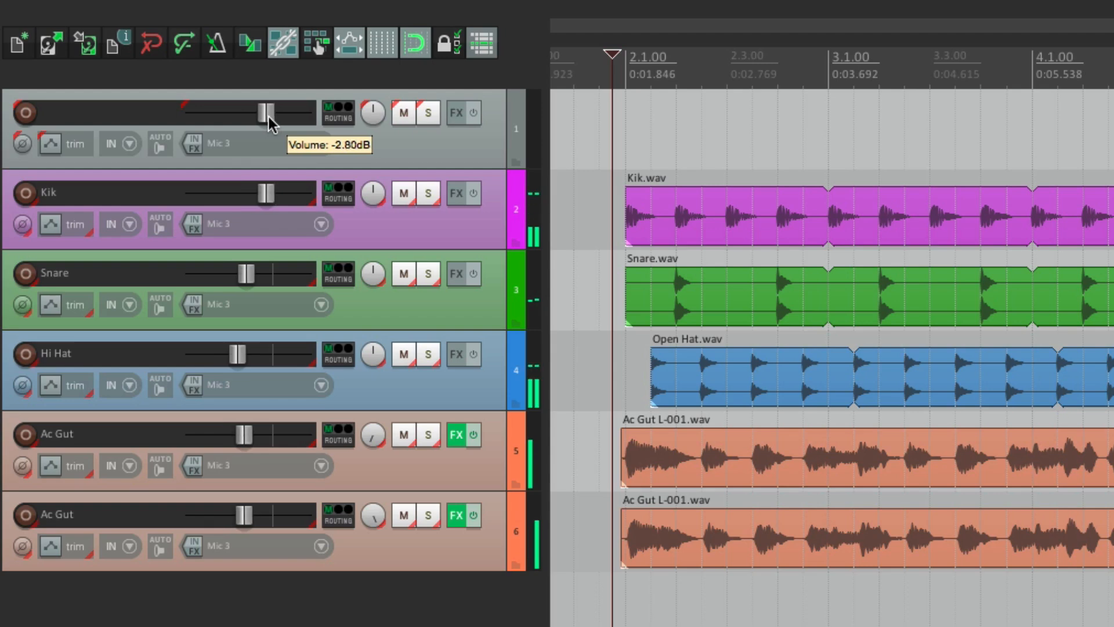
left_click_drag(265, 113, 273, 113)
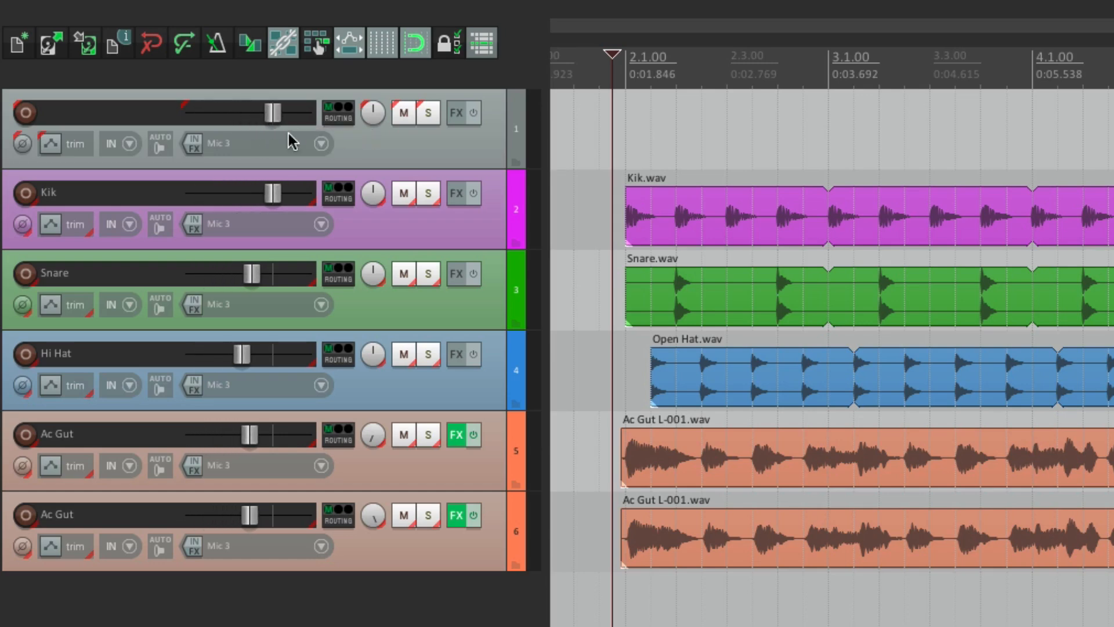
mouse_move(297, 140)
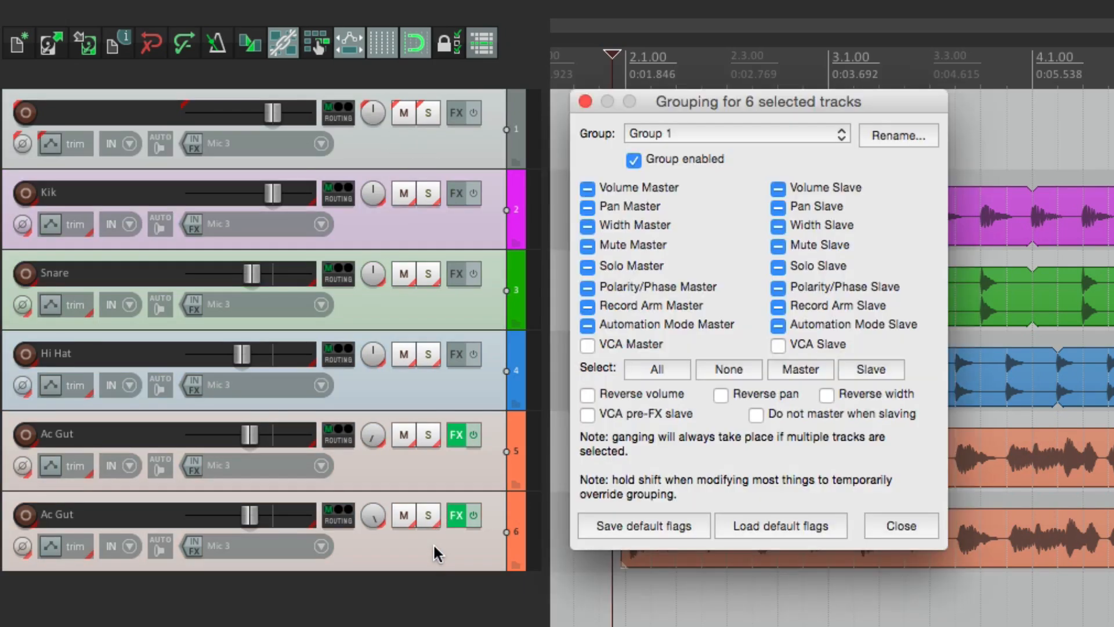
Step: Clear every Group 1 flag for all six tracks so none leads or follows
left_click(728, 369)
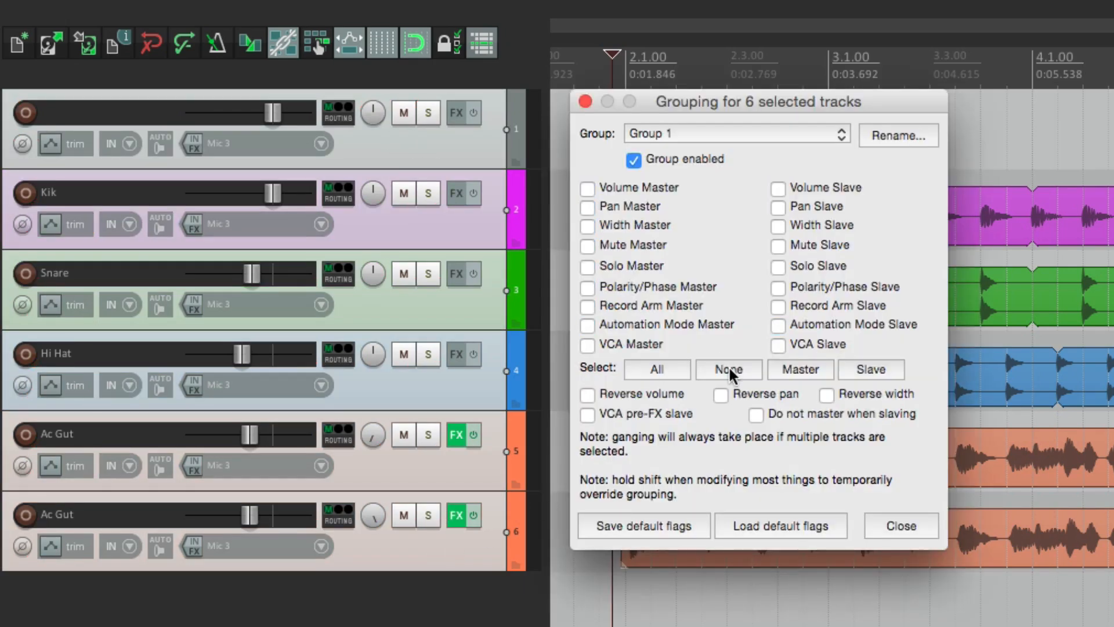
left_click(898, 525)
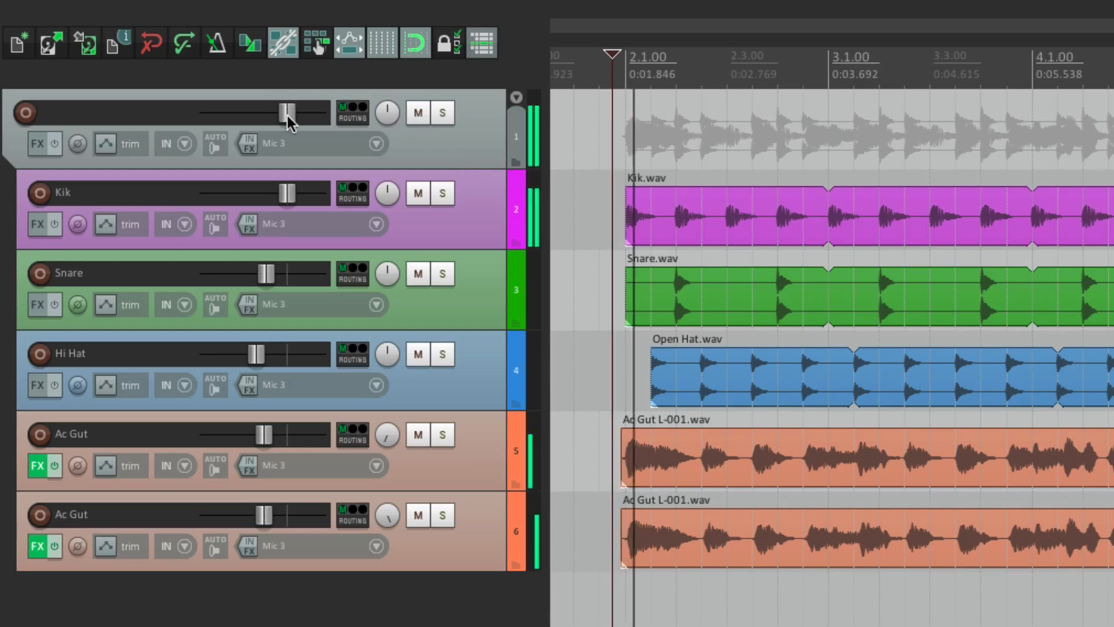
Step: Move the top track's fader to about +3 dB, back to 0 dB, then lower it alone
left_click_drag(284, 112, 294, 116)
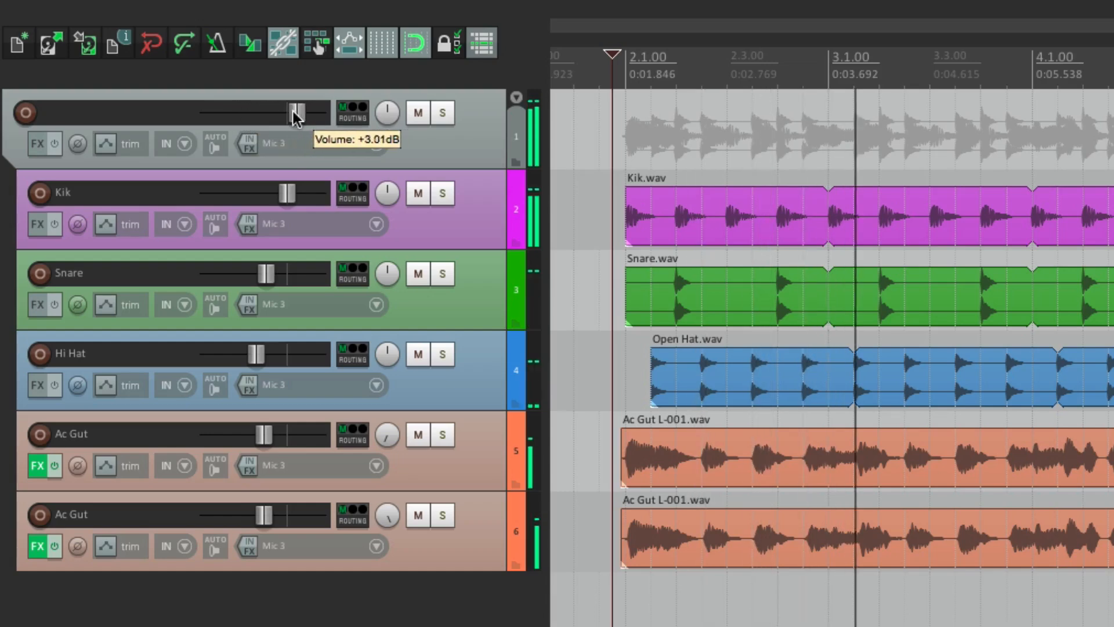
left_click_drag(295, 113, 285, 113)
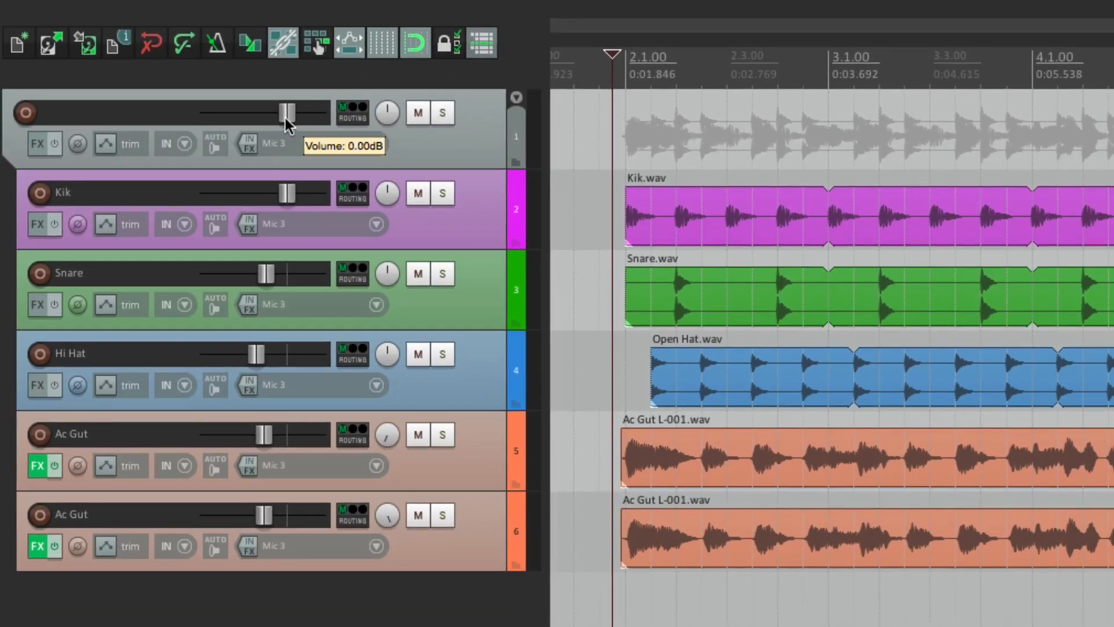
mouse_move(534, 318)
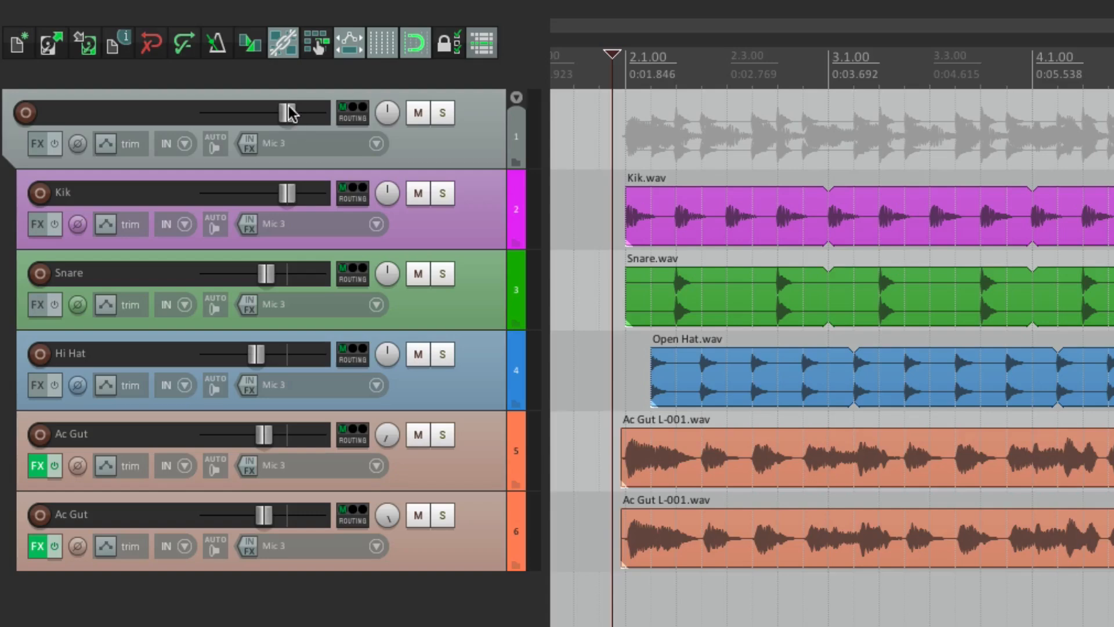
left_click_drag(291, 113, 208, 112)
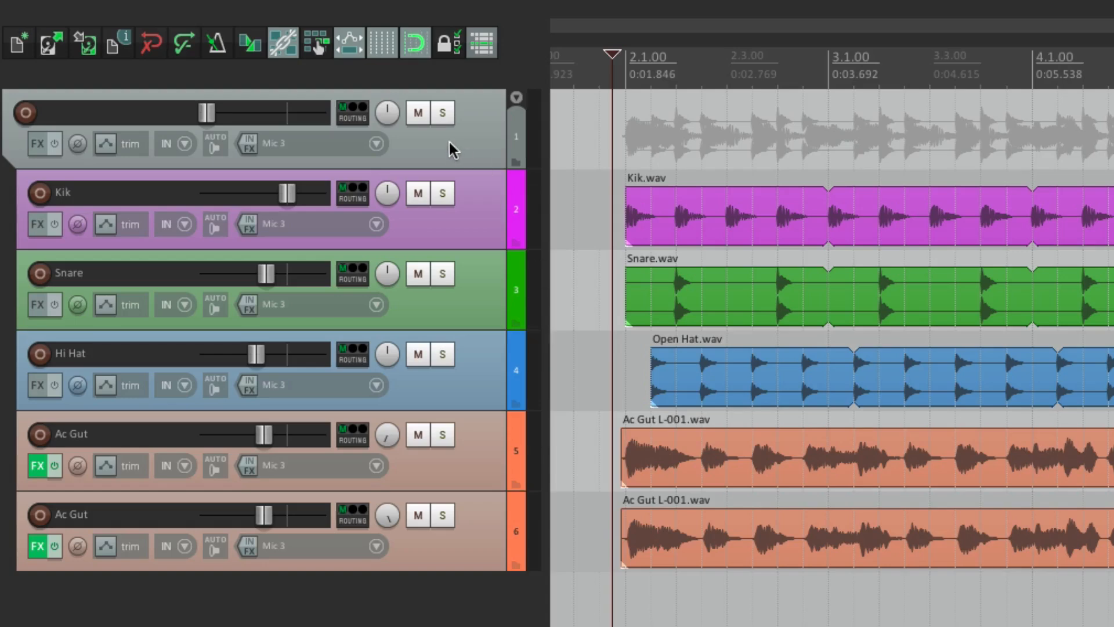
mouse_move(505, 405)
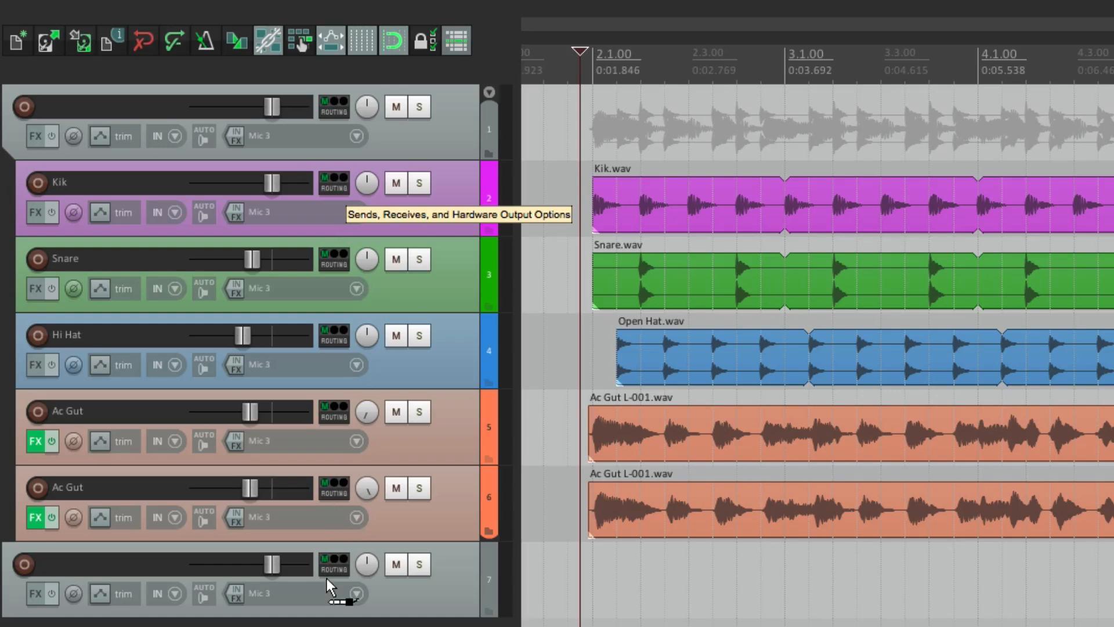
Step: Create a send from Kik into the new track 7, then lower the top track's volume
left_click(333, 182)
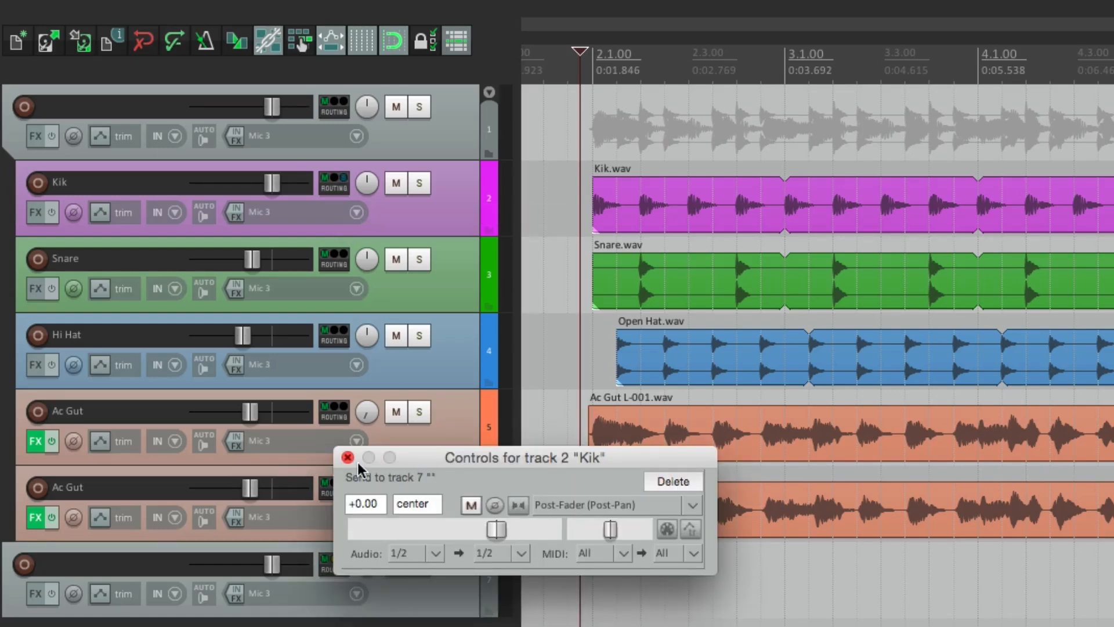
left_click(347, 458)
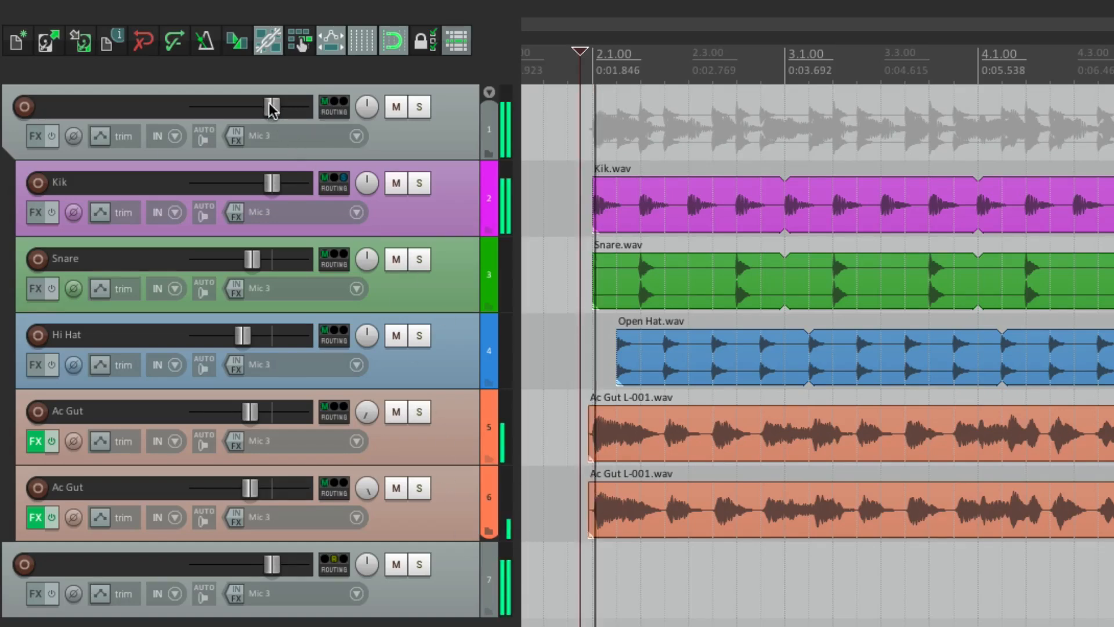
left_click_drag(274, 107, 191, 107)
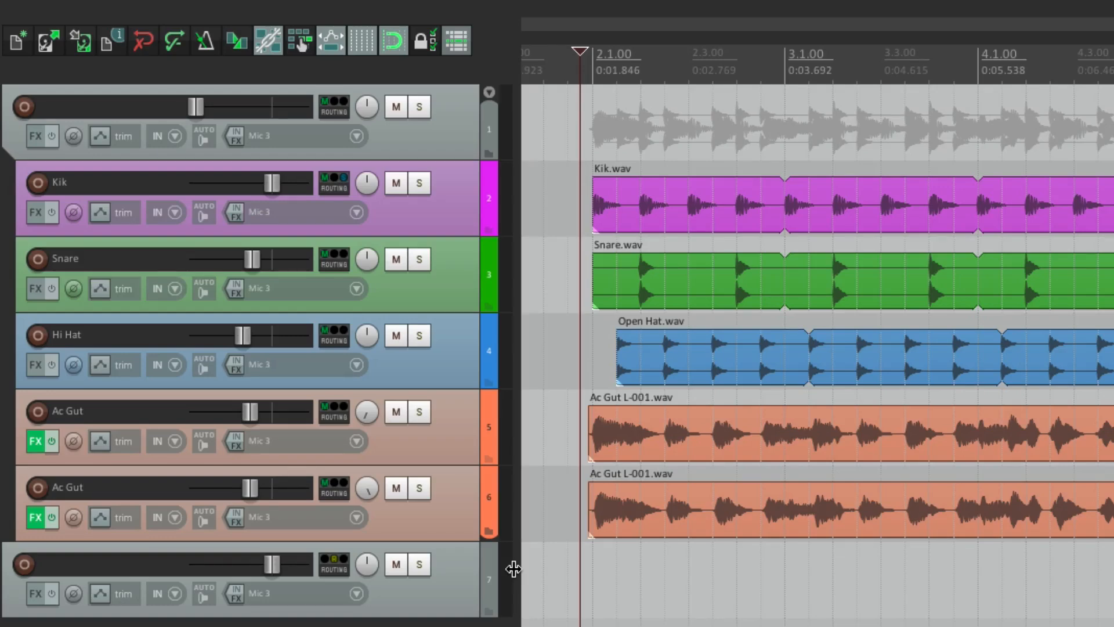
mouse_move(512, 565)
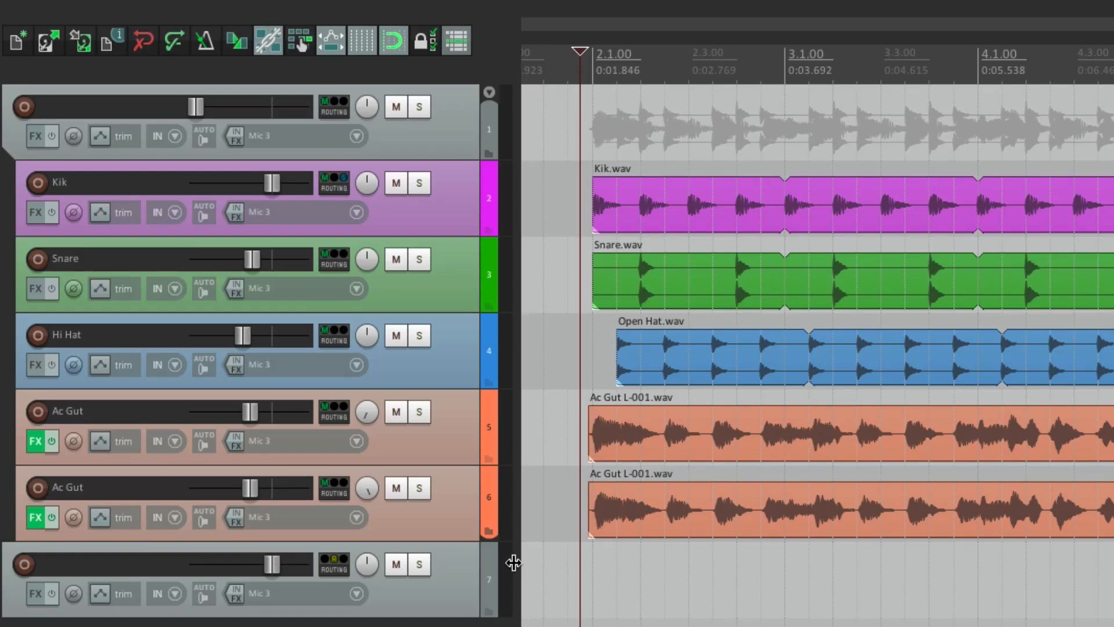
mouse_move(502, 218)
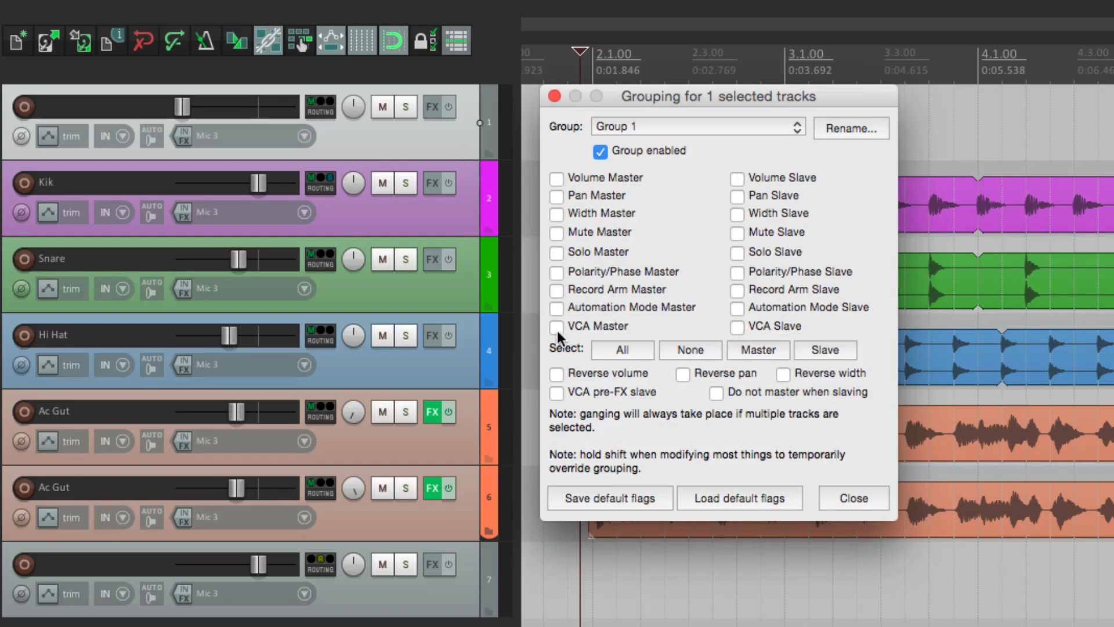
Step: Tick VCA Master for the top track and VCA Slave for the five instrument tracks in Group 1
left_click(556, 326)
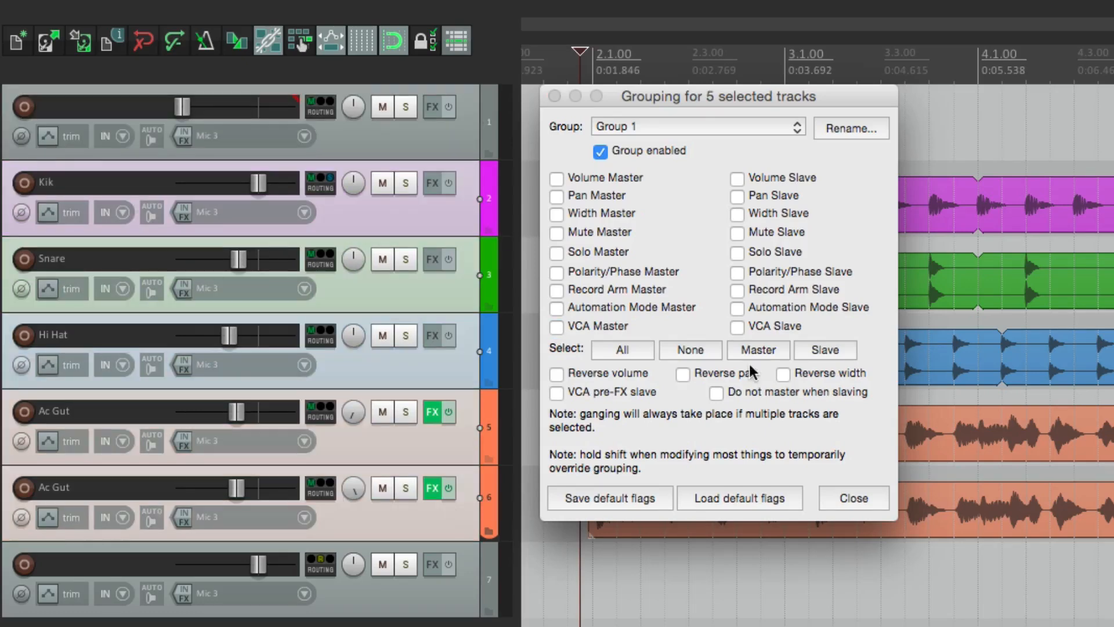
left_click(737, 326)
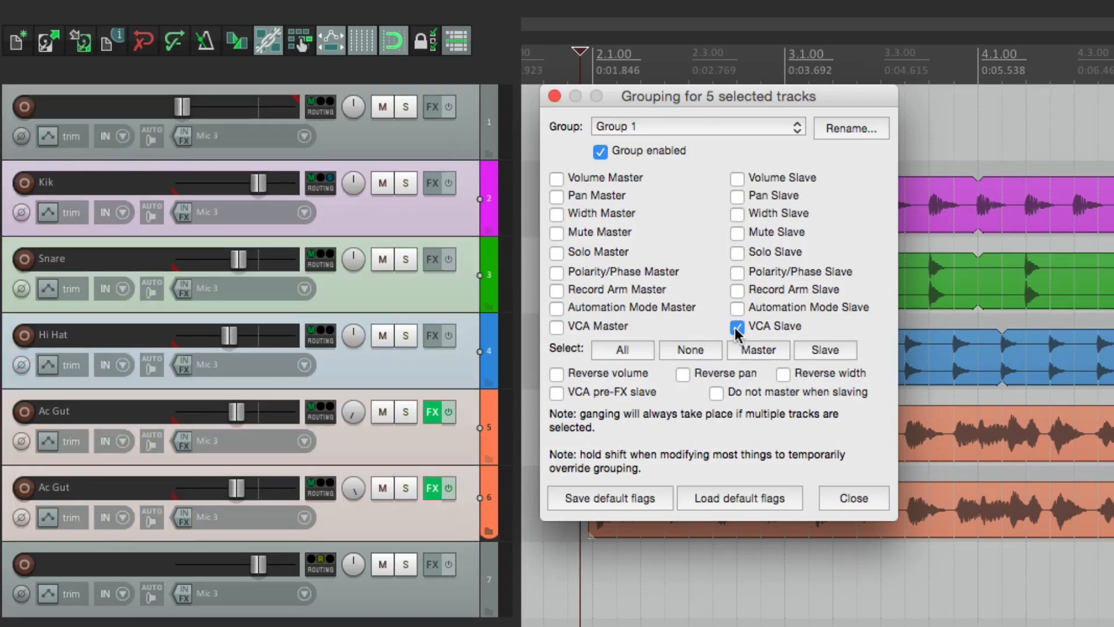
left_click(852, 498)
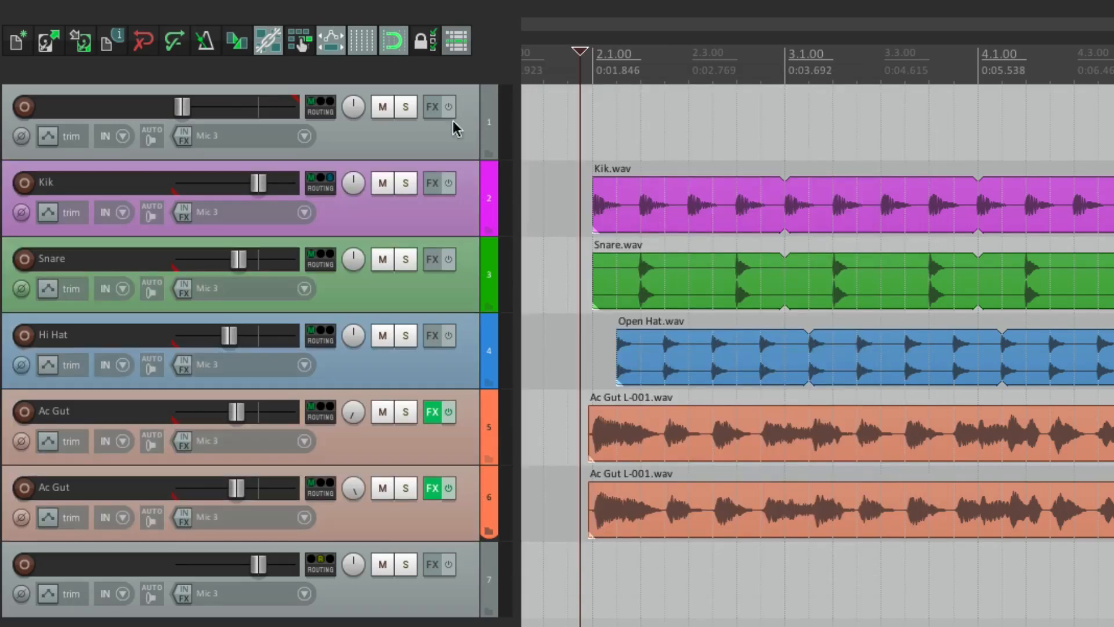
Step: Ride the VCA master fader down to about -24 dB and back to 0 dB twice, slaves staying put
left_click_drag(181, 107, 255, 107)
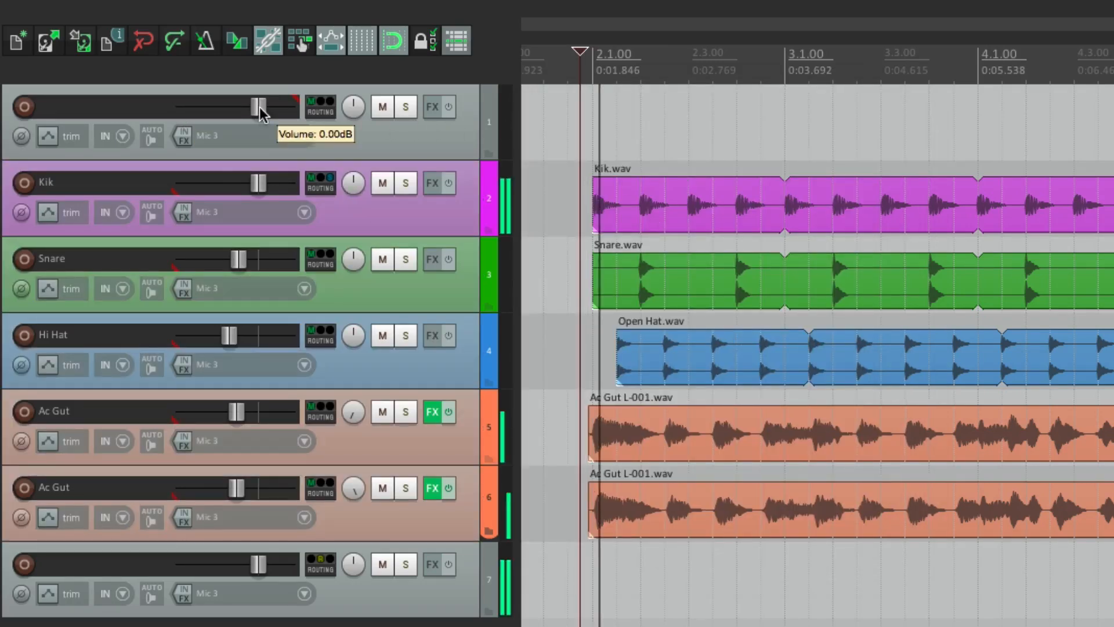
left_click_drag(256, 105, 211, 106)
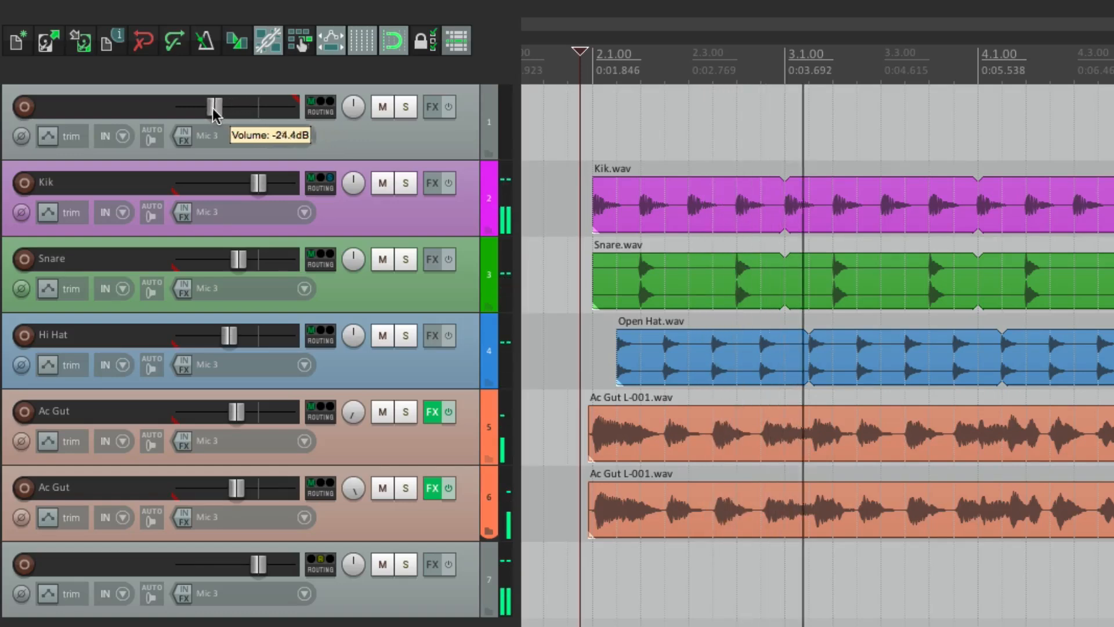
left_click_drag(213, 106, 181, 107)
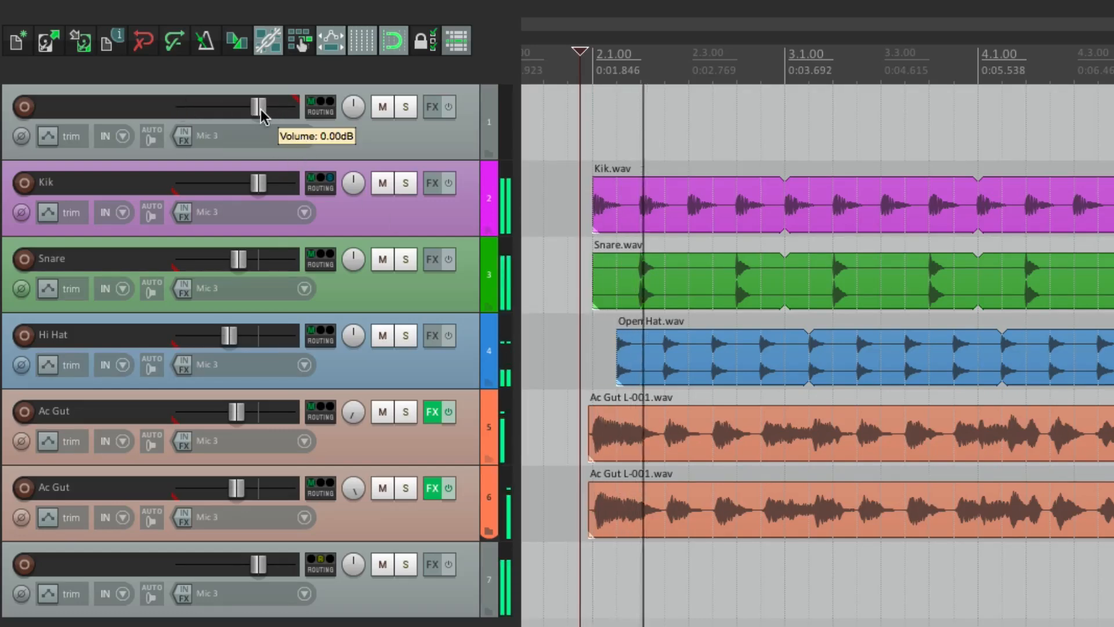
left_click_drag(254, 107, 177, 107)
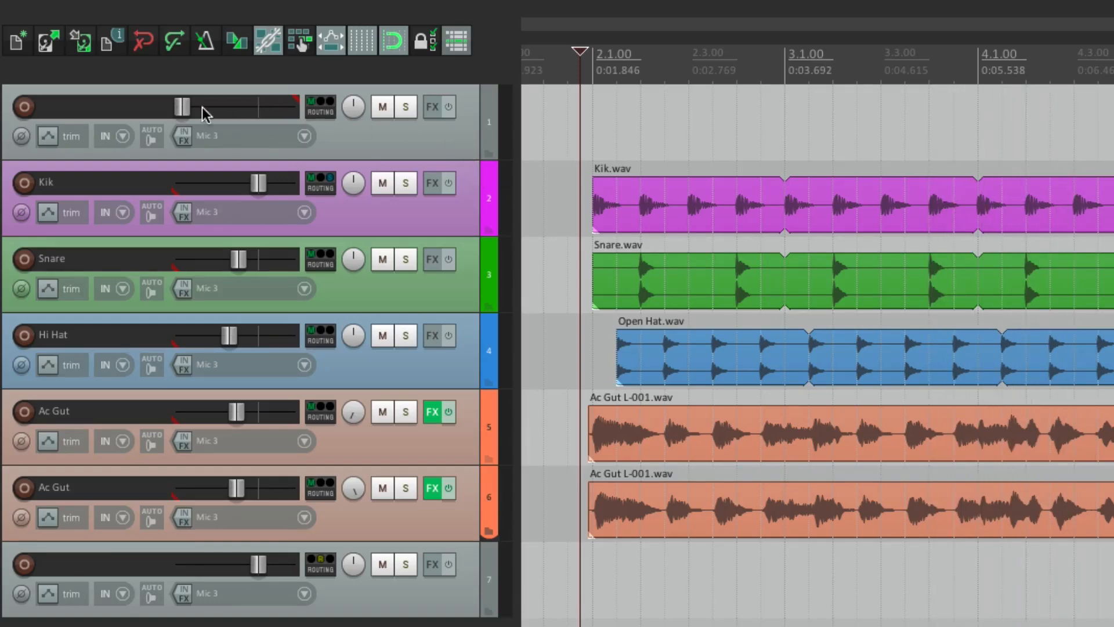
left_click_drag(182, 107, 258, 107)
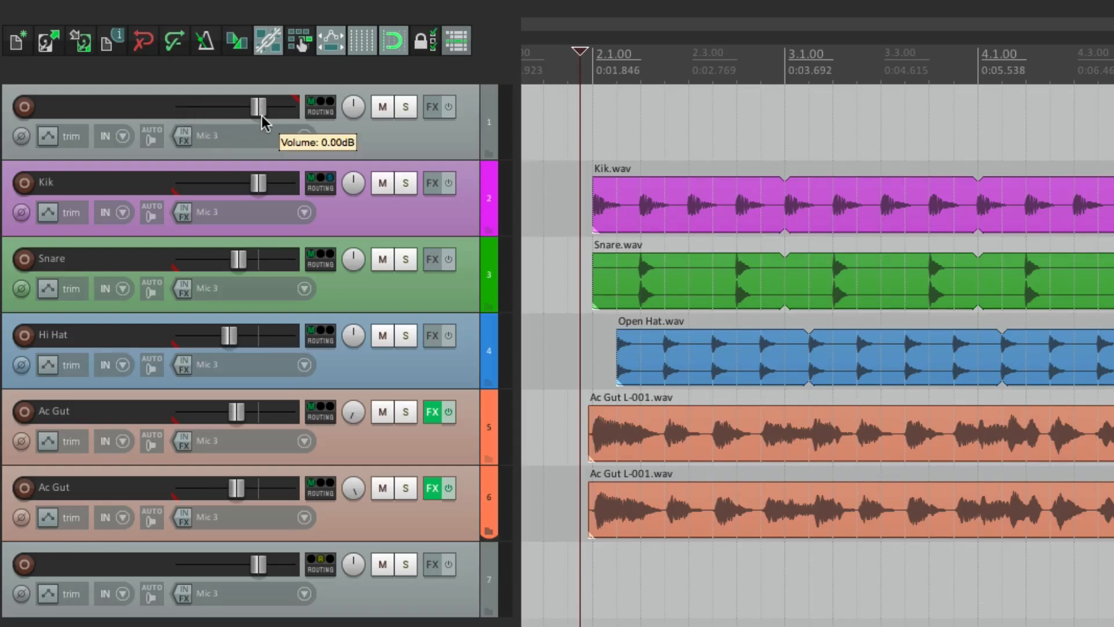
mouse_move(349, 120)
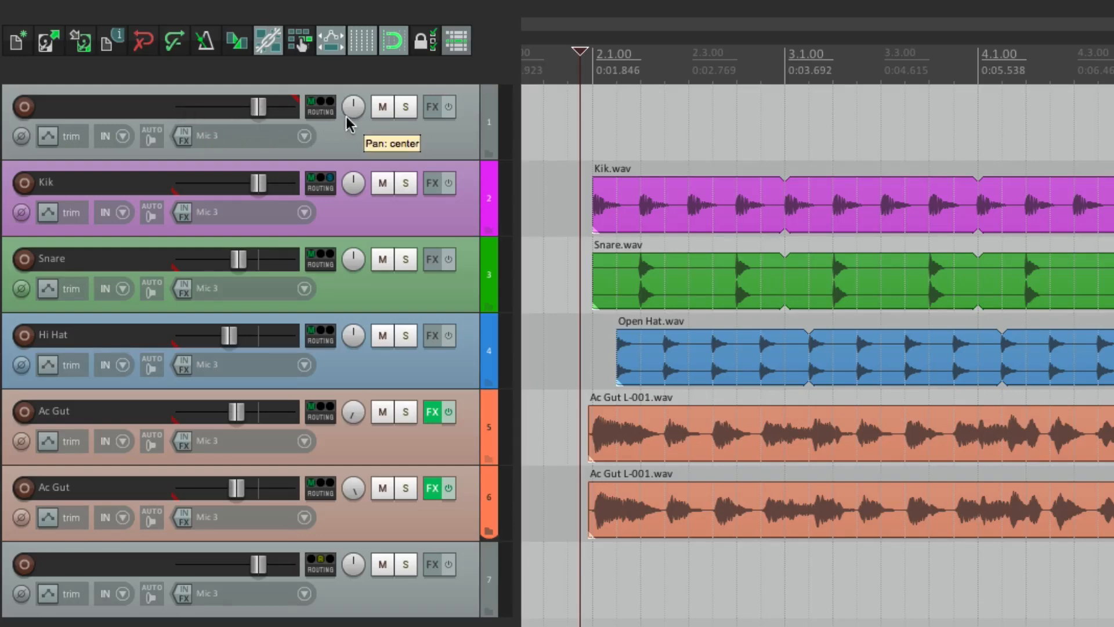
mouse_move(446, 253)
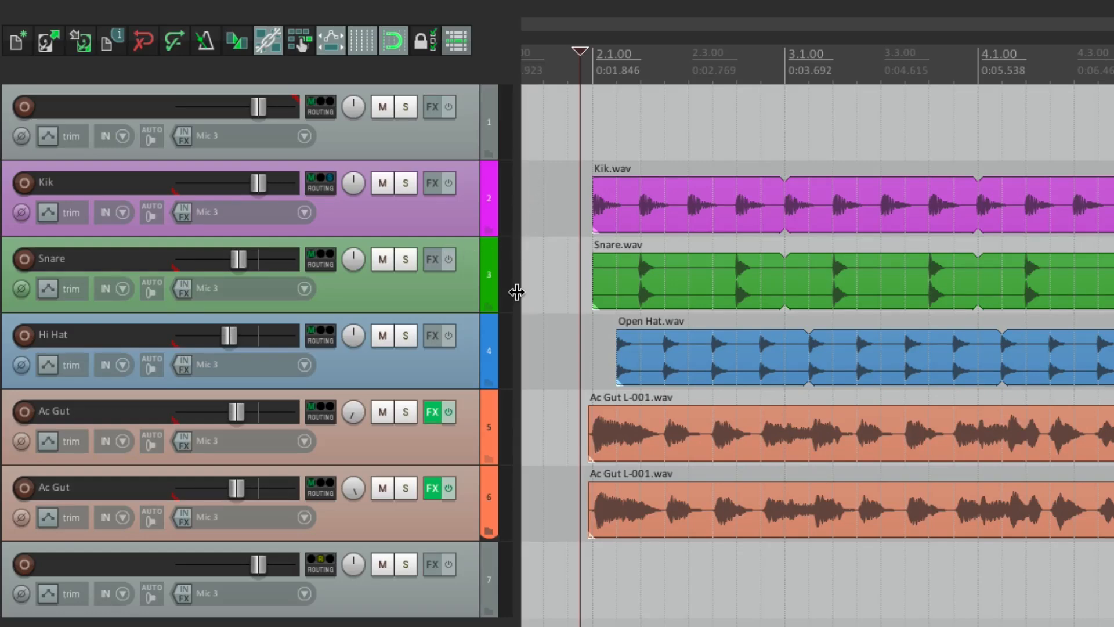
mouse_move(510, 590)
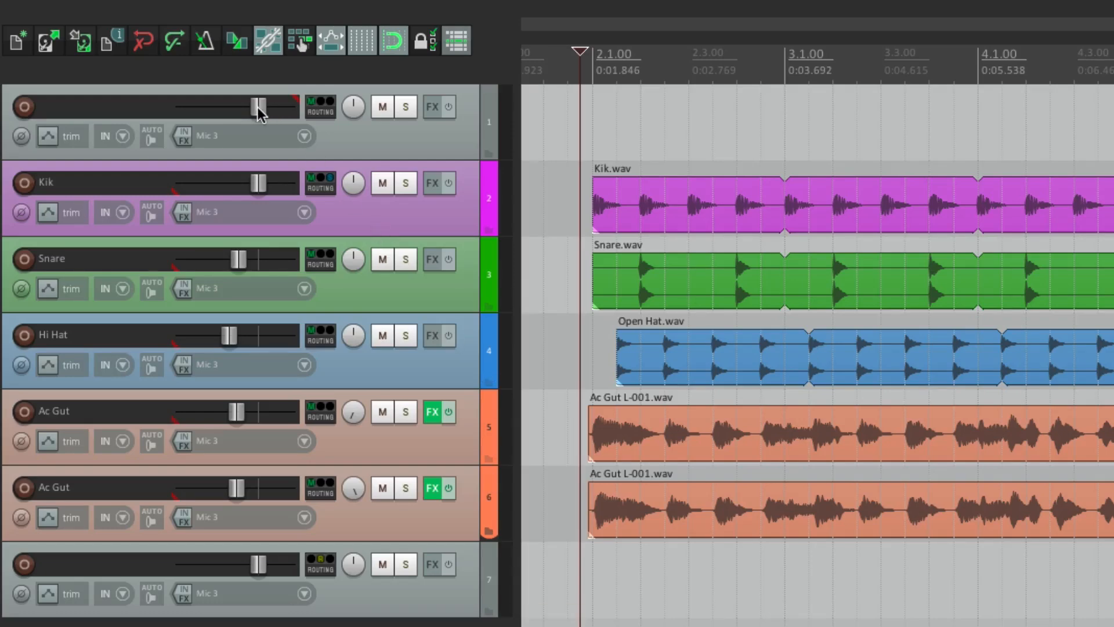
left_click_drag(256, 107, 192, 107)
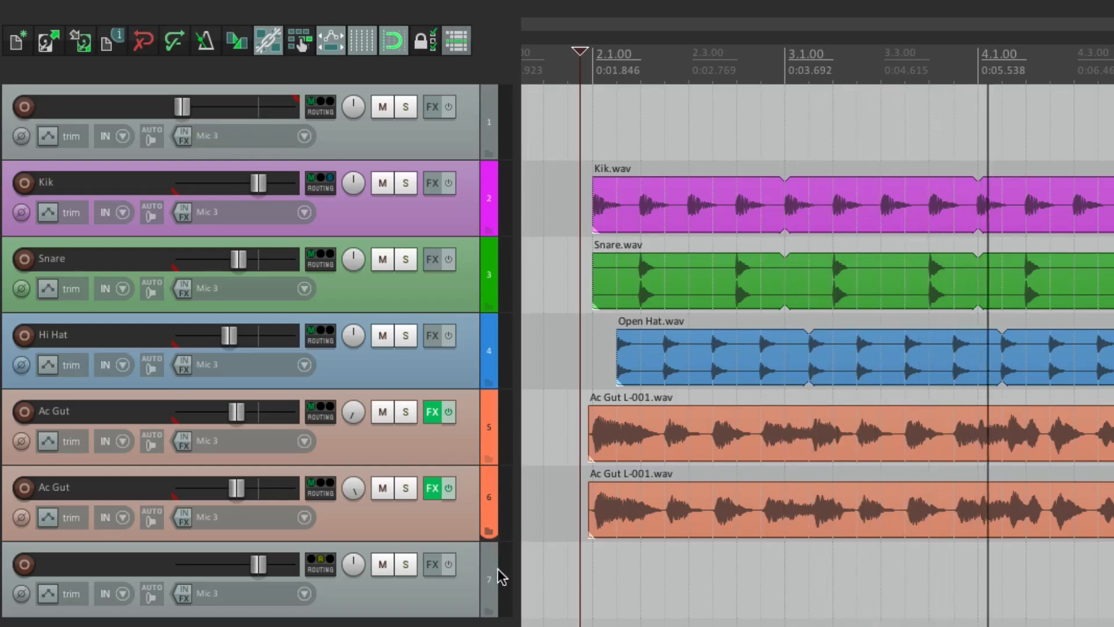
mouse_move(475, 204)
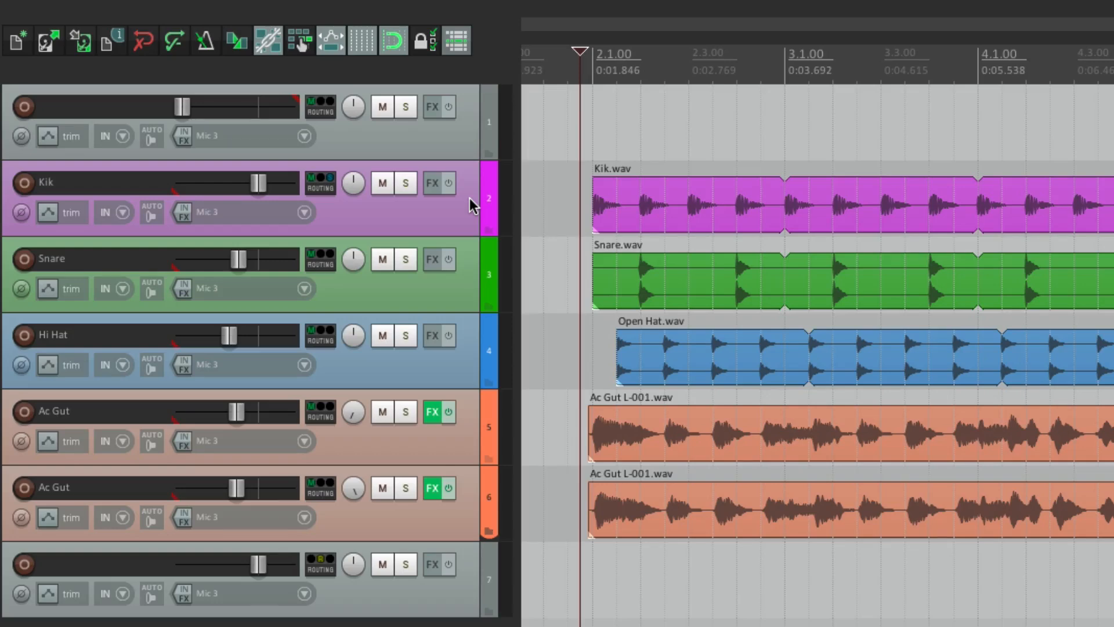
mouse_move(481, 276)
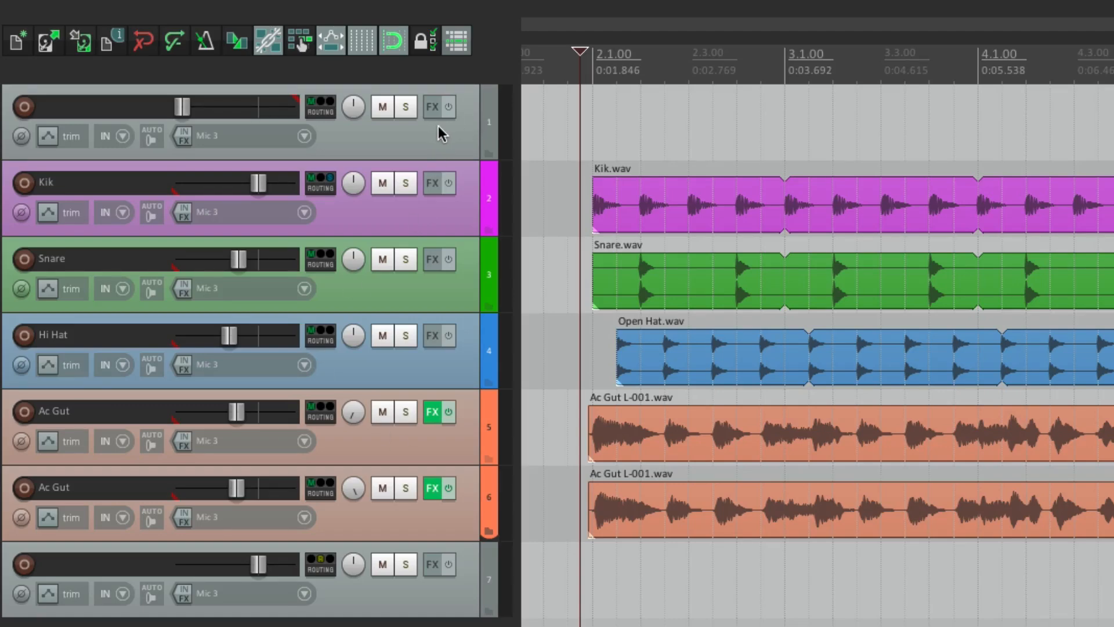
left_click_drag(179, 107, 255, 106)
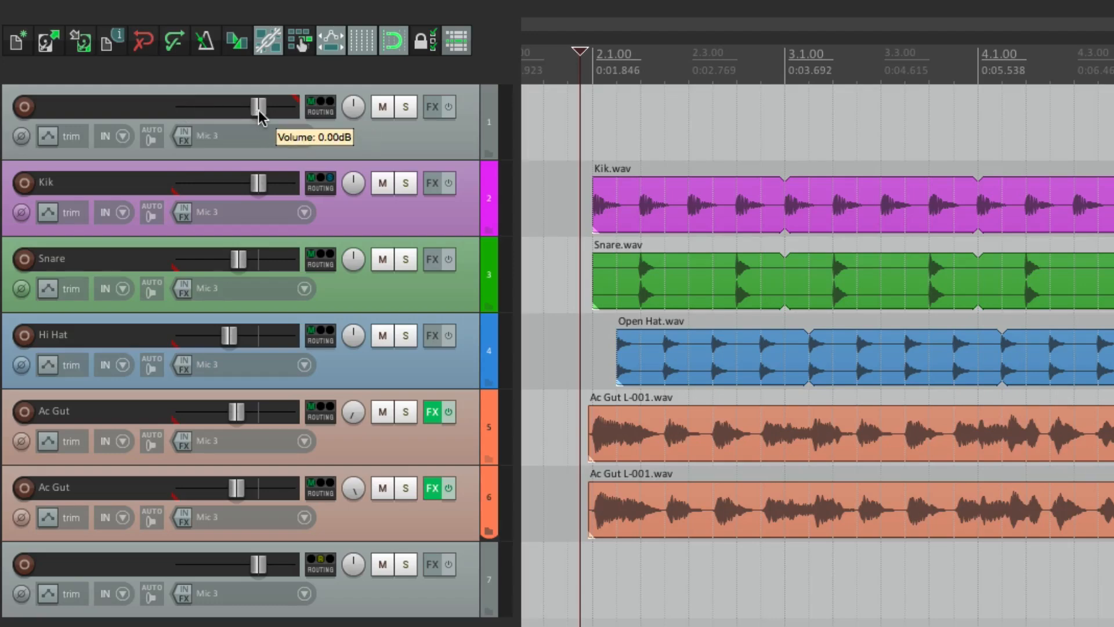
left_click_drag(255, 107, 227, 107)
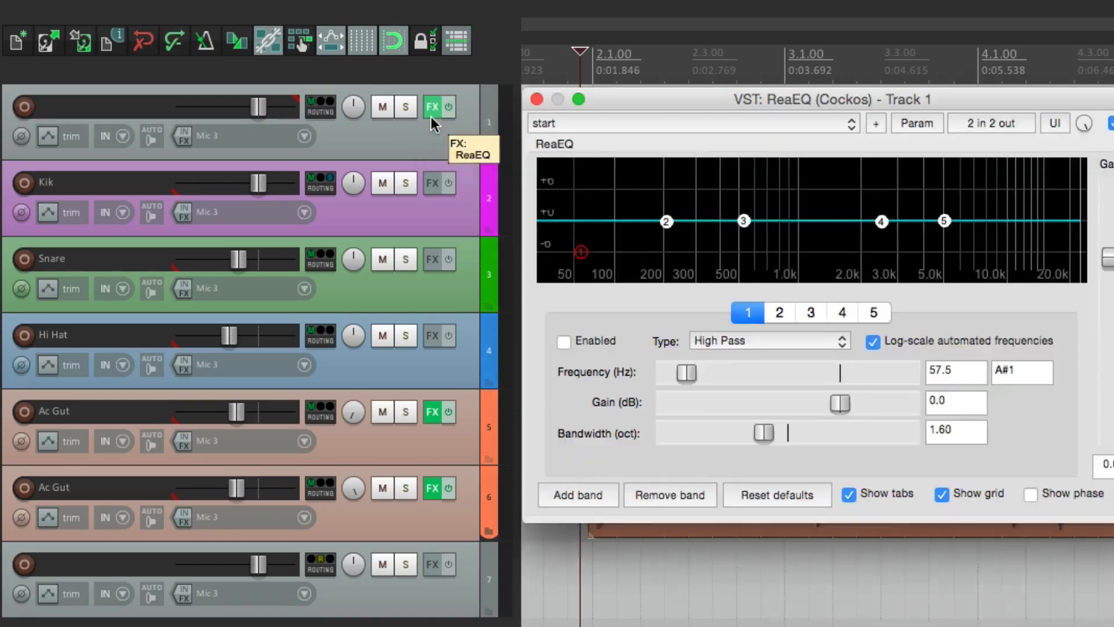
Step: Set ReaEQ band 1 to an enabled Low Pass with 0.62 octave bandwidth
left_click(769, 340)
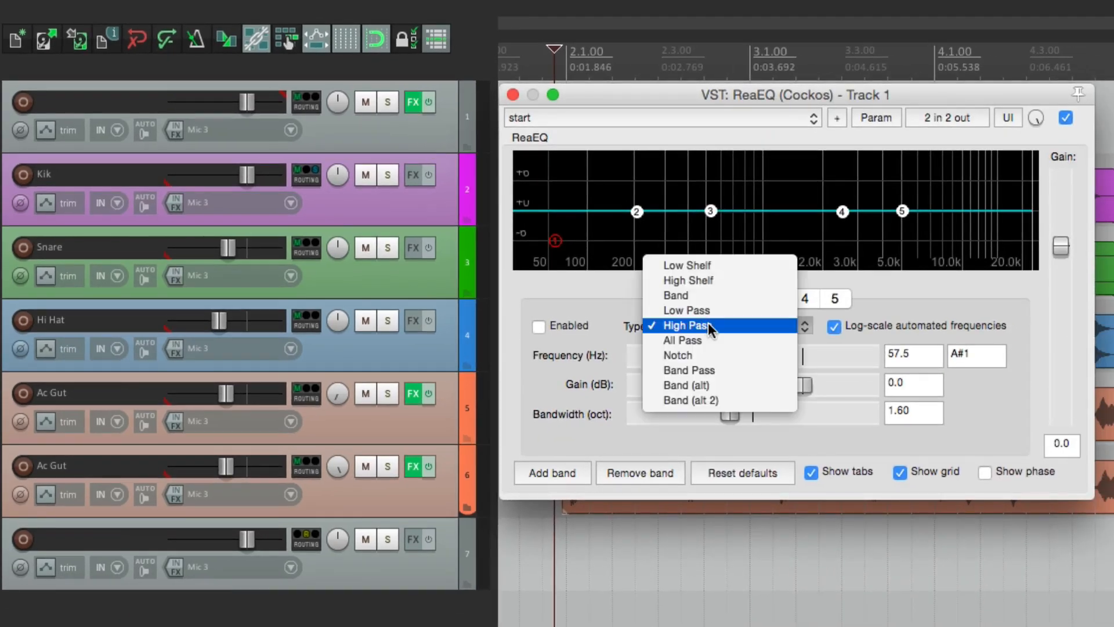
left_click(685, 309)
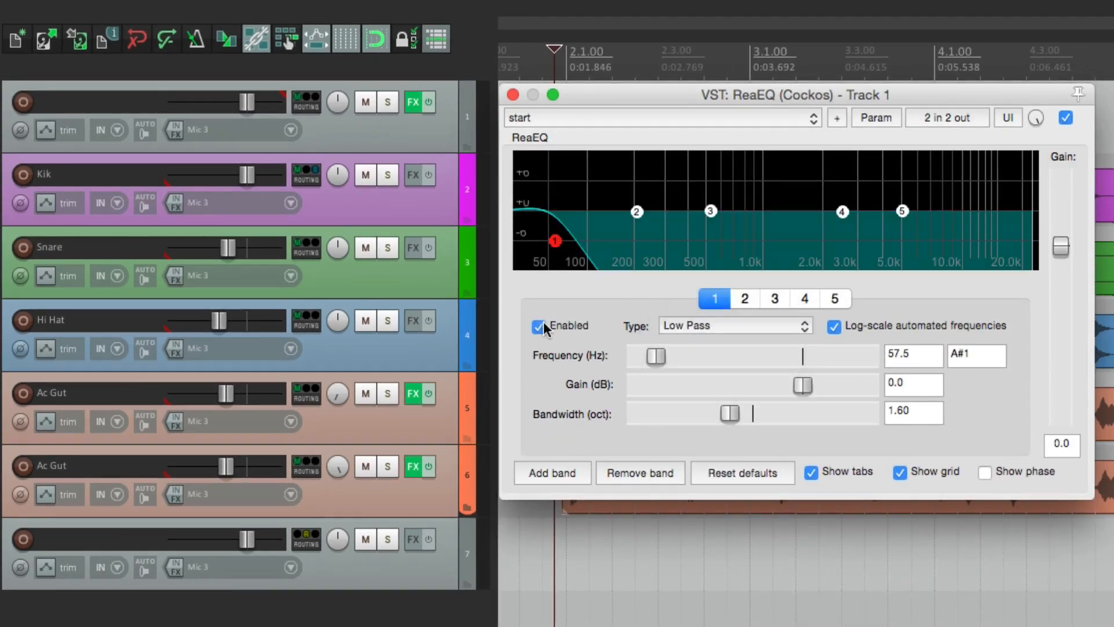
left_click_drag(730, 413, 672, 413)
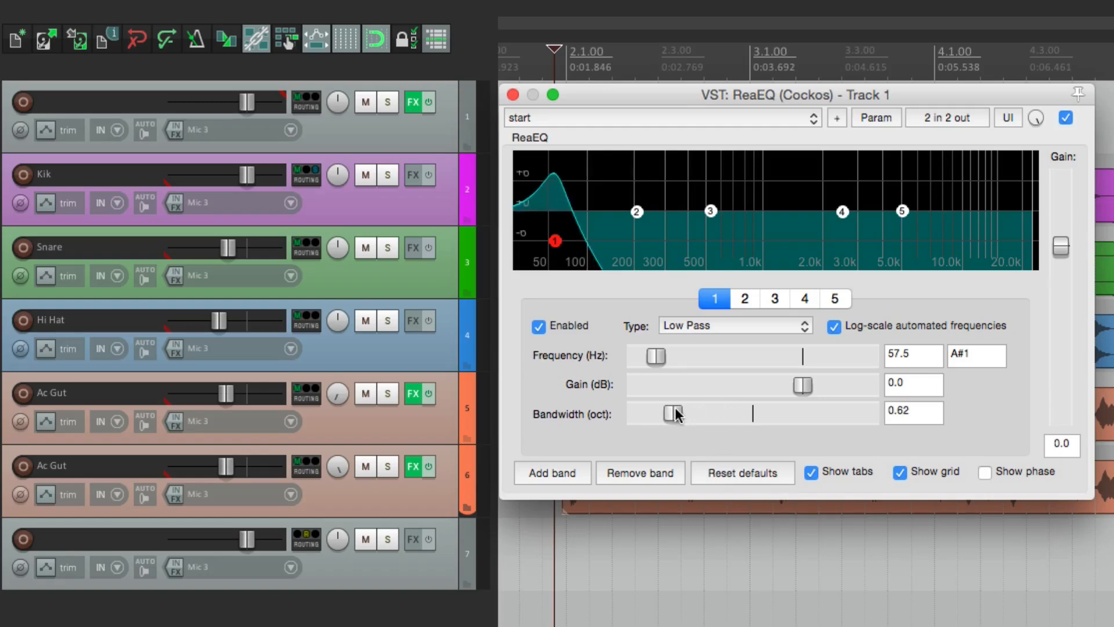
Step: Sweep the low-pass cutoff between about 8.8 kHz and 1.5 kHz, settle near 4.6 kHz, and close the EQ
left_click_drag(650, 356, 830, 356)
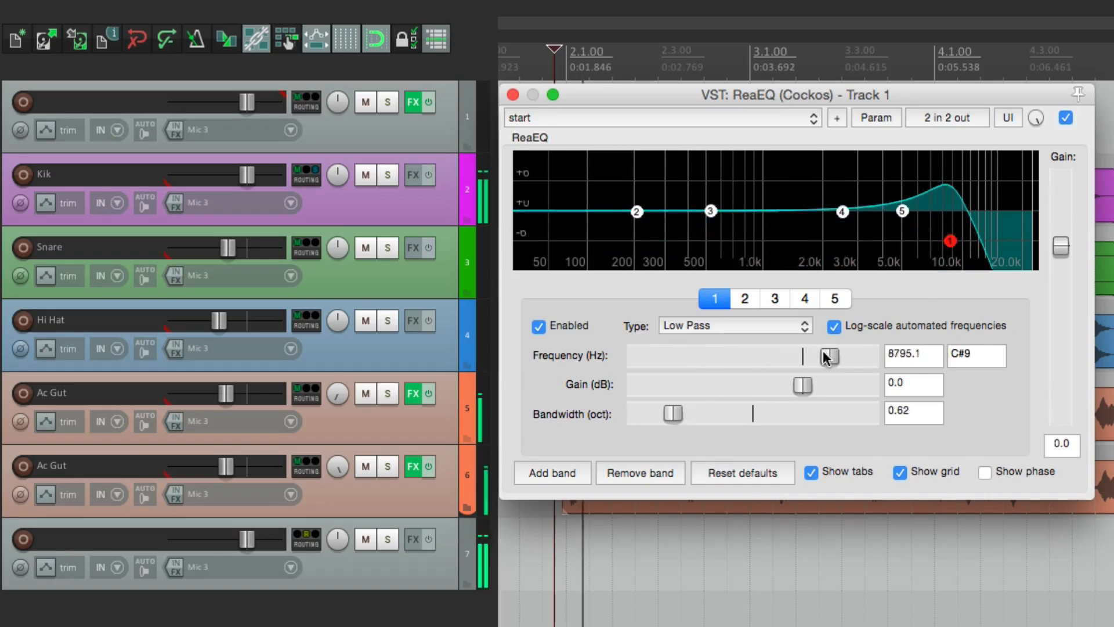
left_click_drag(827, 355, 760, 356)
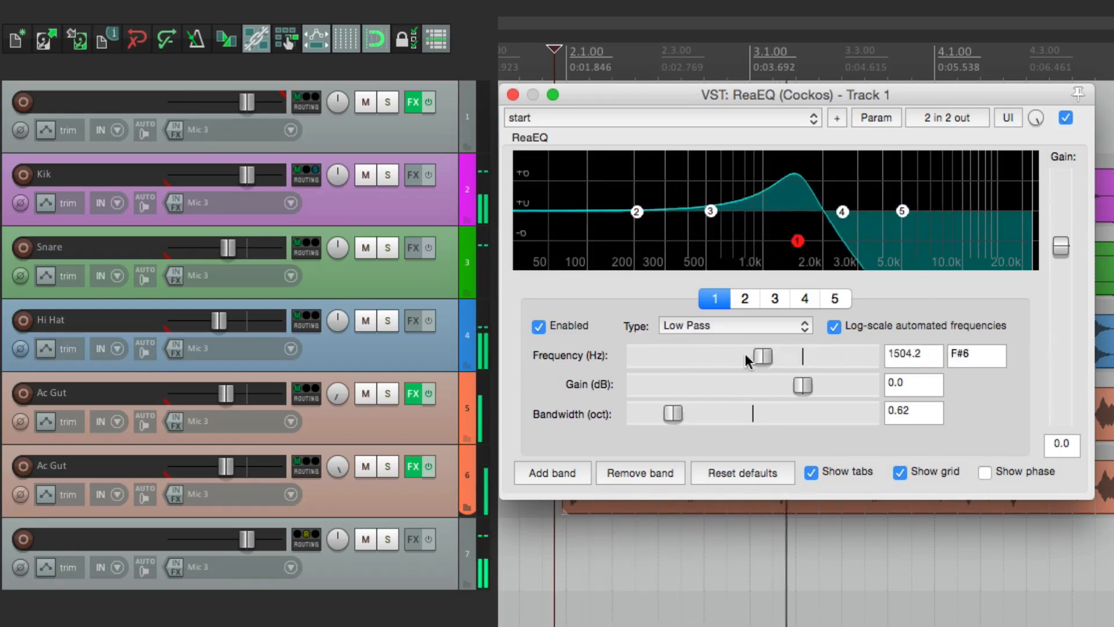
left_click_drag(760, 356, 802, 356)
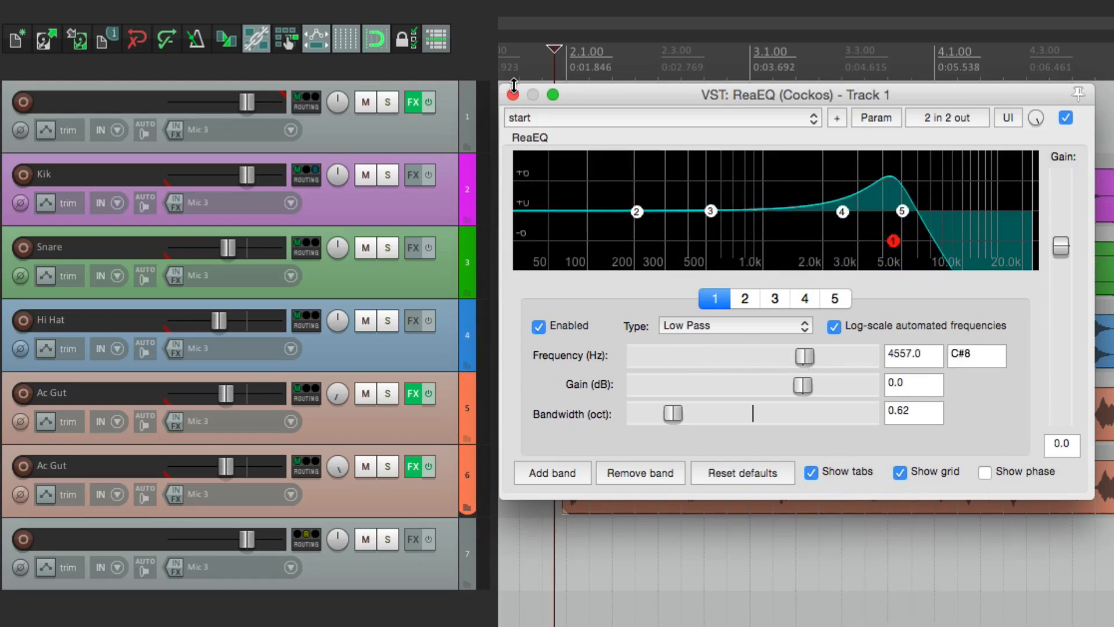
left_click(514, 94)
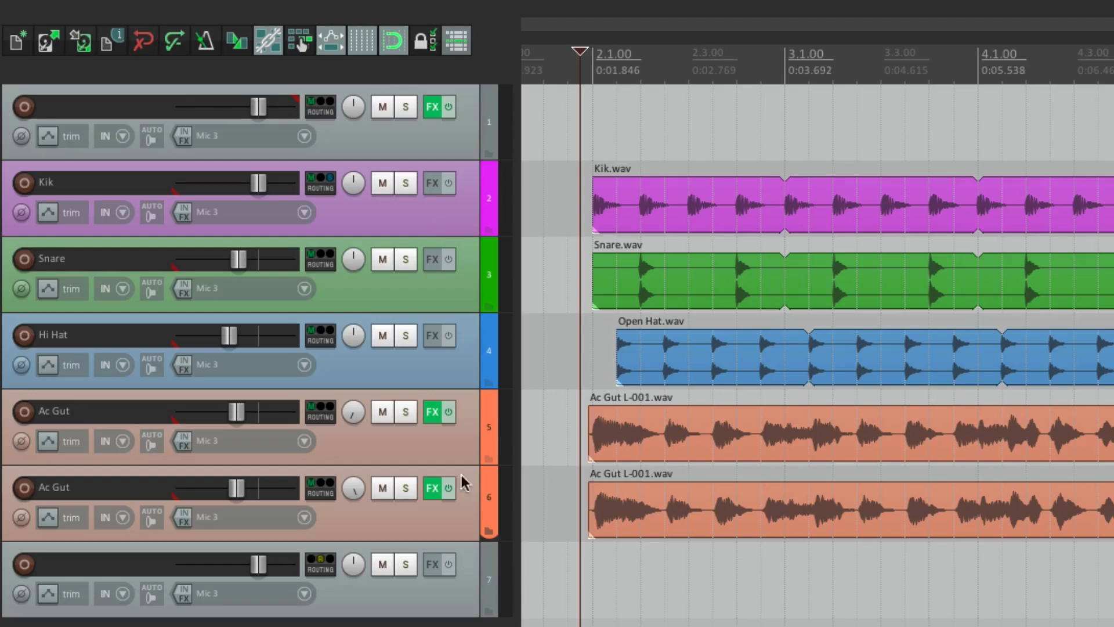
mouse_move(455, 377)
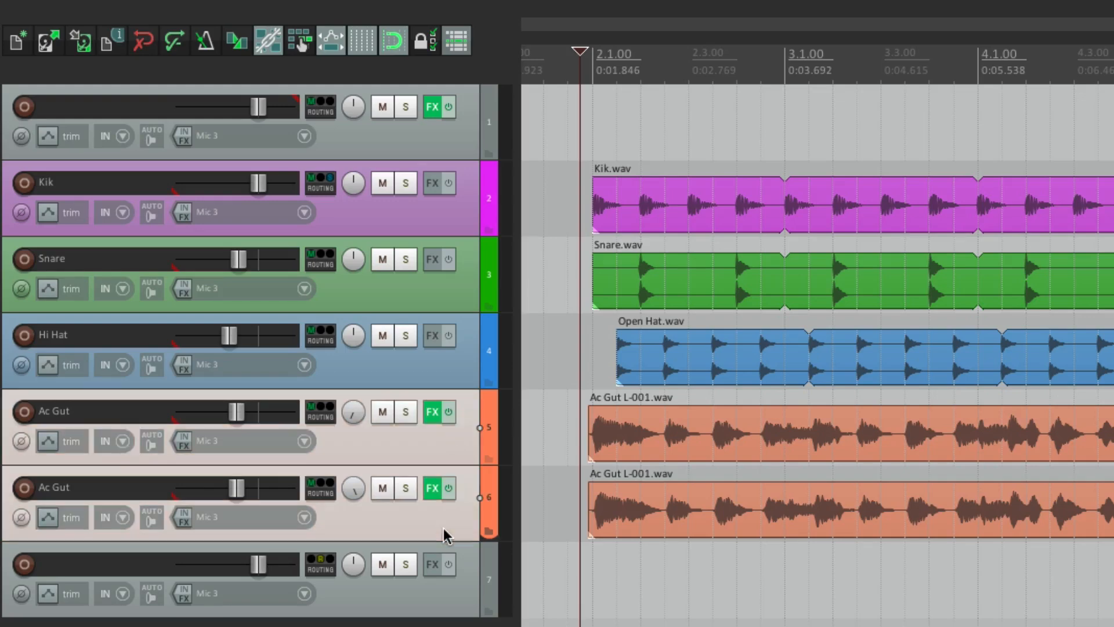
Step: Tick VCA Slave in Group 1 for the two Ac Gut tracks and close the grouping settings
left_click(736, 326)
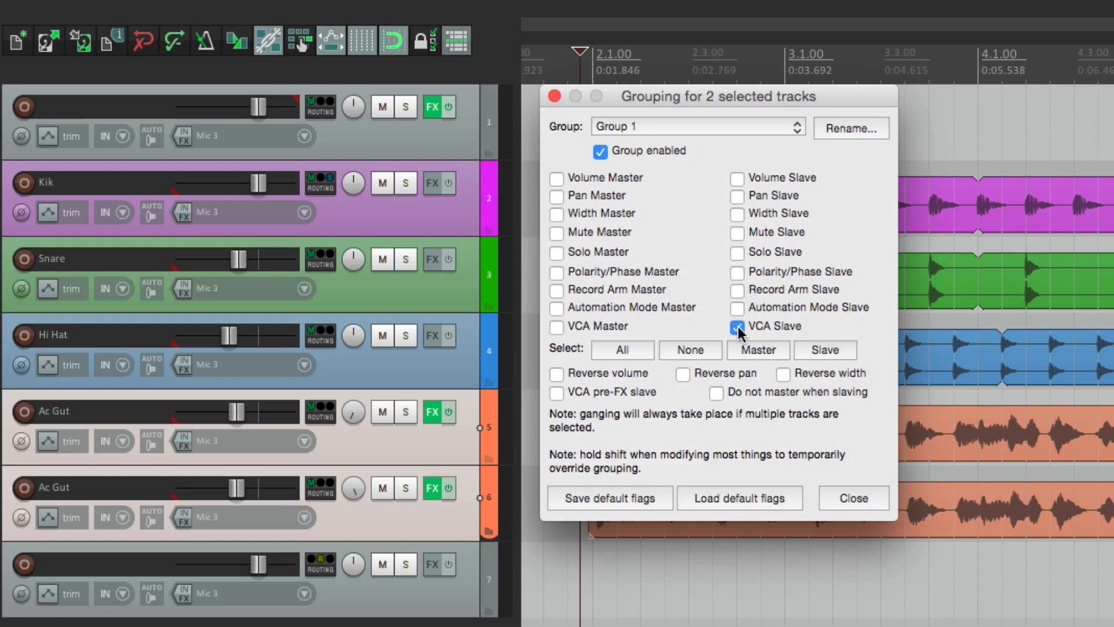
left_click(853, 497)
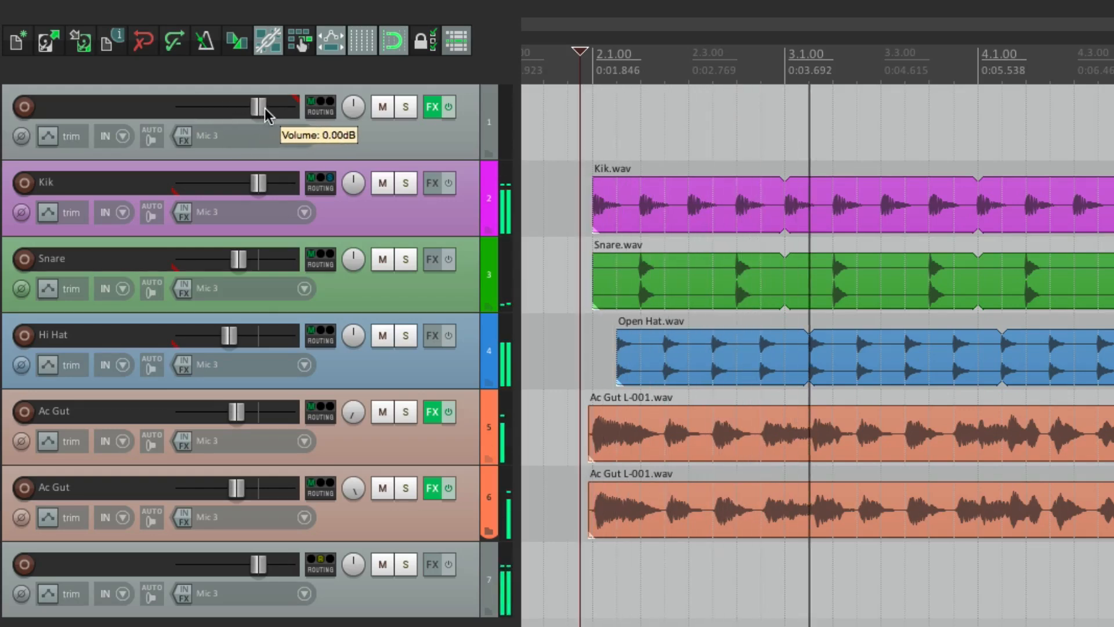
left_click_drag(261, 106, 261, 105)
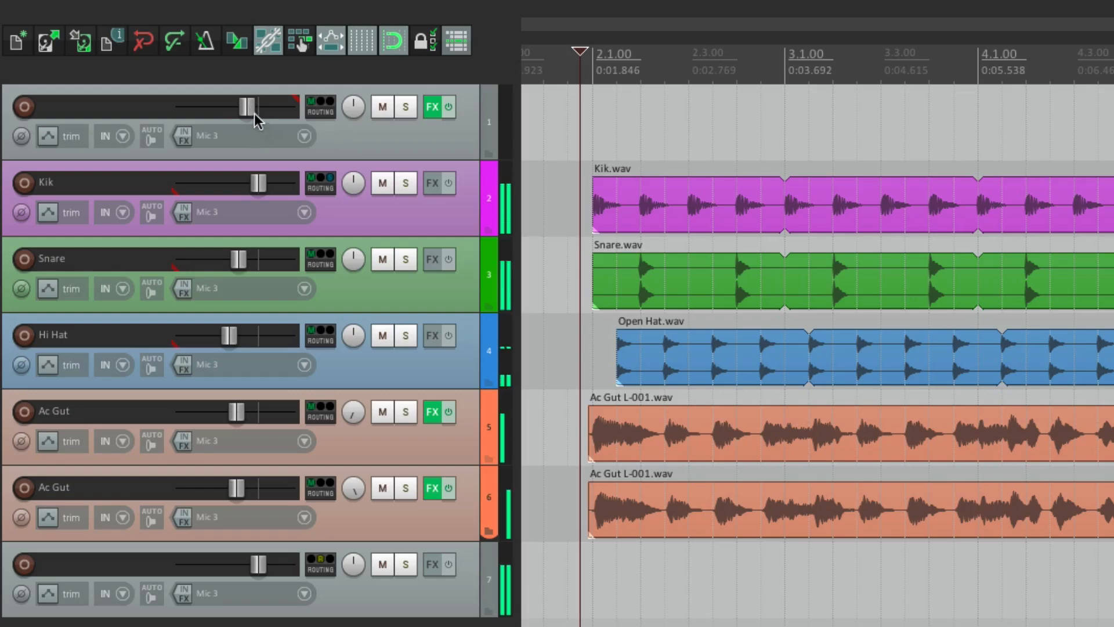
mouse_move(303, 135)
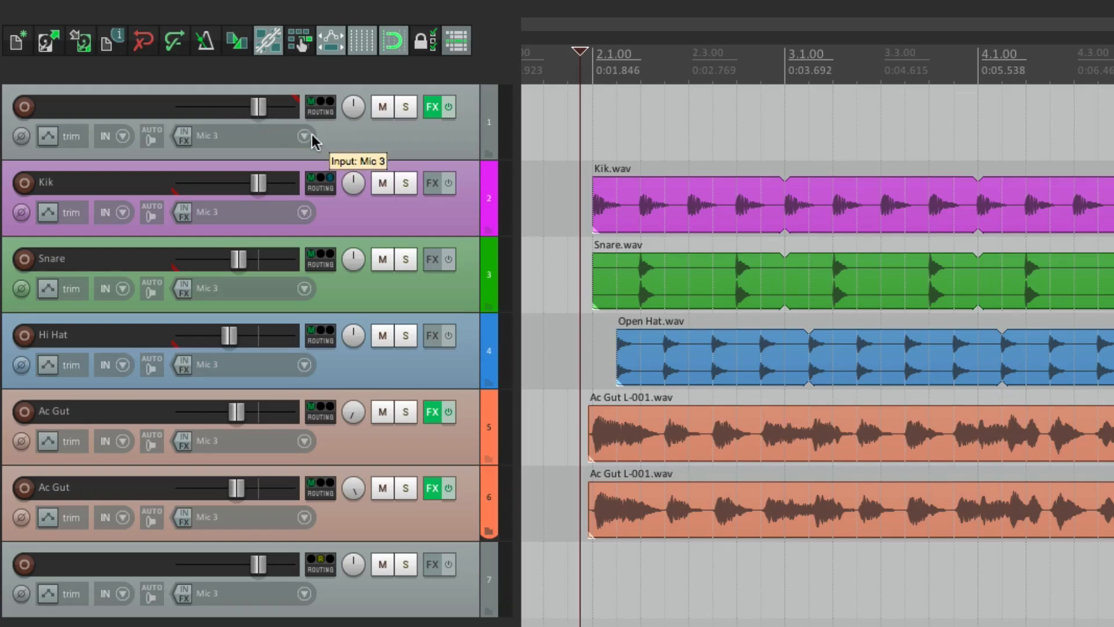
mouse_move(480, 297)
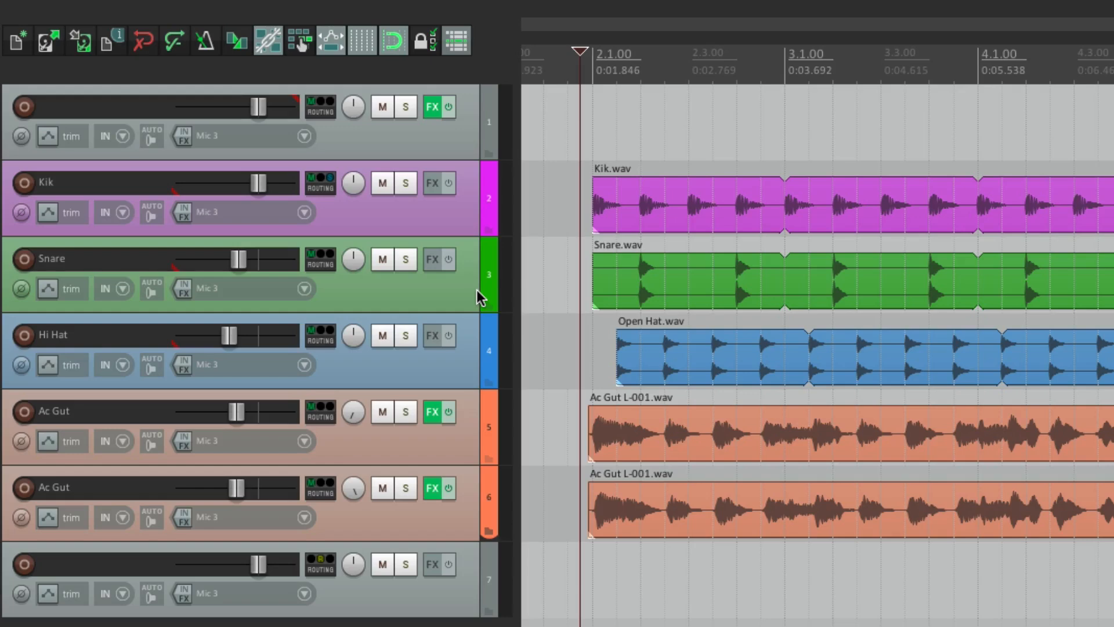
mouse_move(258, 107)
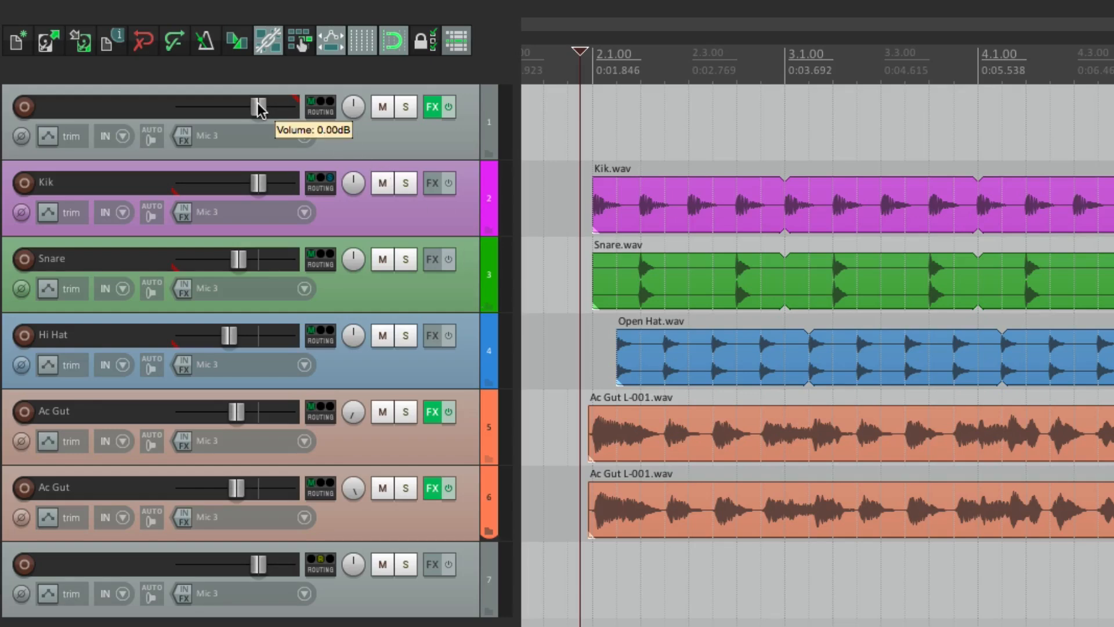
mouse_move(390, 609)
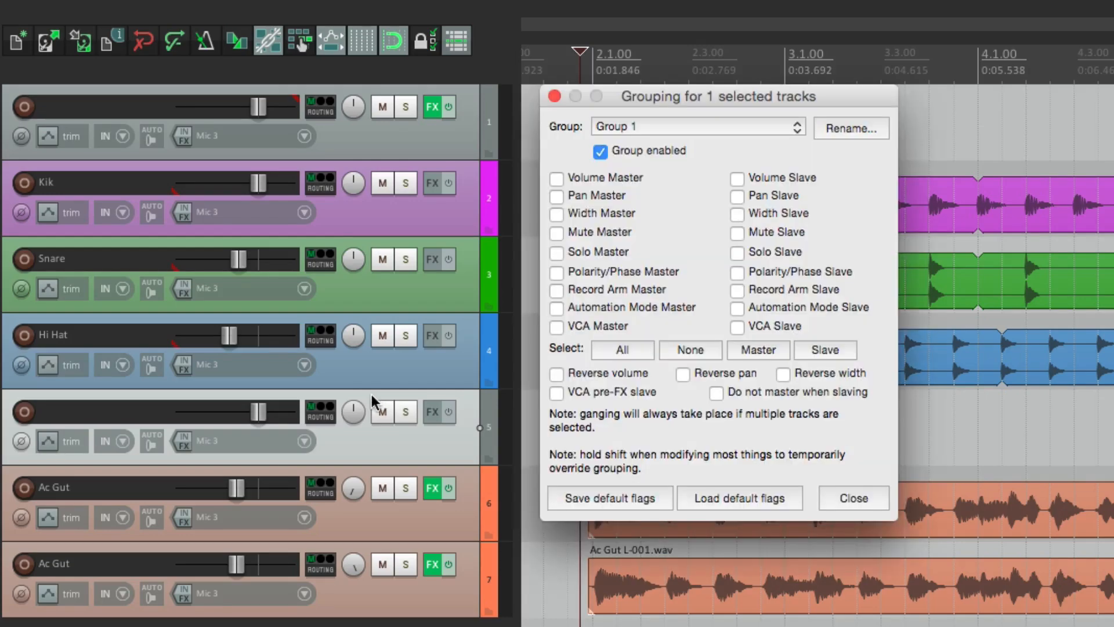
Step: Switch to Group 2 and make both Ac Gut tracks its VCA slaves
left_click(696, 128)
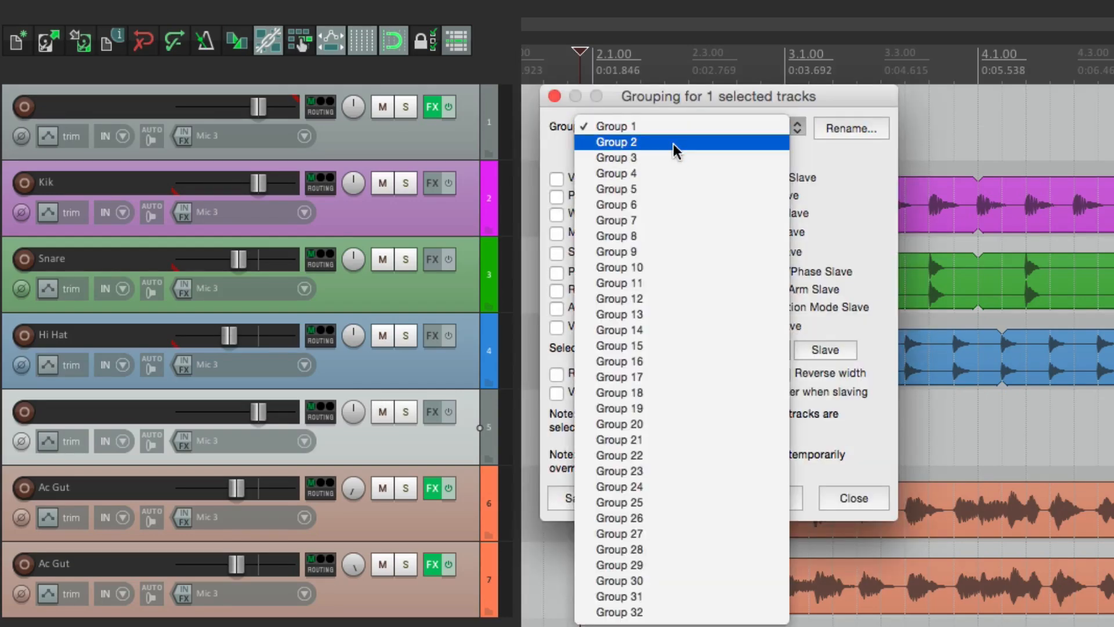
left_click(615, 142)
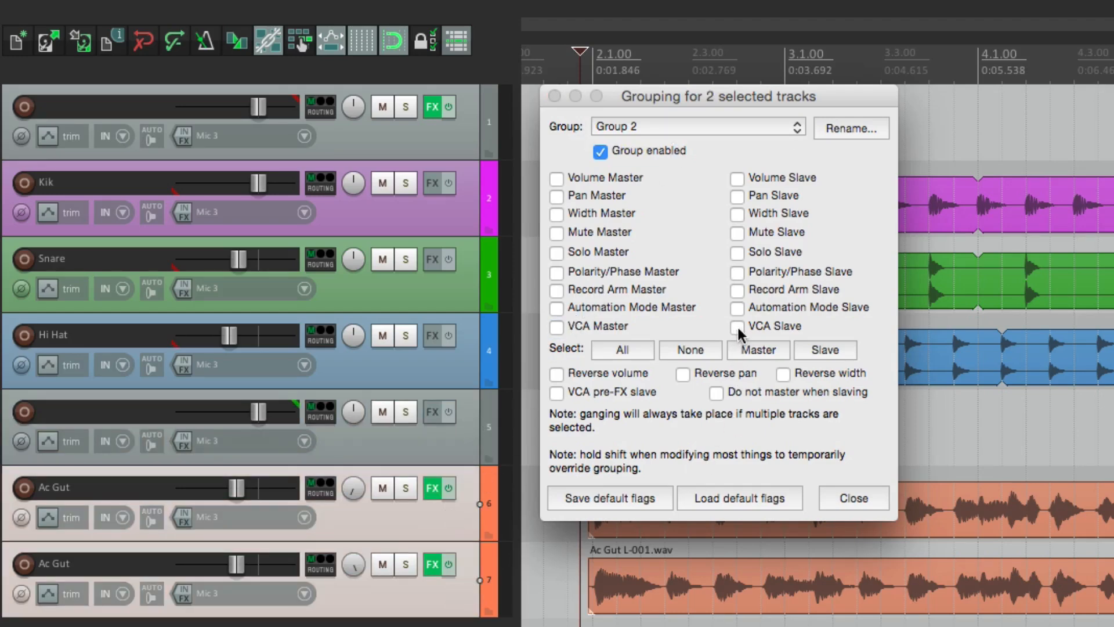
left_click(737, 326)
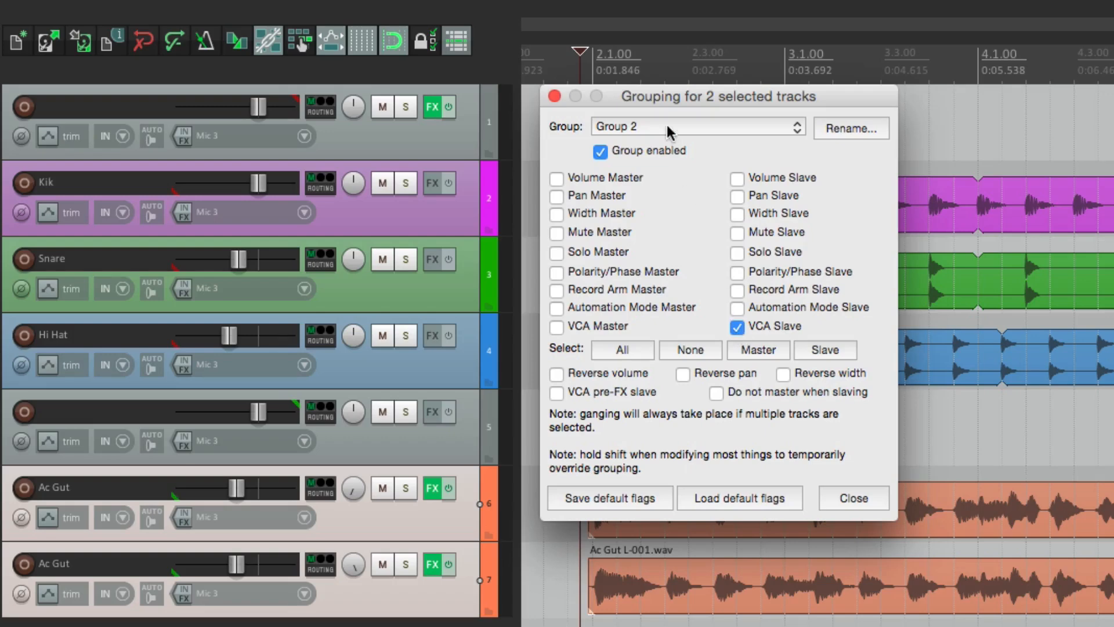
left_click(851, 498)
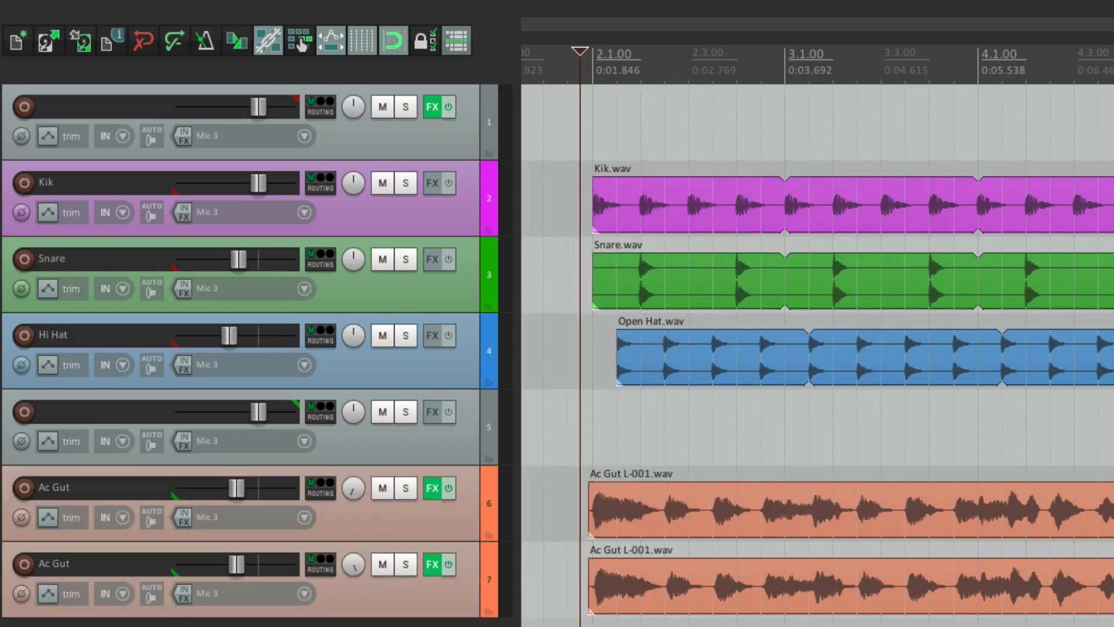
mouse_move(472, 438)
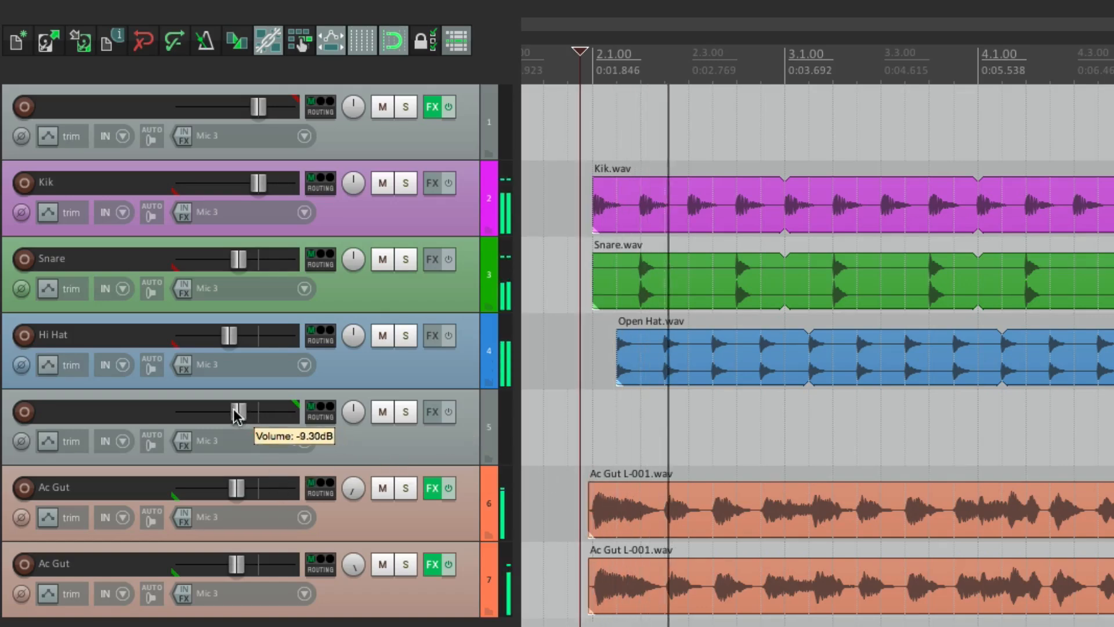
left_click_drag(237, 411, 255, 410)
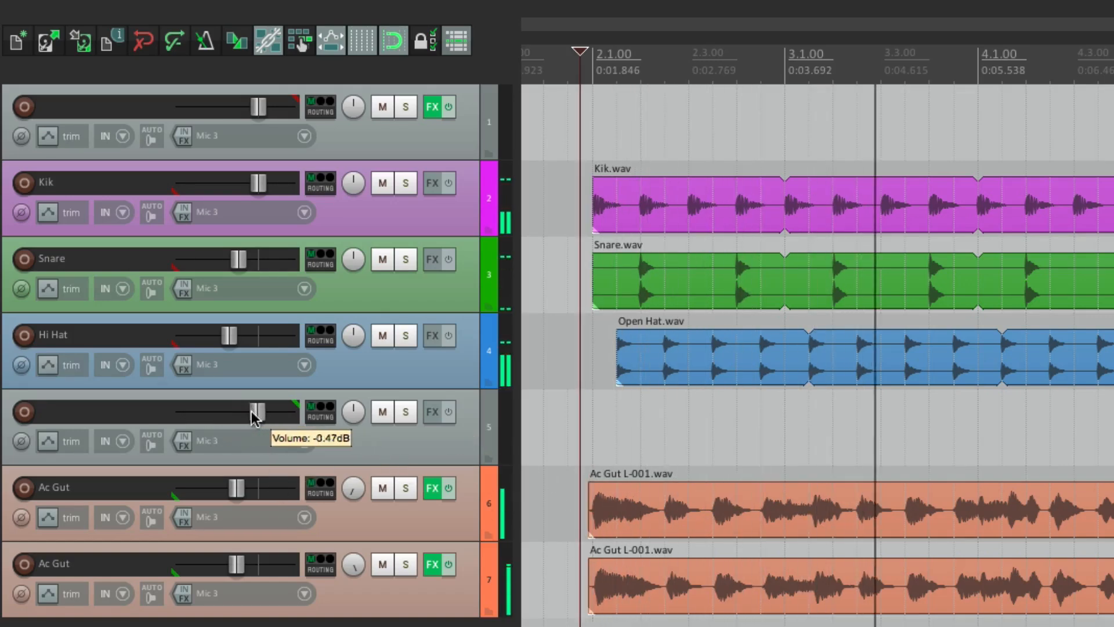
left_click_drag(255, 410, 226, 411)
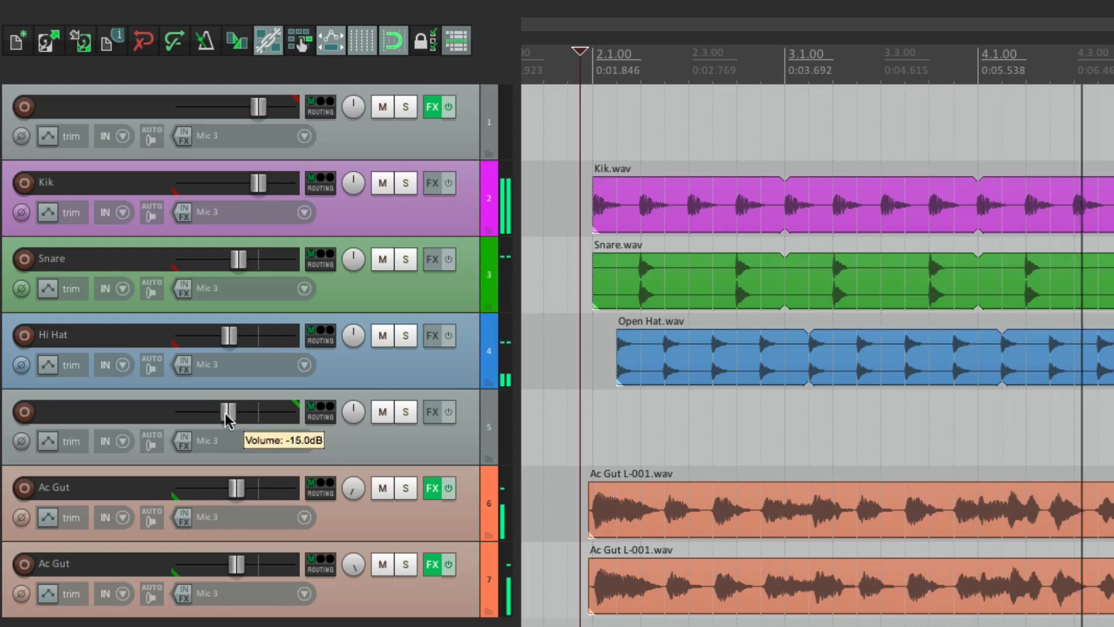
left_click_drag(227, 410, 258, 411)
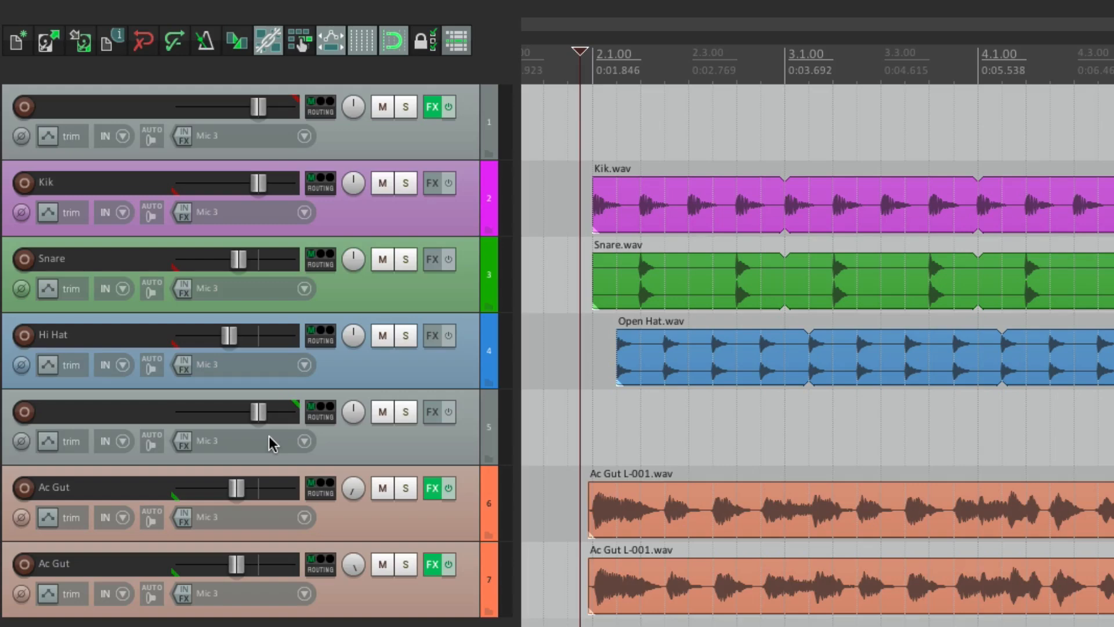
mouse_move(271, 440)
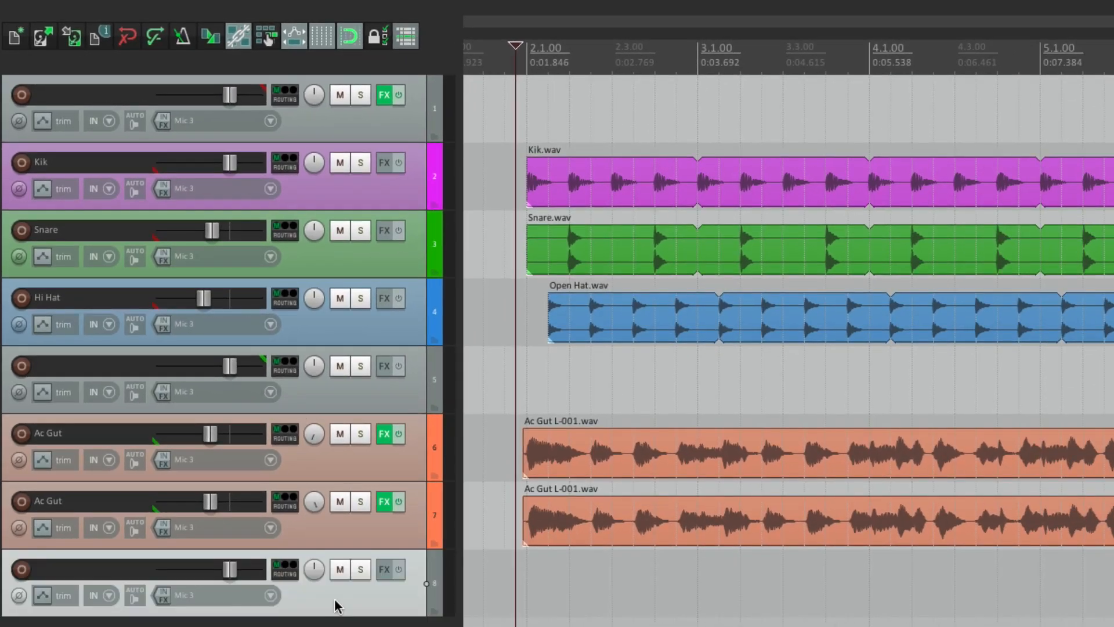
mouse_move(353, 607)
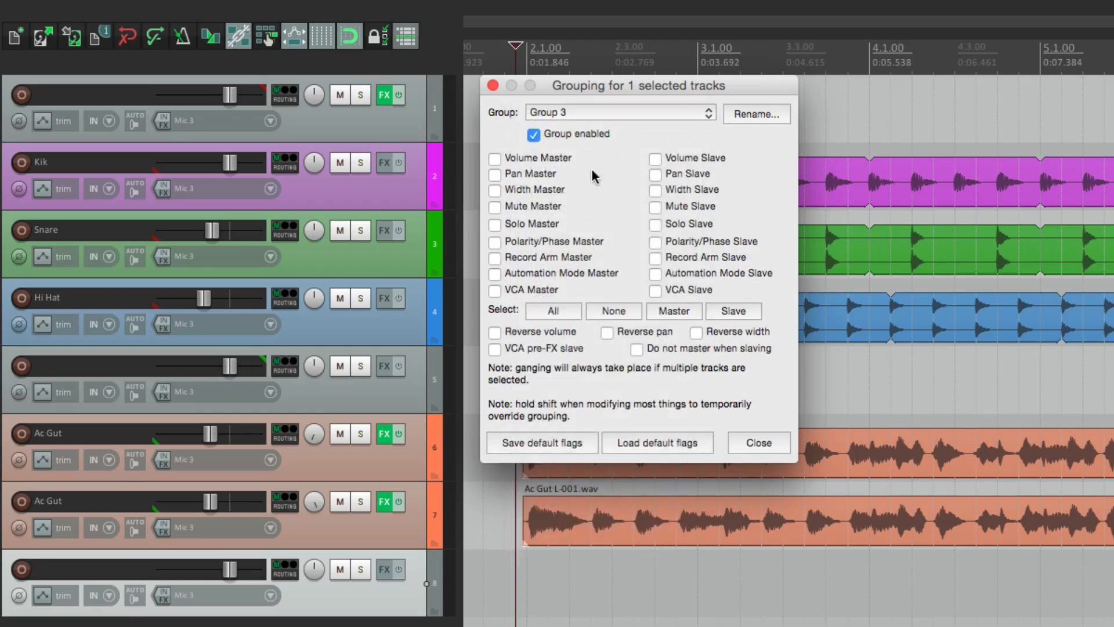
Step: Tick VCA Master in Group 3 for track 8 and VCA Slave for the five drum and guitar tracks
left_click(494, 290)
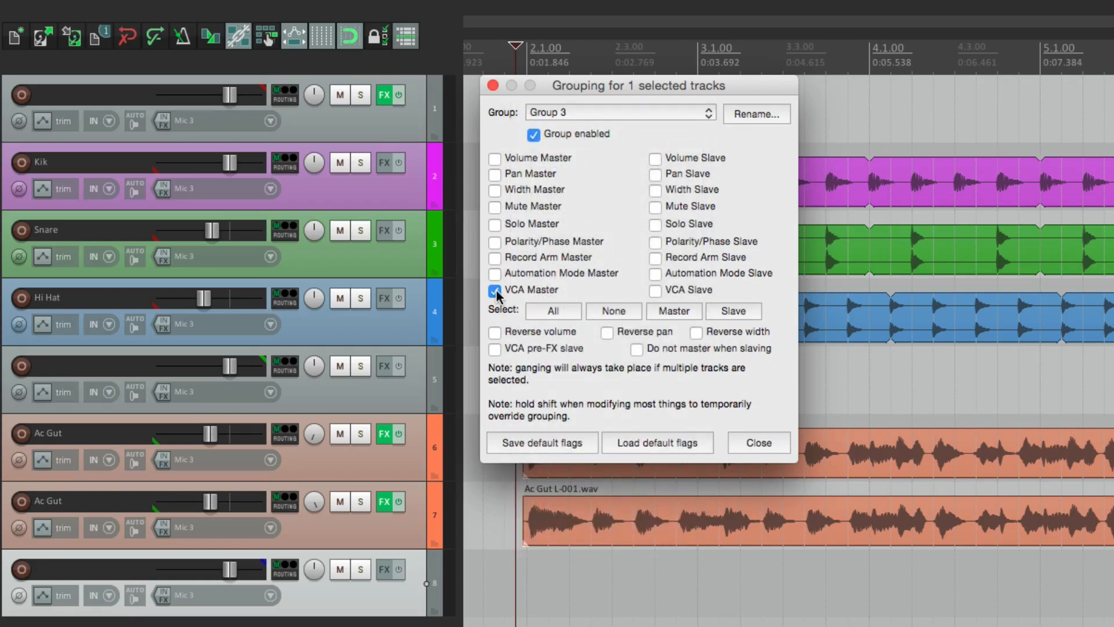
left_click(496, 292)
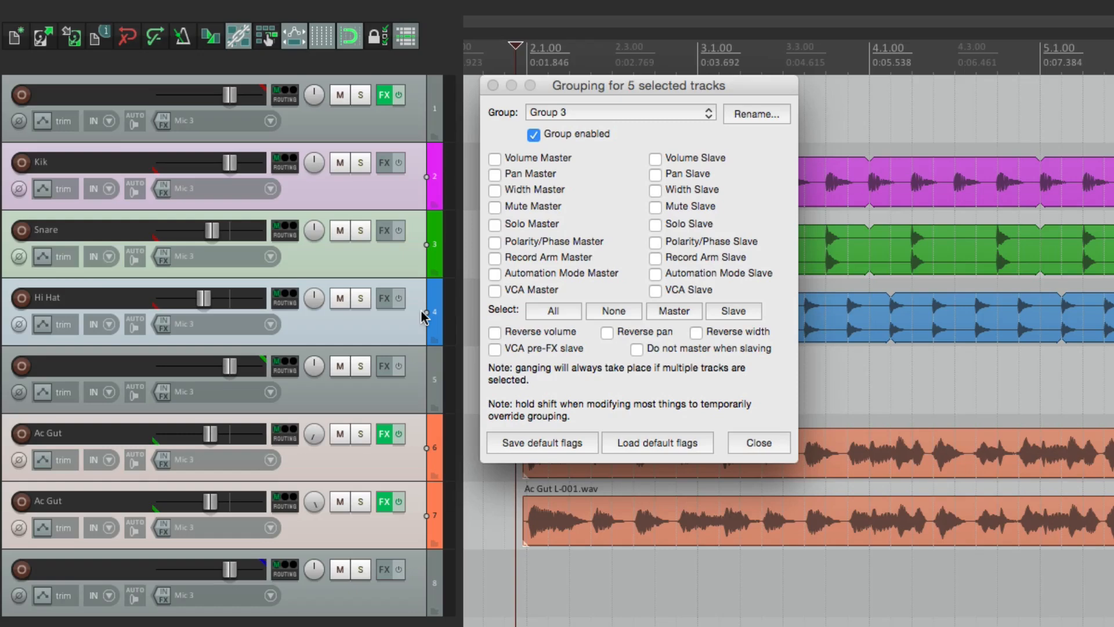
mouse_move(653, 297)
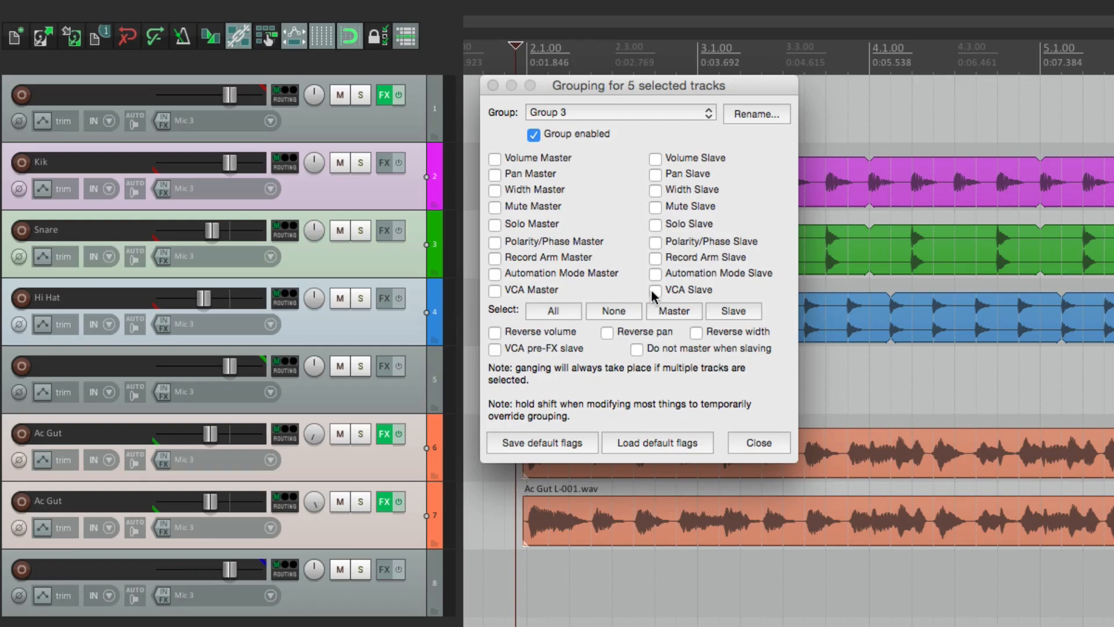
left_click(654, 290)
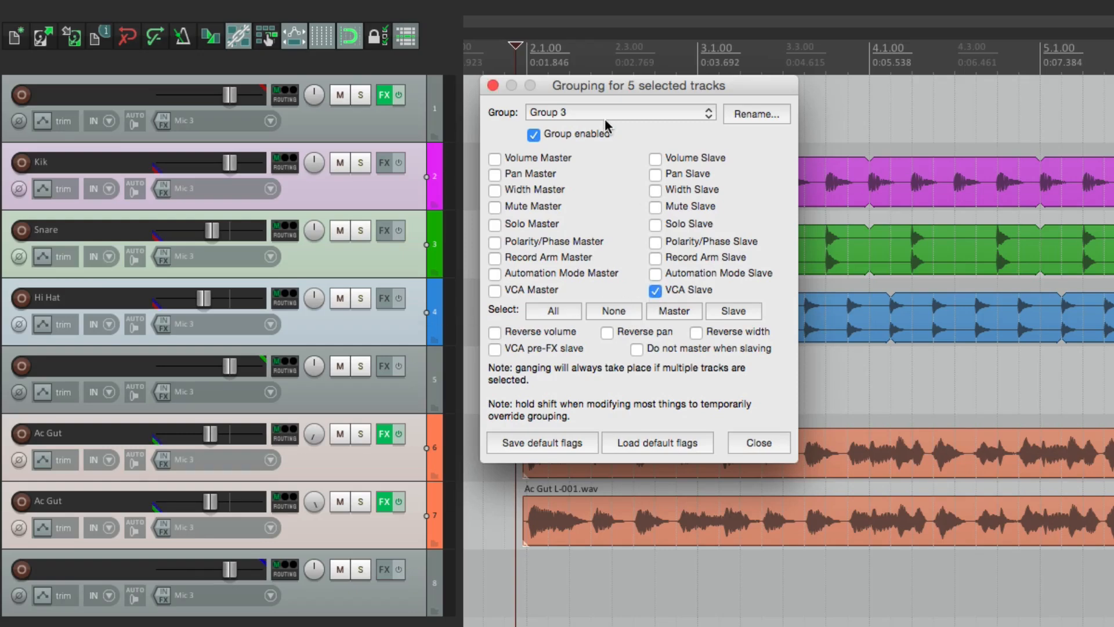
left_click(756, 443)
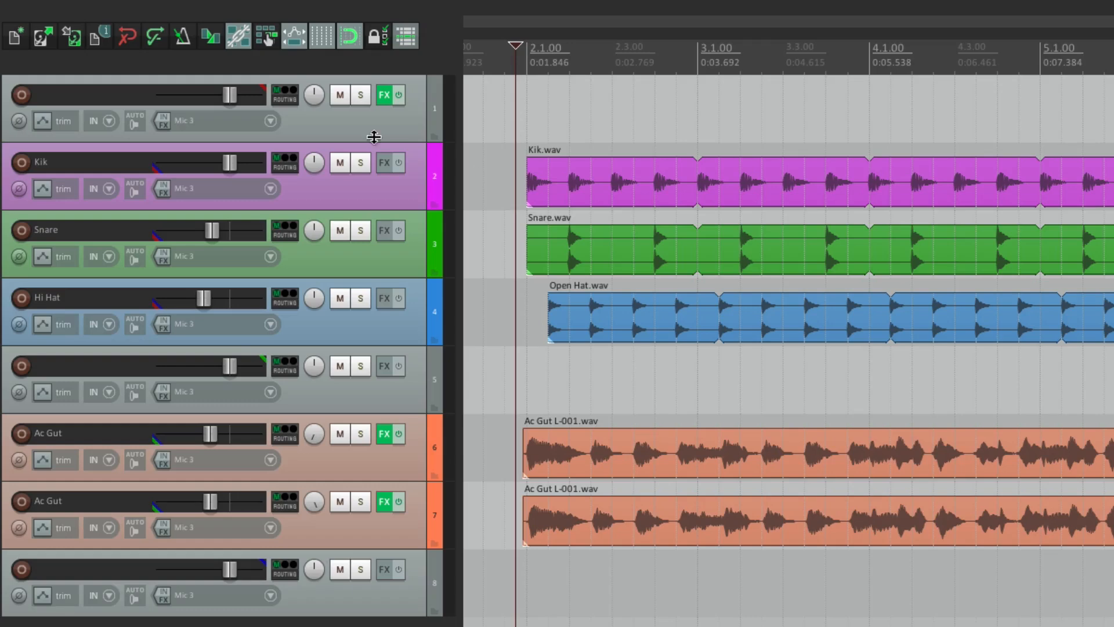
left_click_drag(231, 94, 188, 94)
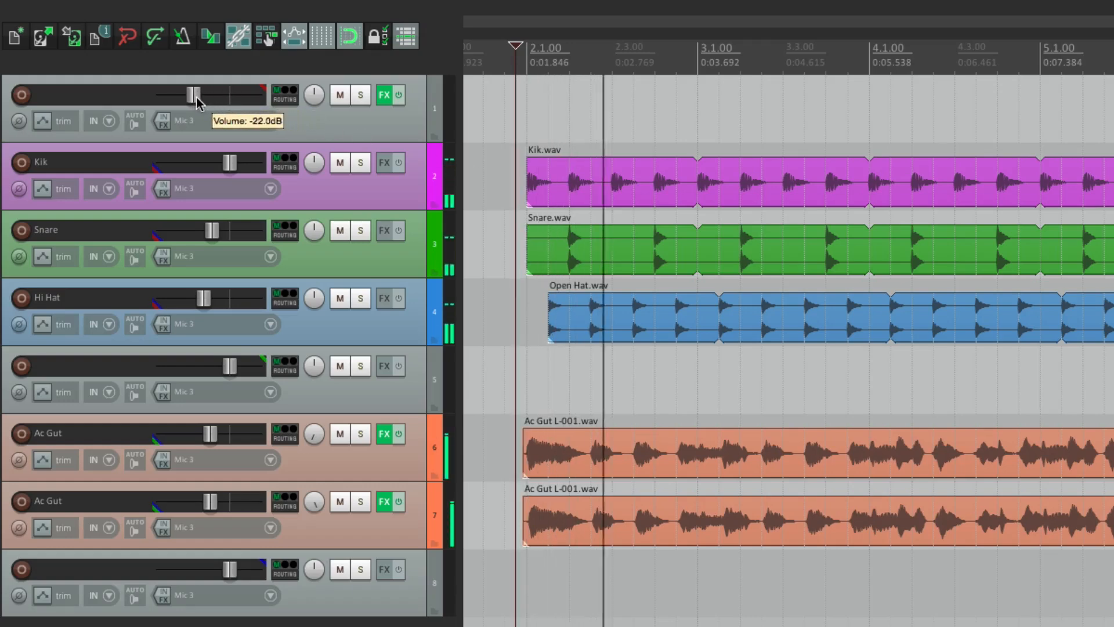
left_click_drag(194, 94, 236, 94)
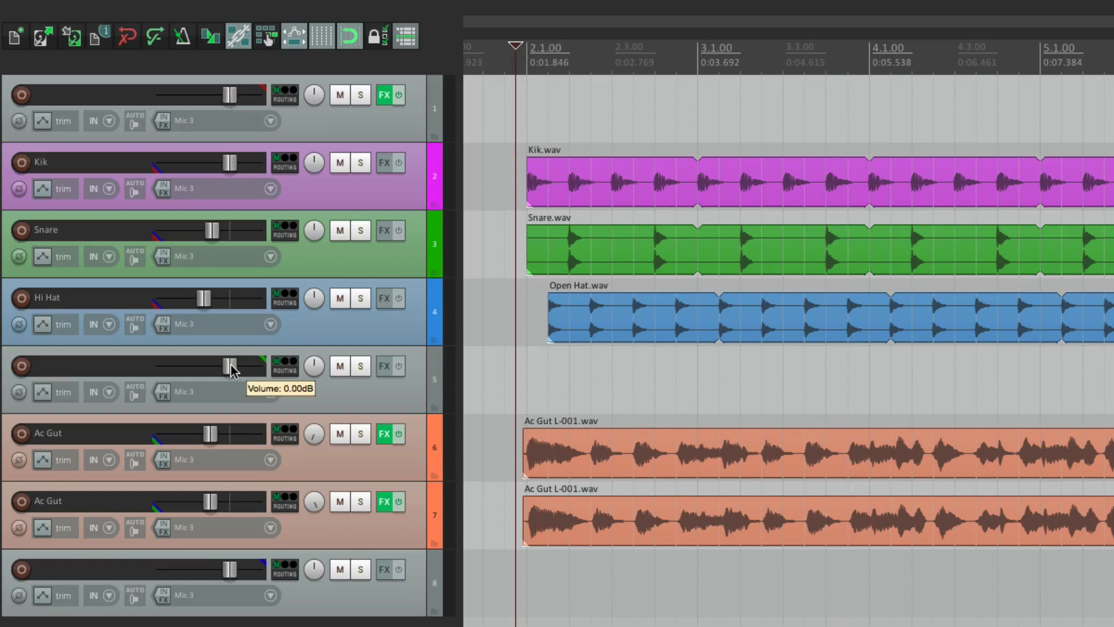
left_click_drag(228, 366, 184, 365)
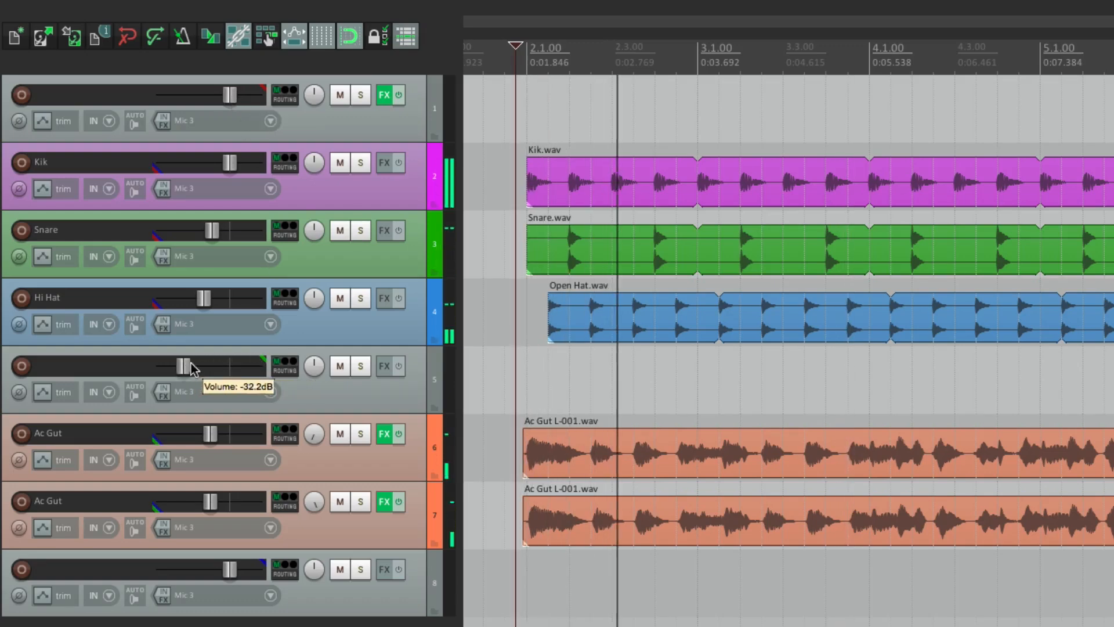
left_click_drag(179, 365, 227, 366)
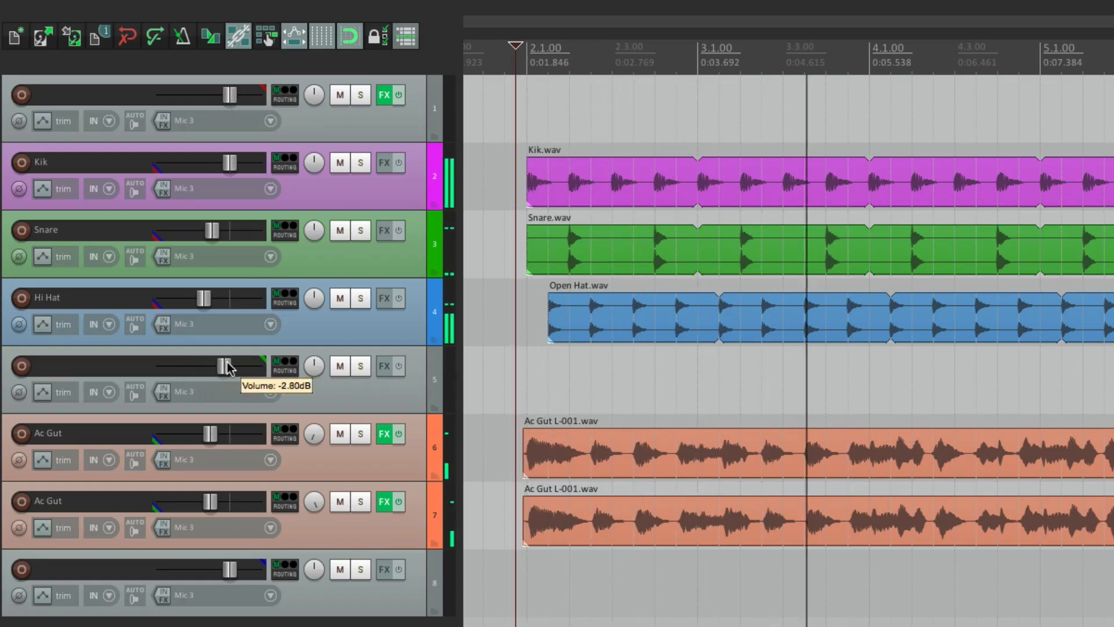
left_click_drag(226, 365, 231, 365)
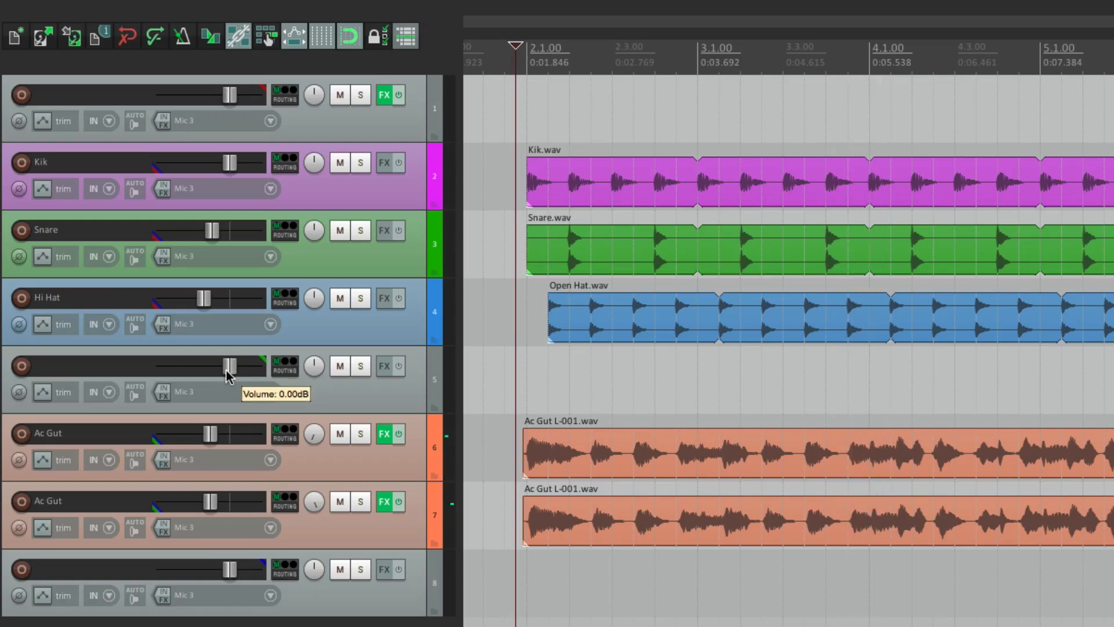
mouse_move(230, 577)
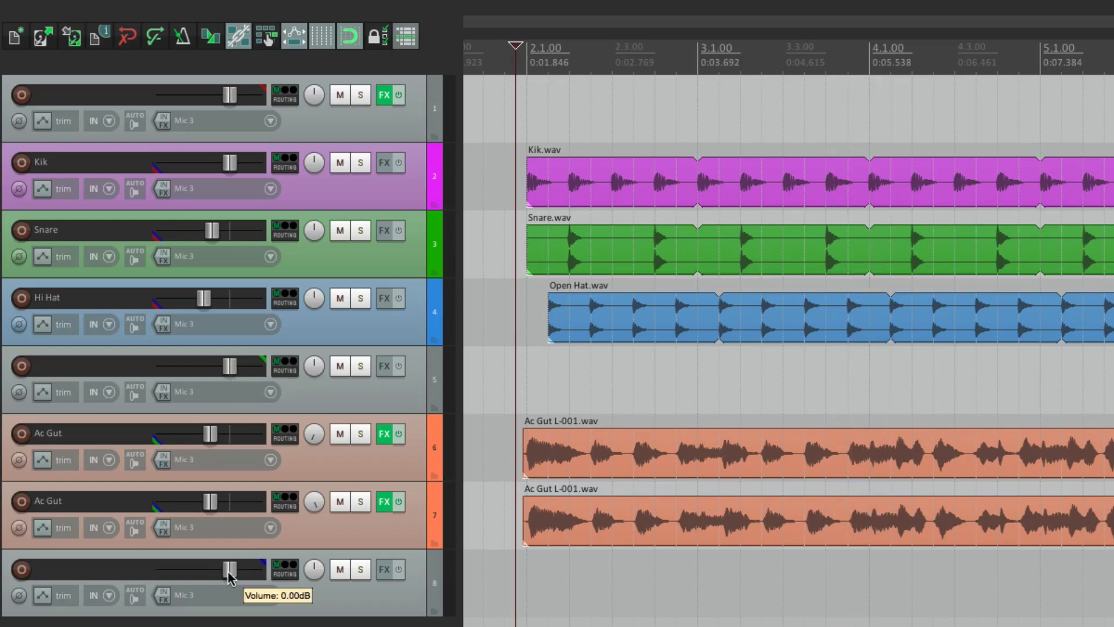
left_click_drag(228, 569, 214, 579)
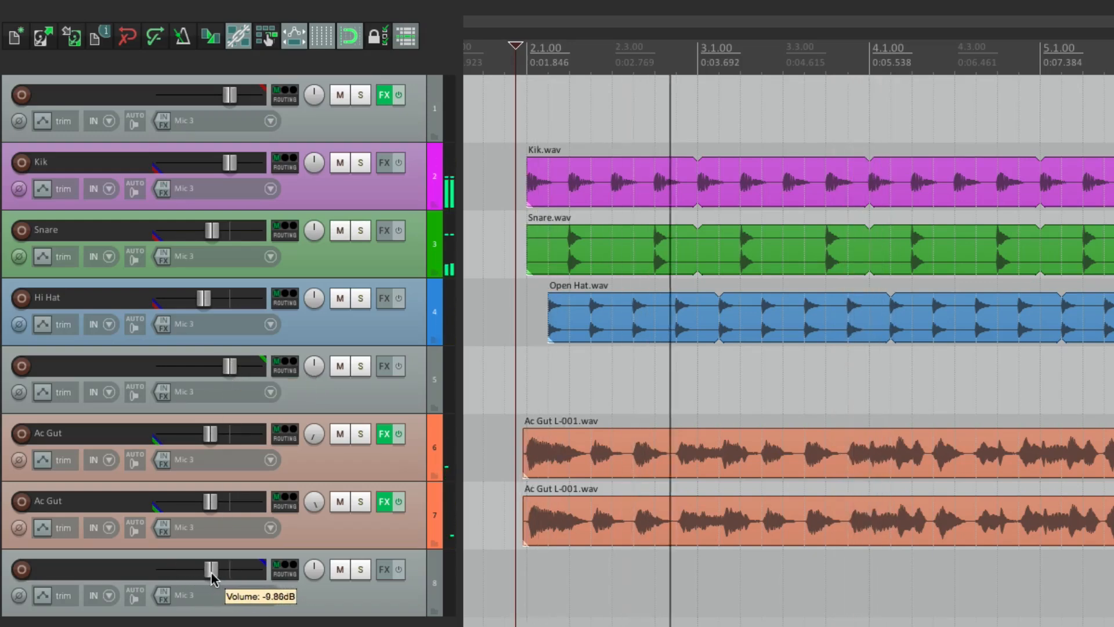
left_click_drag(229, 569, 194, 570)
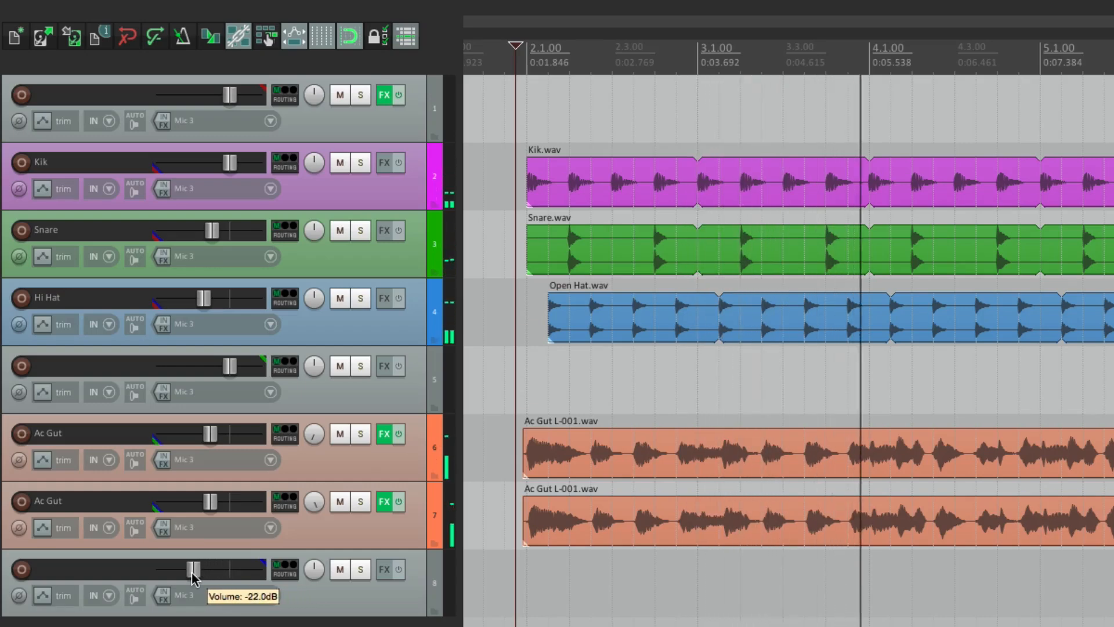
left_click_drag(194, 568, 226, 572)
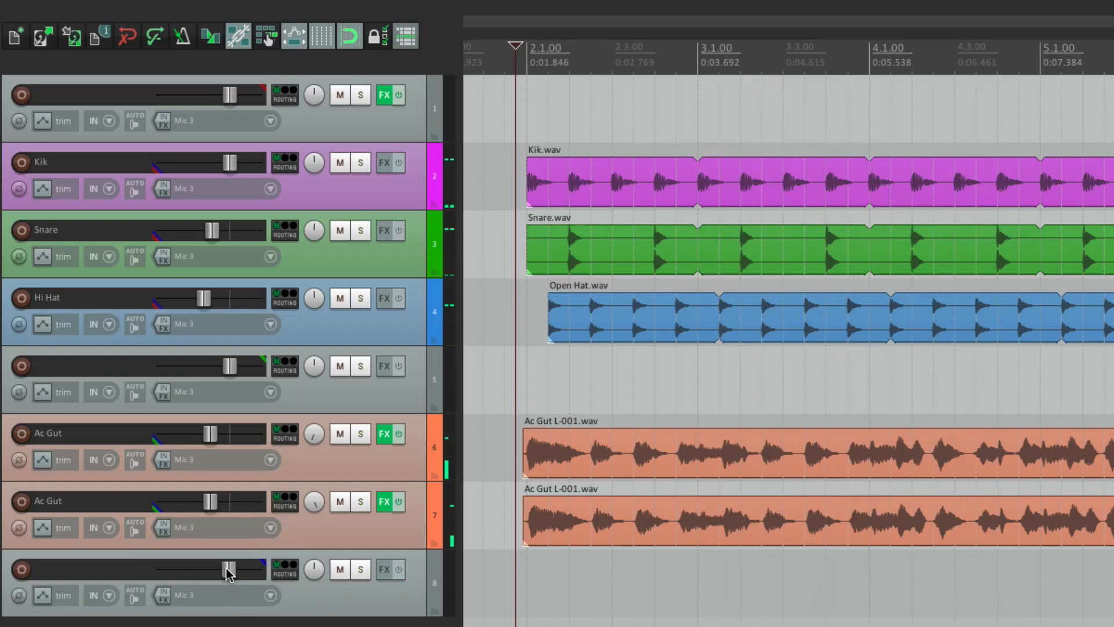
mouse_move(229, 572)
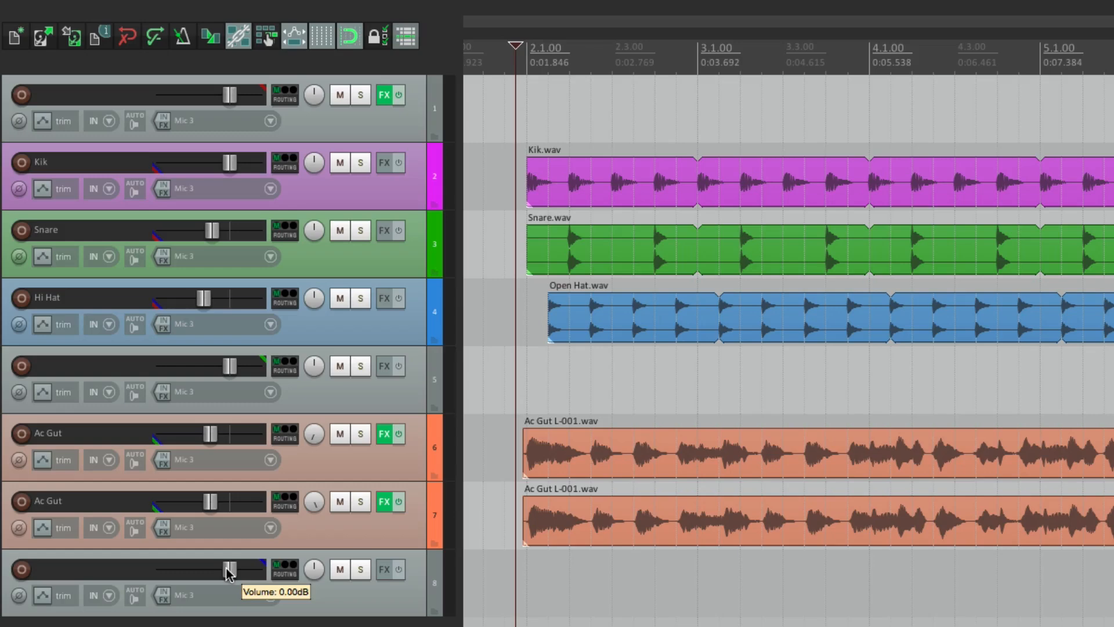
mouse_move(318, 115)
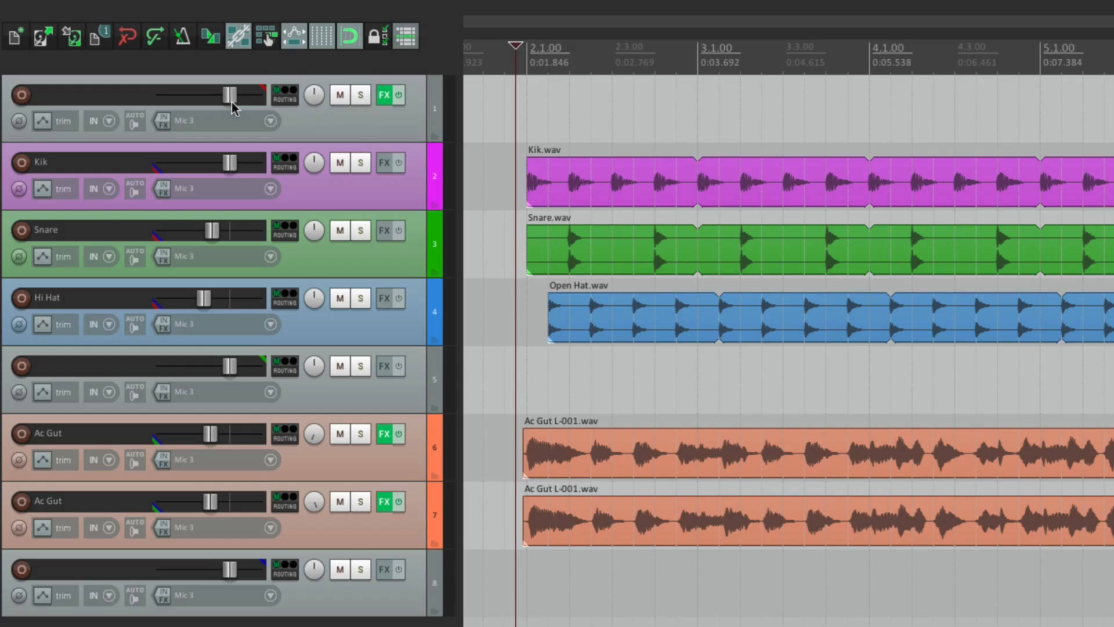
mouse_move(314, 94)
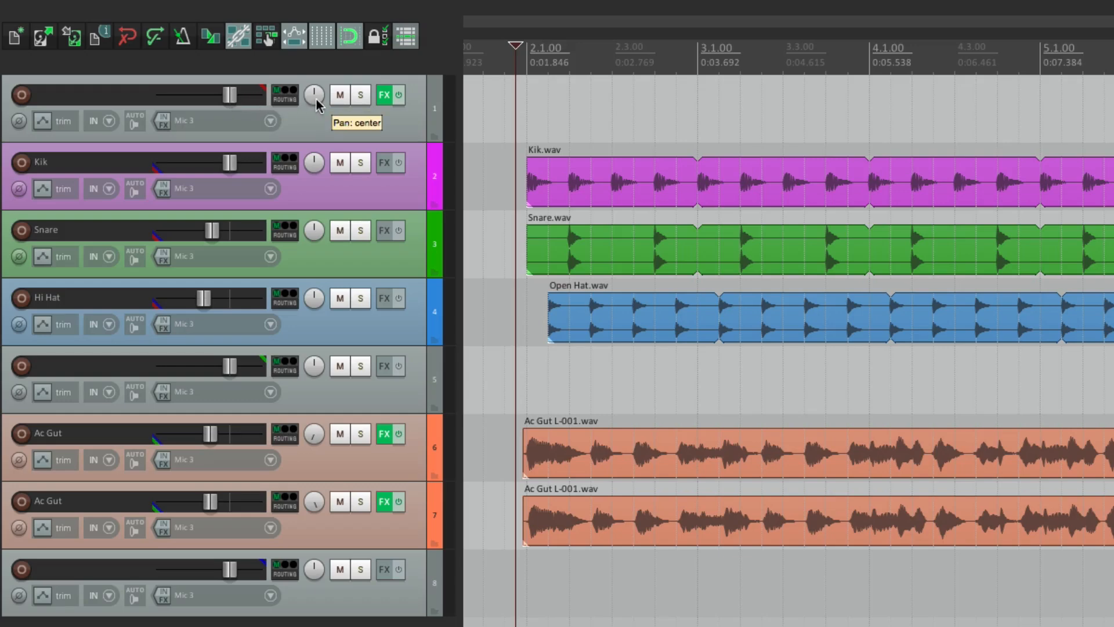
mouse_move(340, 94)
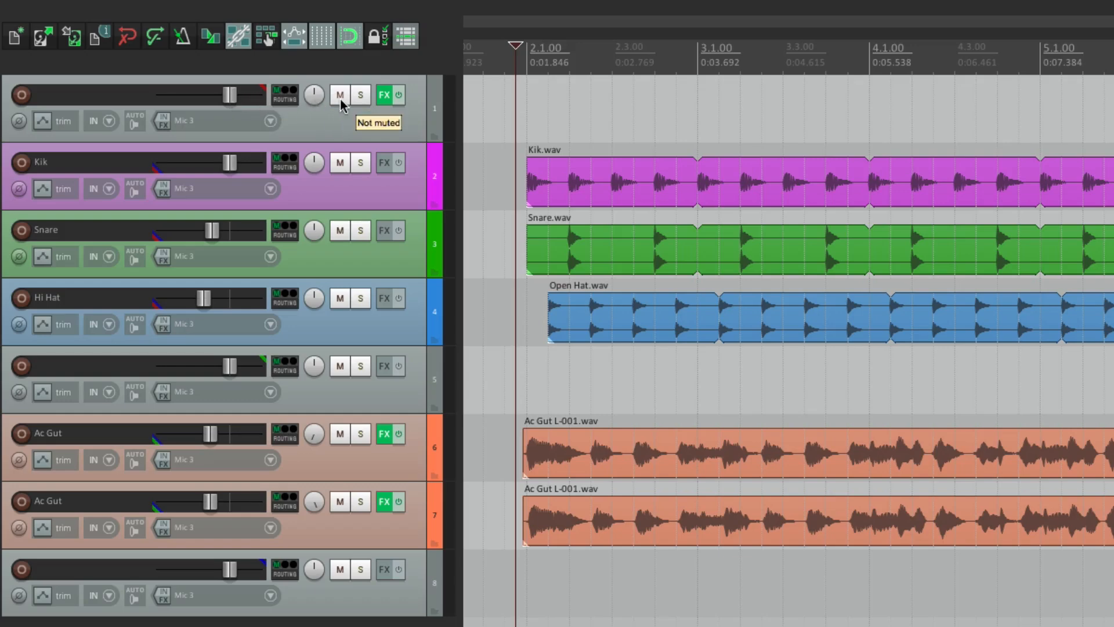
left_click(340, 94)
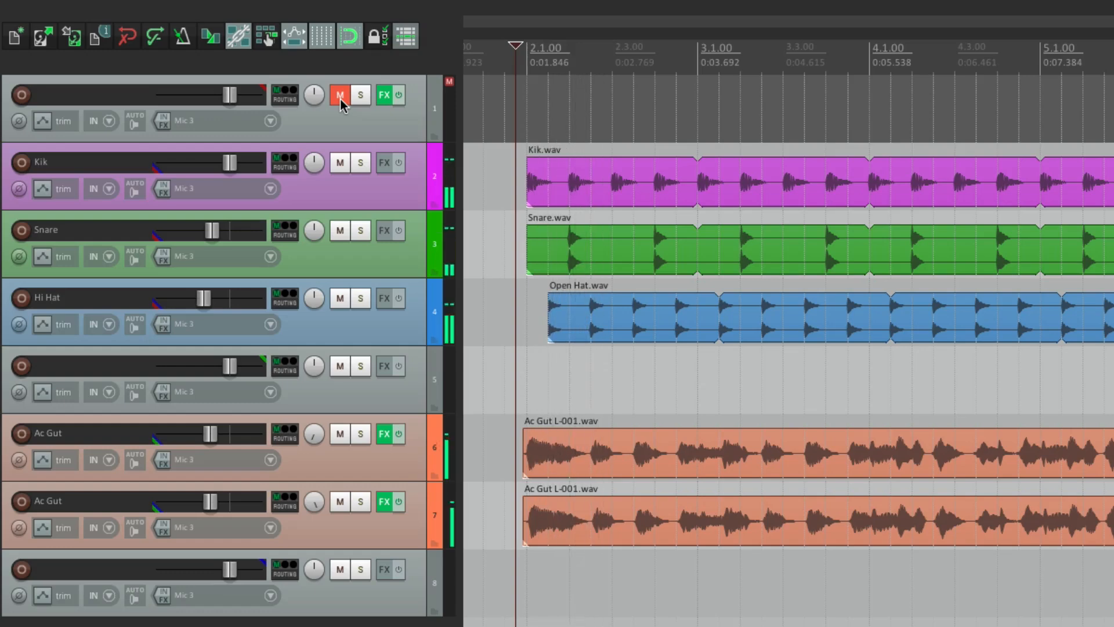
left_click(338, 94)
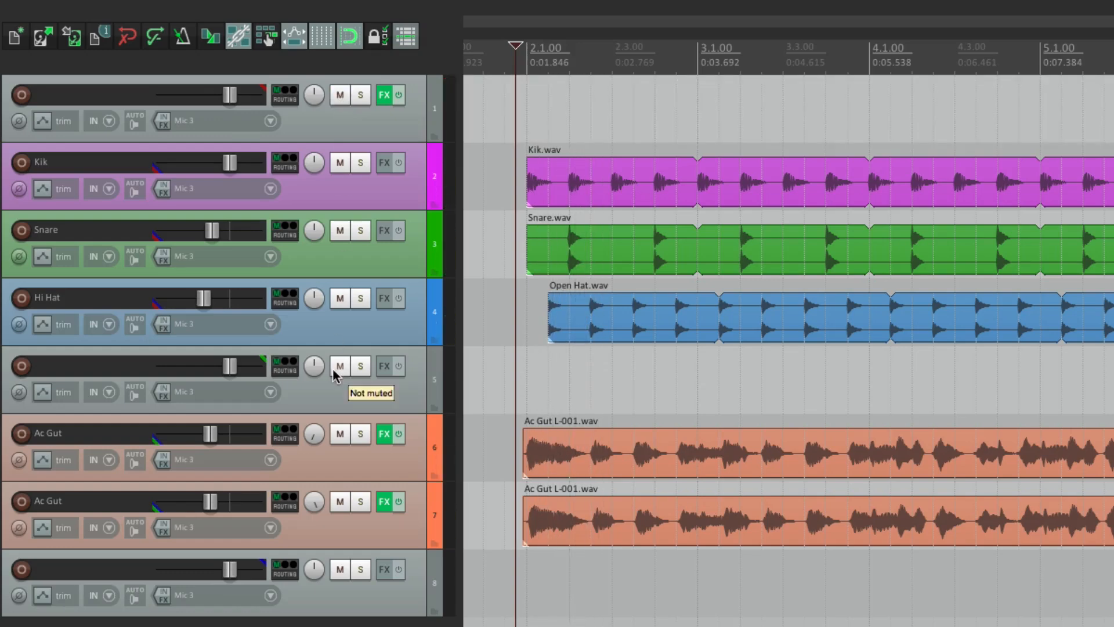
left_click(339, 365)
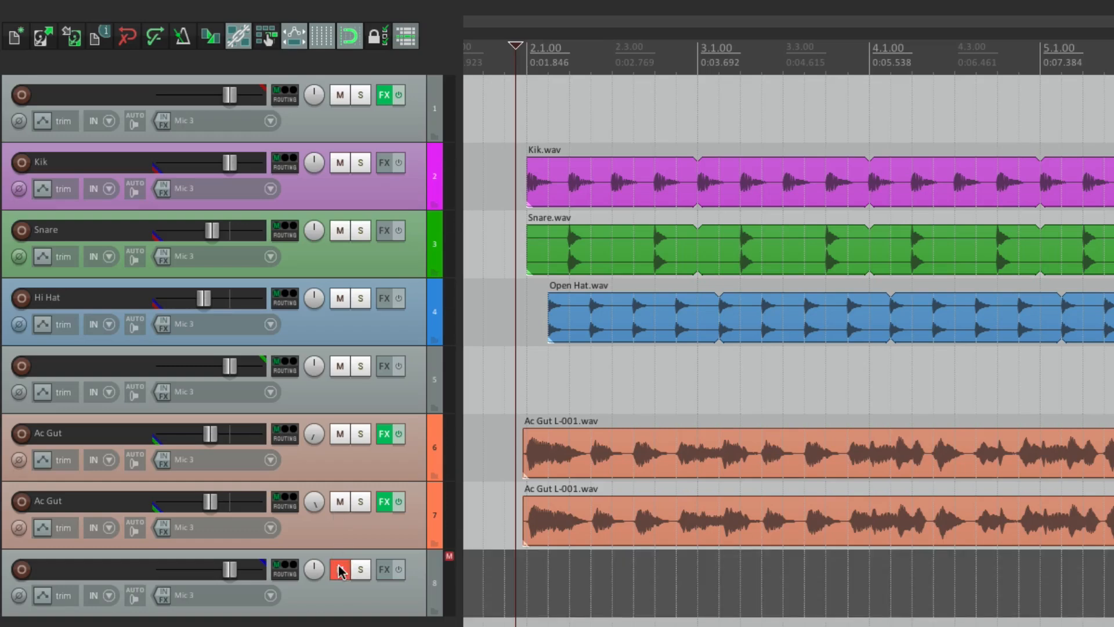
left_click(340, 569)
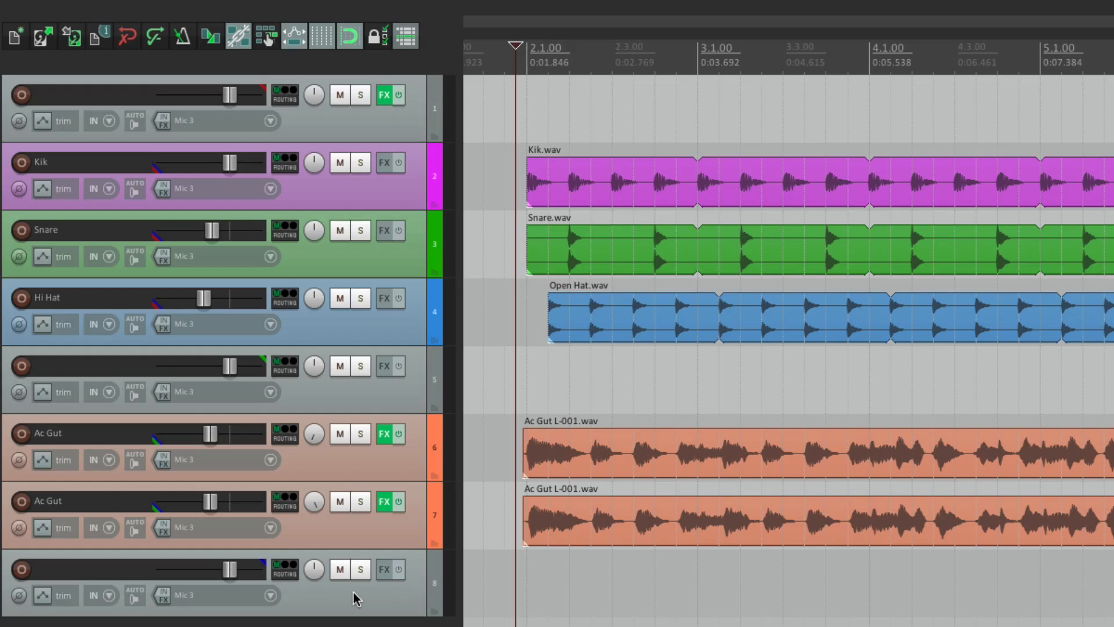
mouse_move(527, 466)
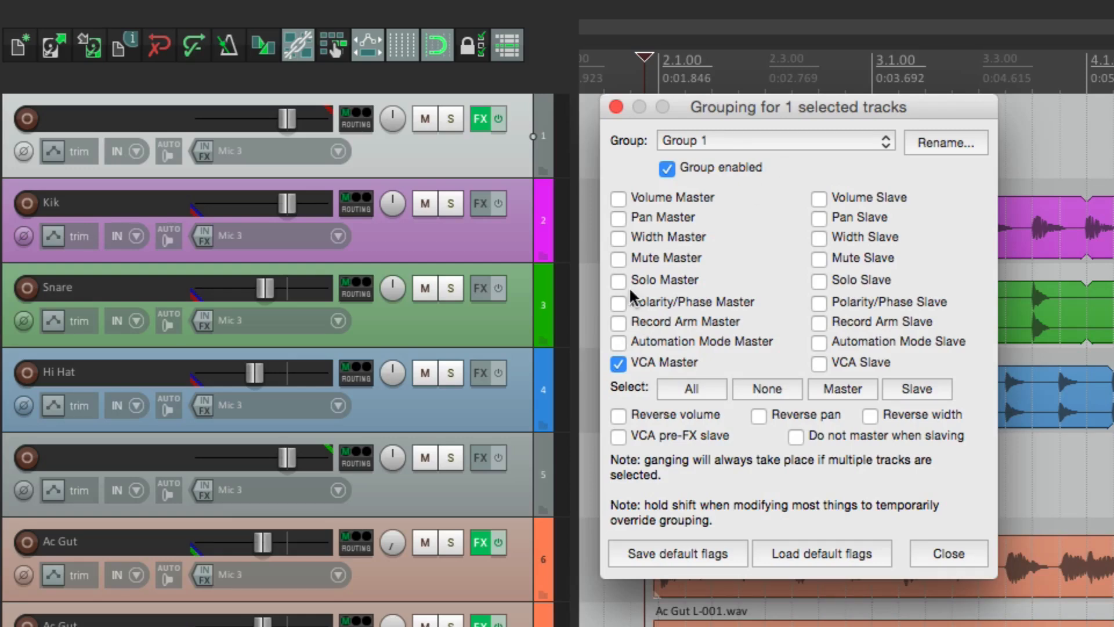
Step: Tick Mute Slave and Solo Slave for Kik, Snare and Hi Hat in Group 1
left_click(617, 258)
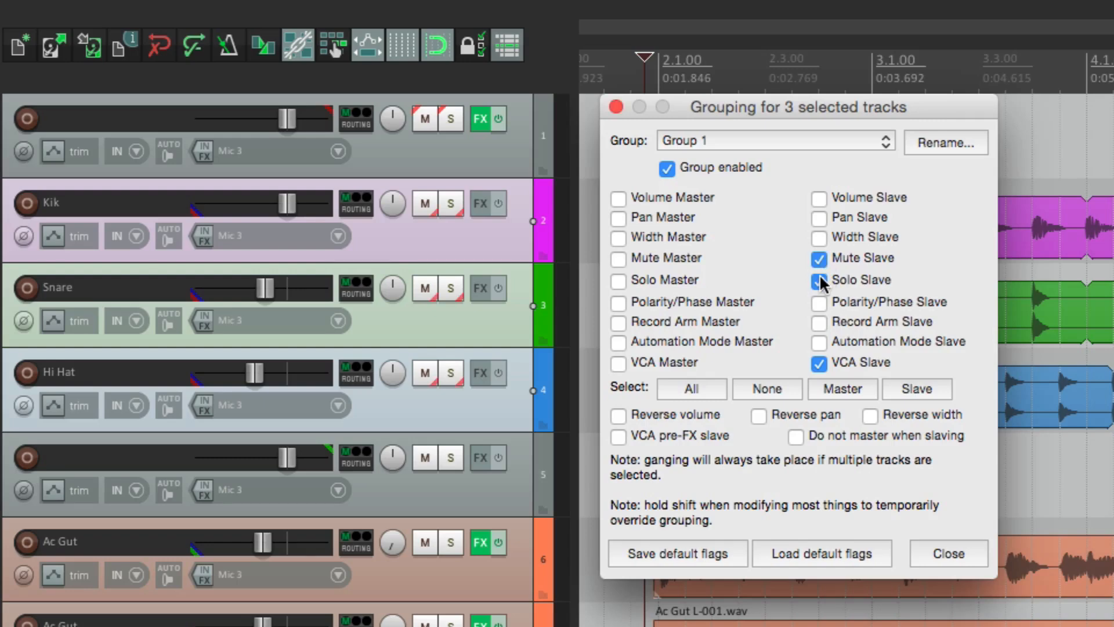
left_click(947, 552)
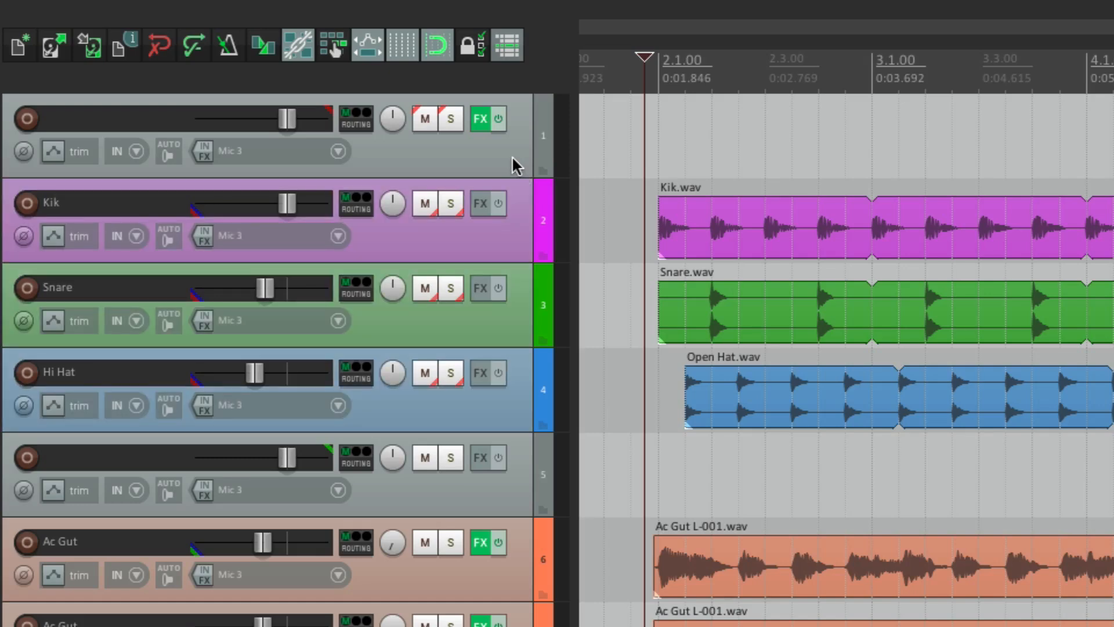
left_click_drag(285, 119, 234, 118)
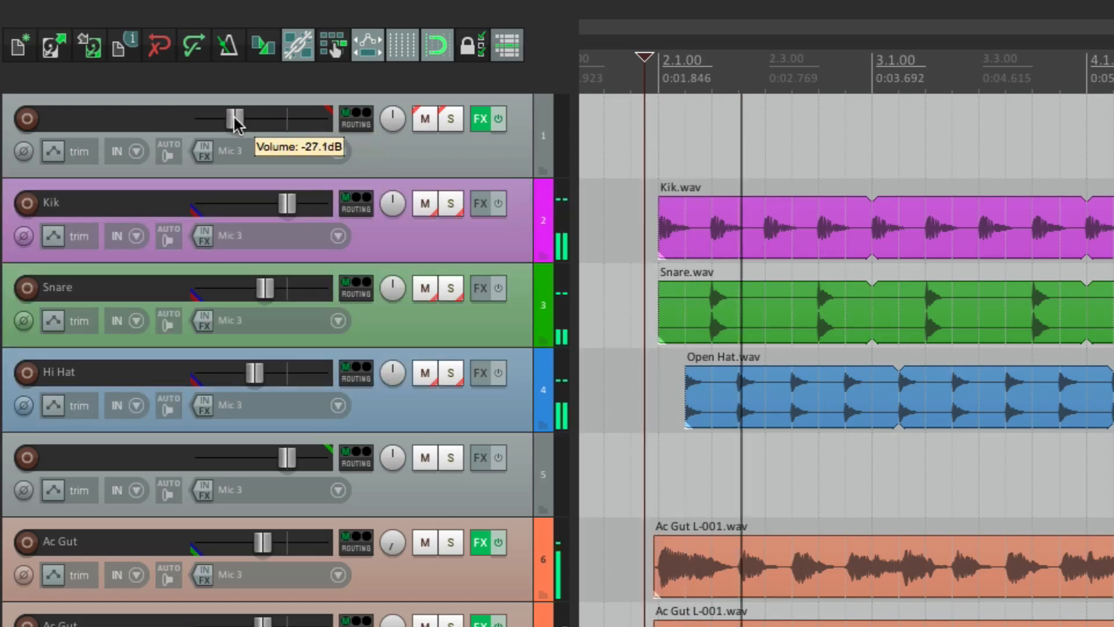
left_click_drag(234, 118, 285, 118)
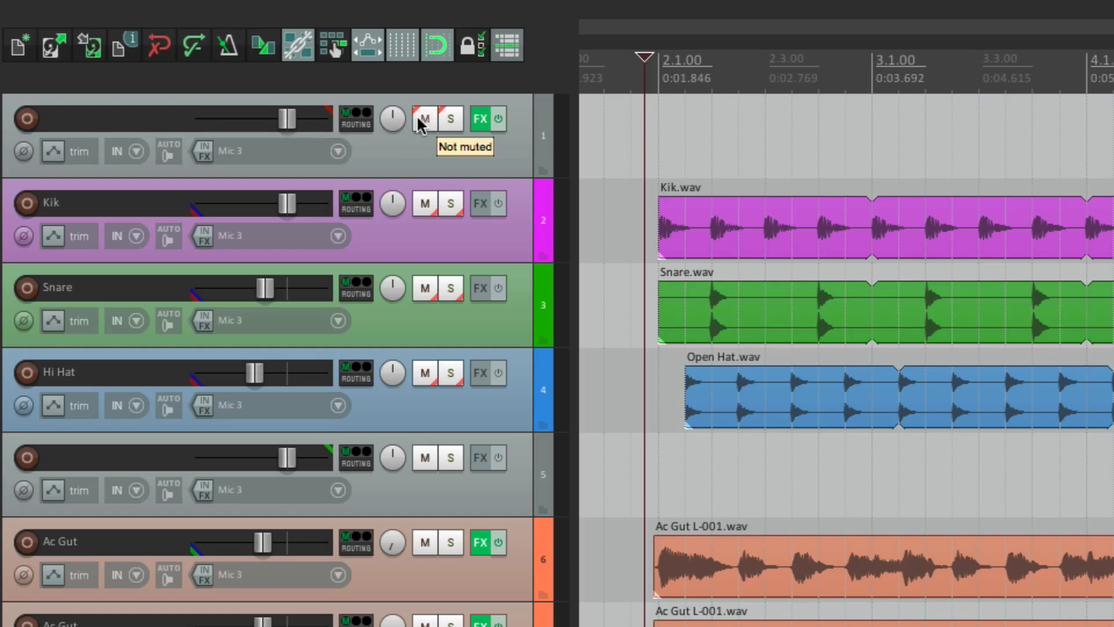
left_click(423, 119)
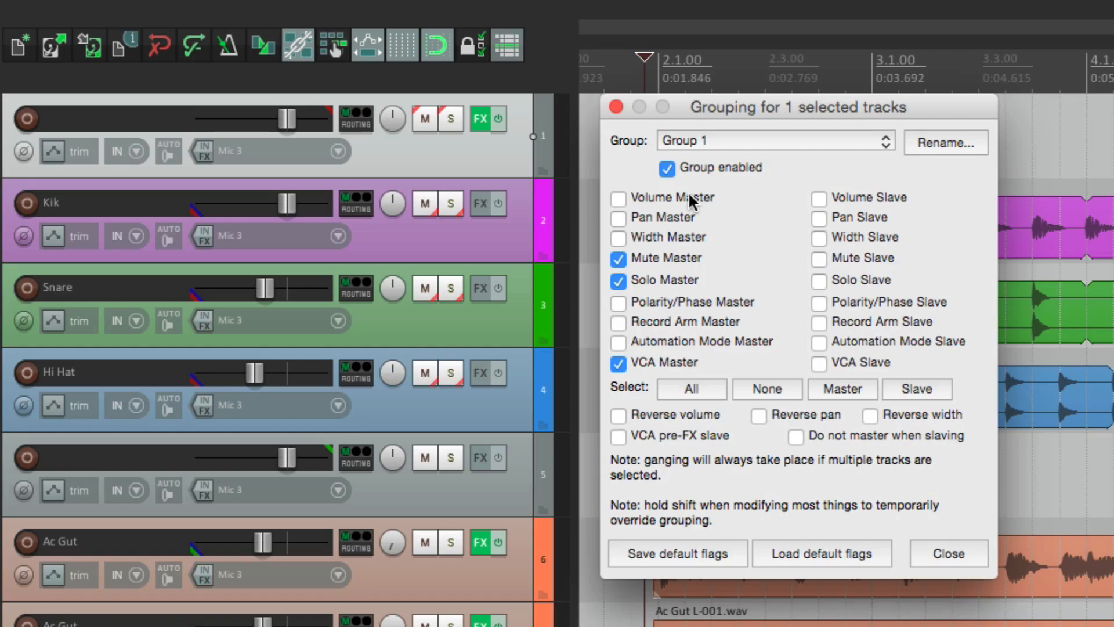
Step: Check the Group 1 slave flags for Kik, Snare and Hi Hat, then close the grouping settings
left_click(617, 197)
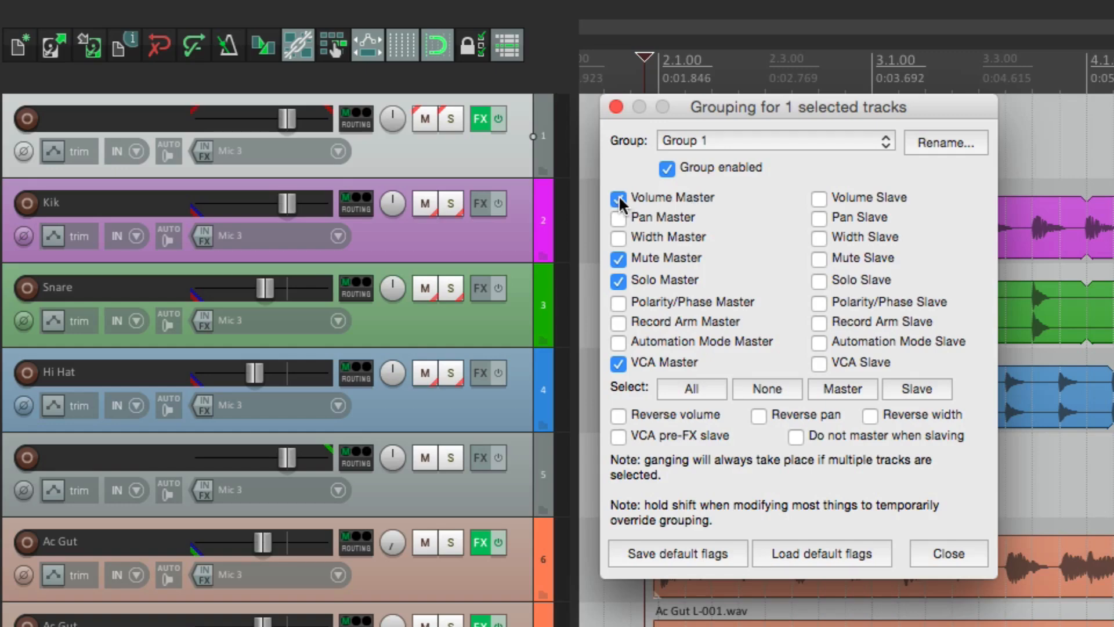
left_click(914, 388)
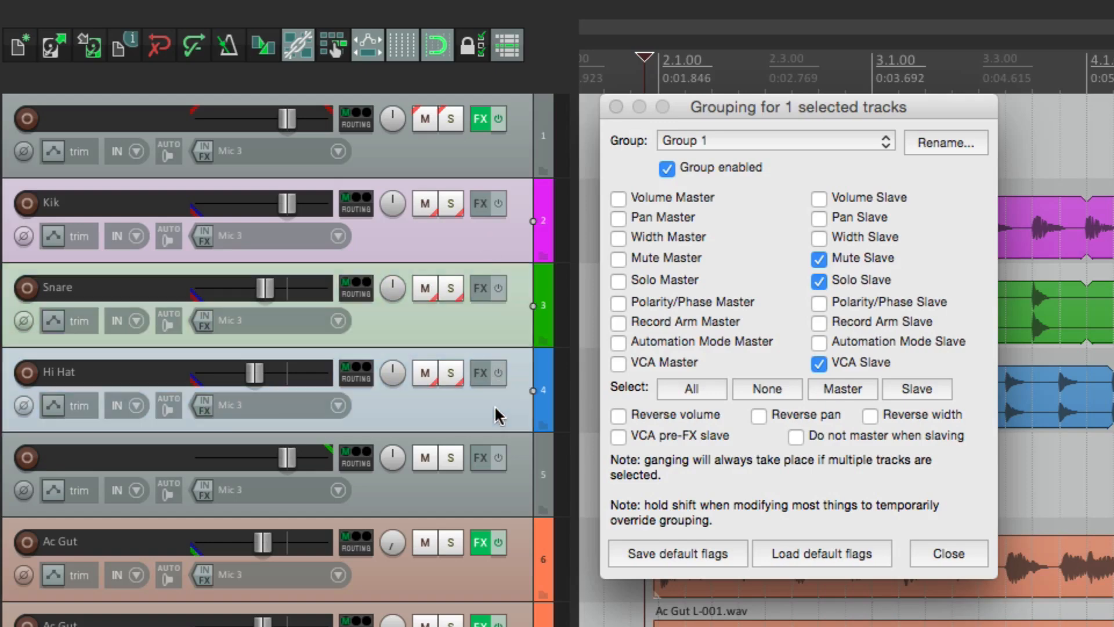
left_click(818, 197)
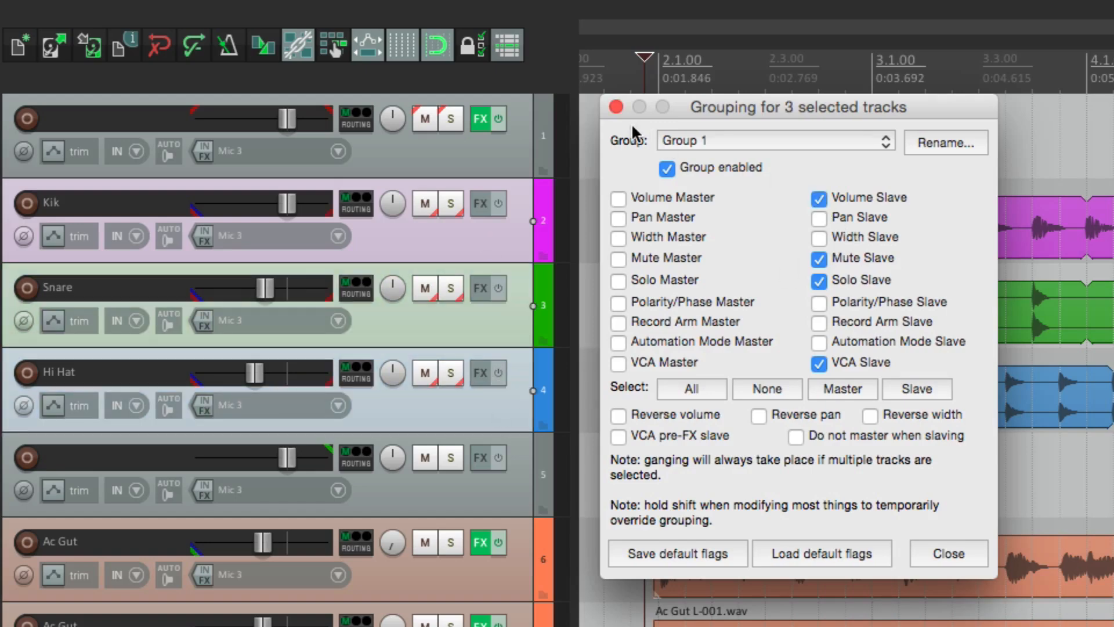
left_click(948, 552)
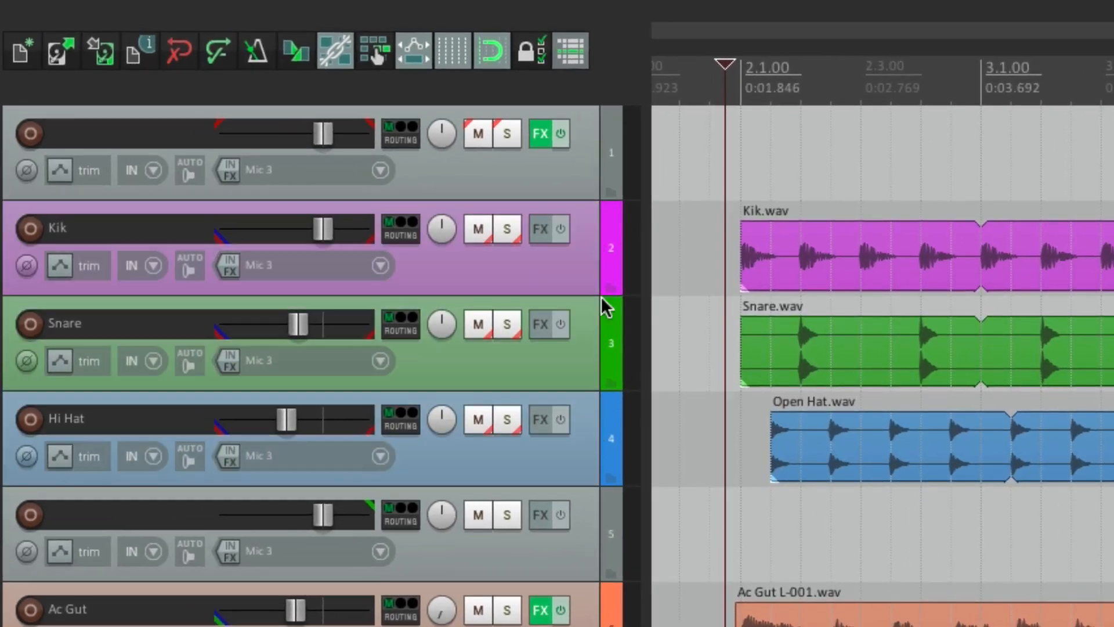
Step: Drag the drum VCA master fader down to about -5 dB so the drum levels follow
left_click_drag(320, 133, 316, 133)
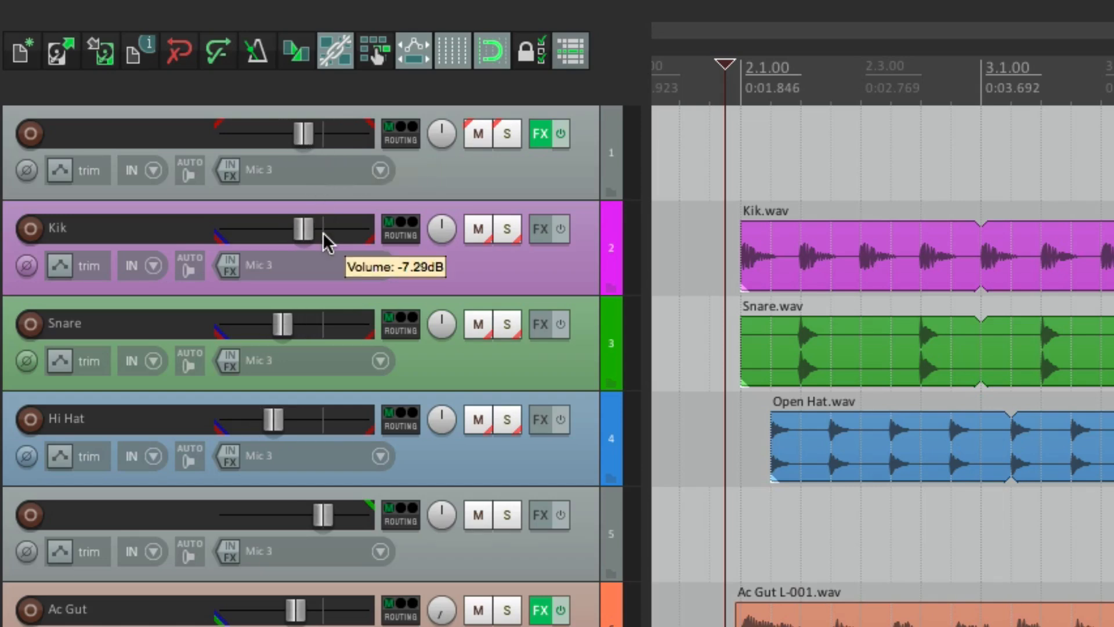
mouse_move(305, 134)
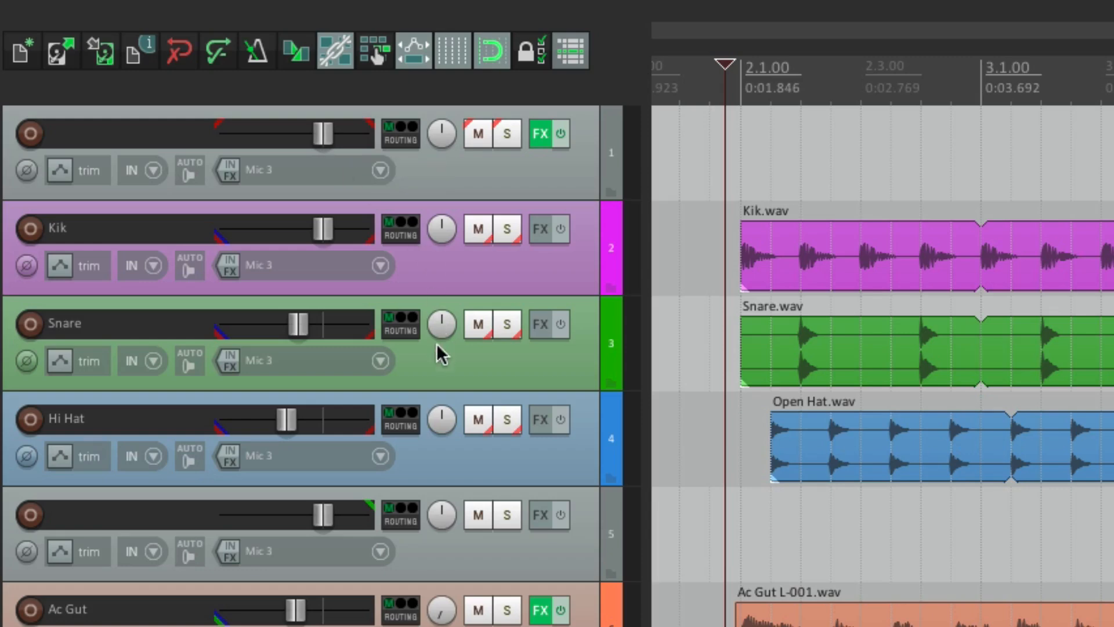
mouse_move(441, 422)
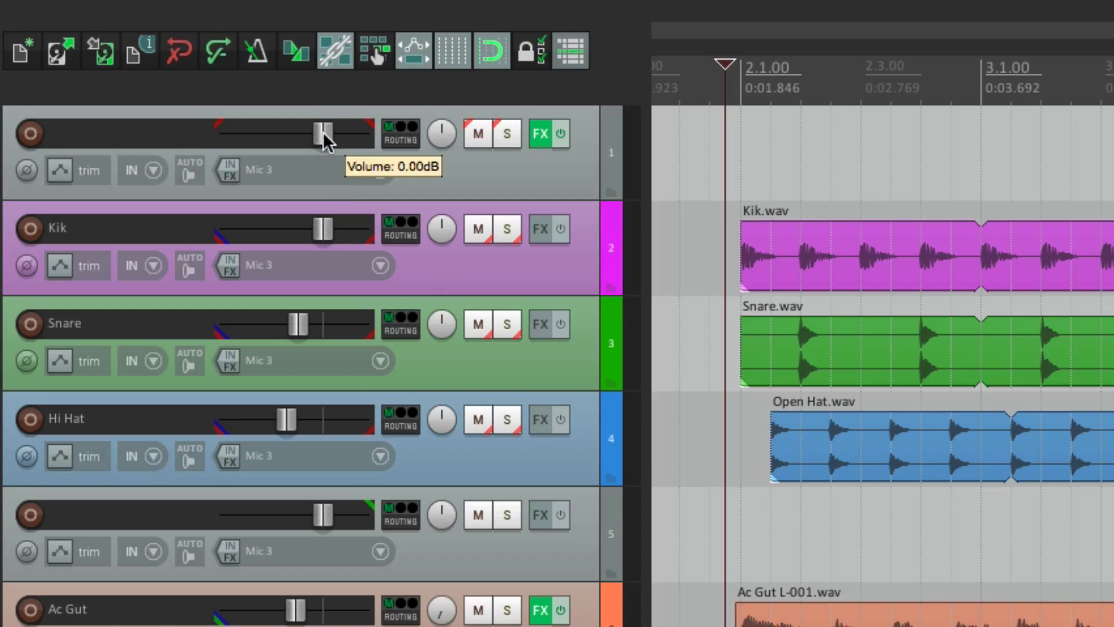
left_click_drag(327, 134, 295, 133)
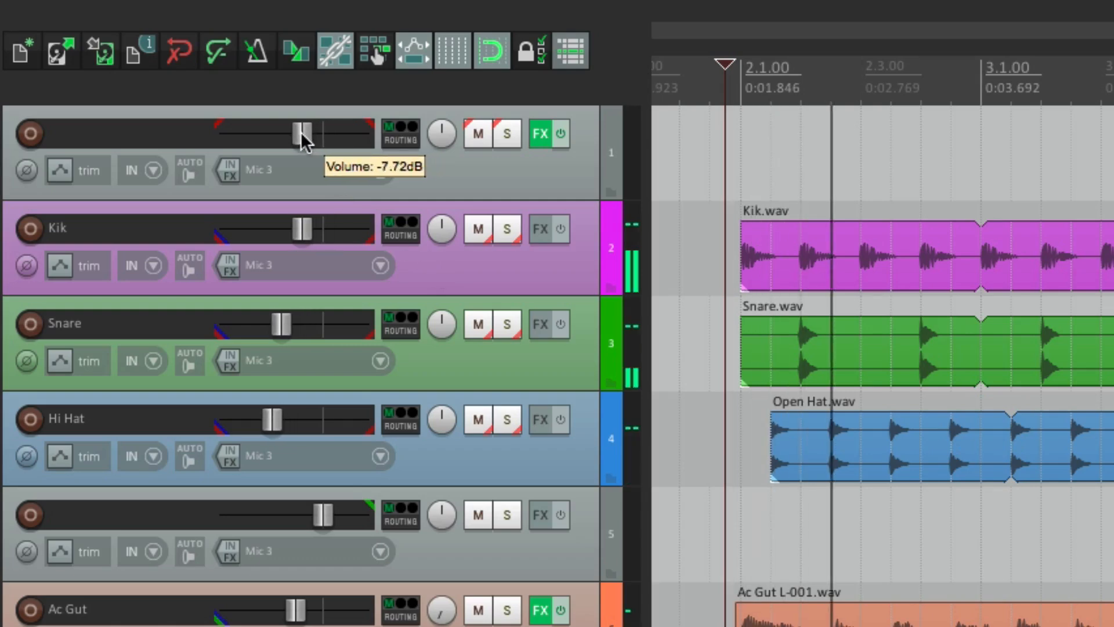
left_click_drag(295, 134, 307, 133)
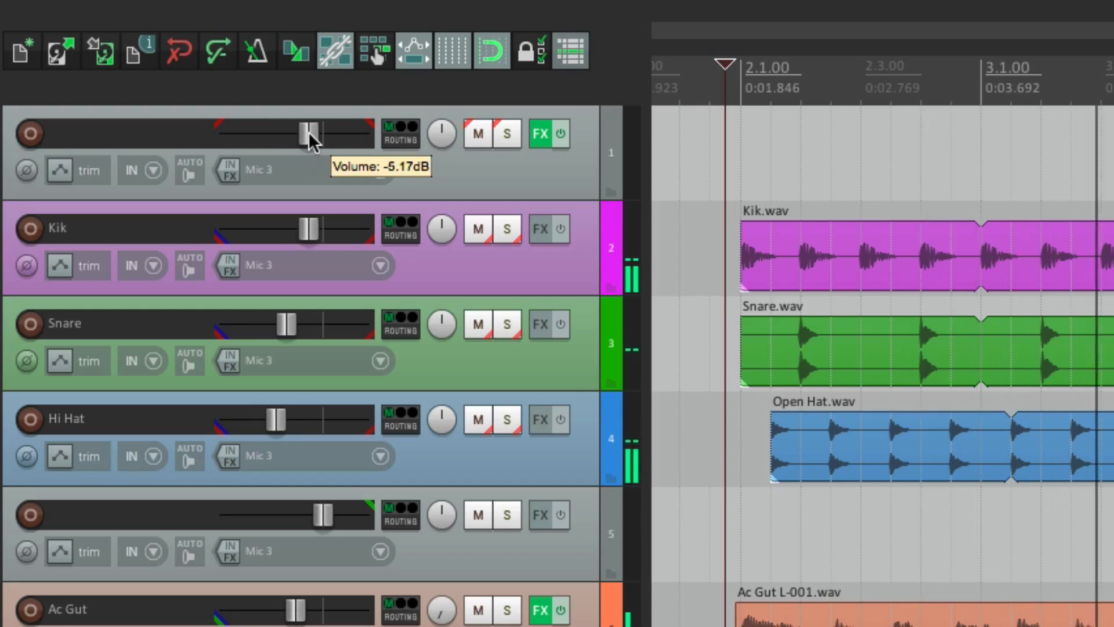
left_click_drag(307, 134, 325, 133)
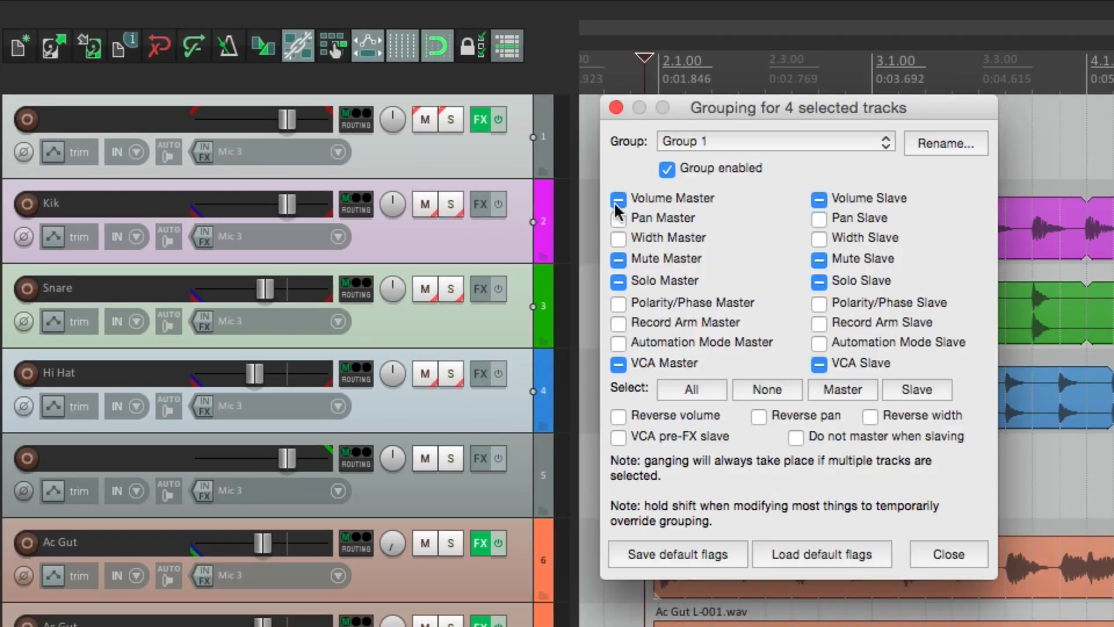
Step: Uncheck Volume Master and Volume Slave for the four Group 1 drum tracks
left_click(618, 198)
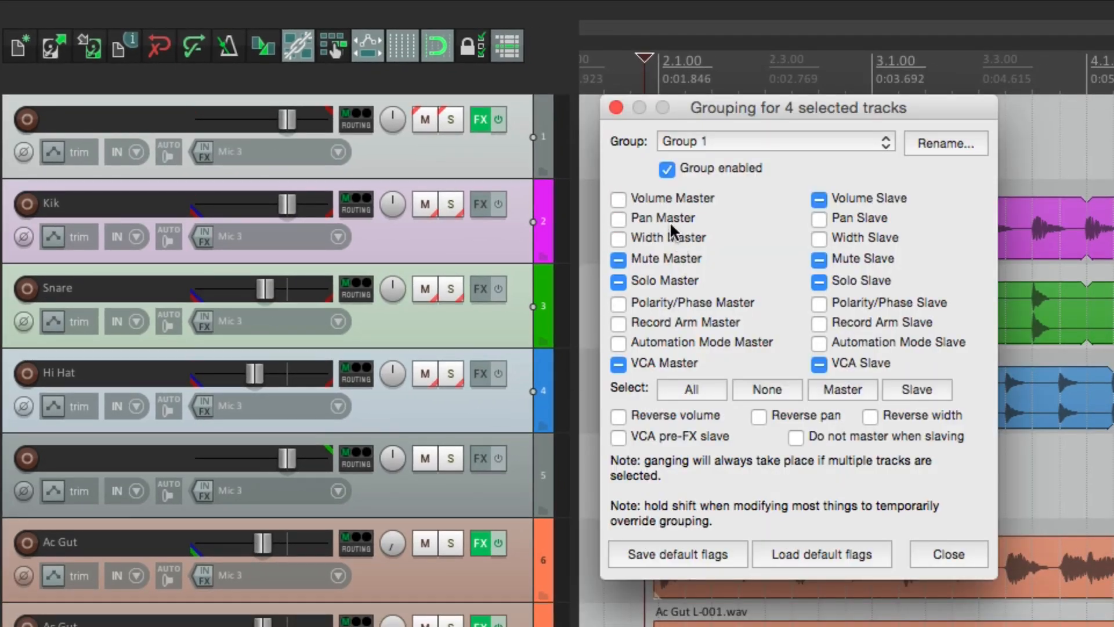
left_click(818, 198)
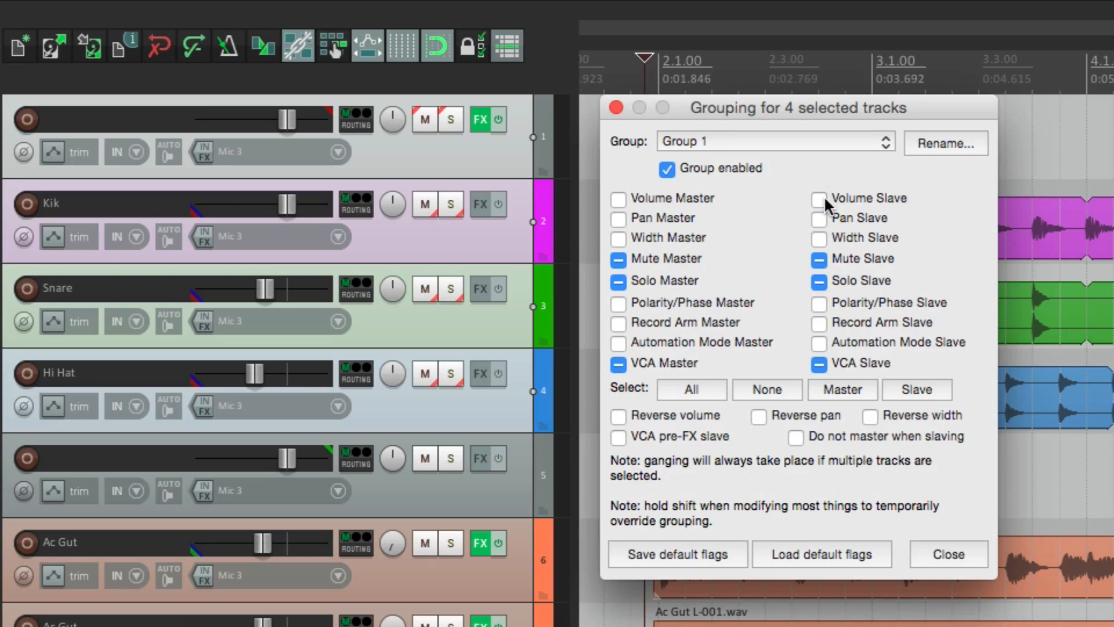
left_click(948, 554)
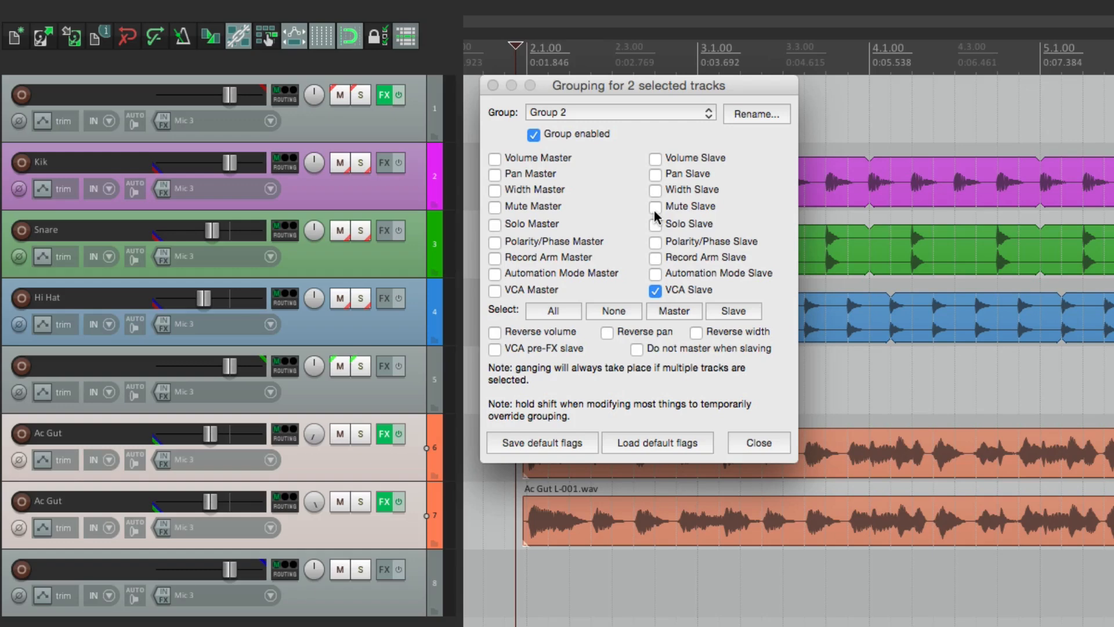
Step: Select the Group 3 VCA's slave tracks and tick Mute Slave and Solo Slave for them
left_click(758, 442)
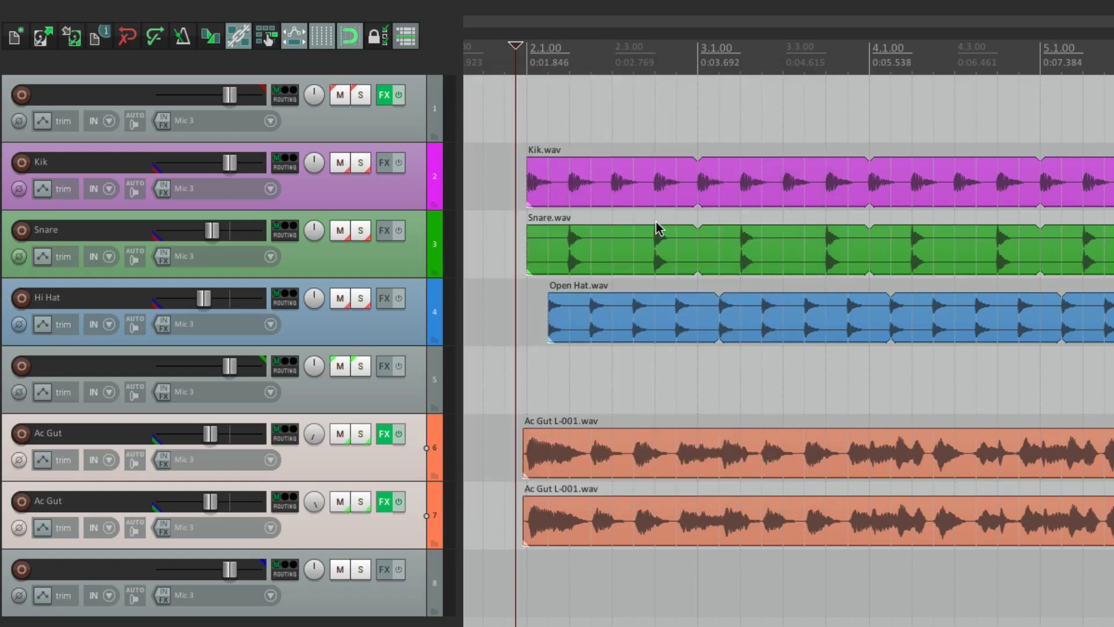
mouse_move(386, 608)
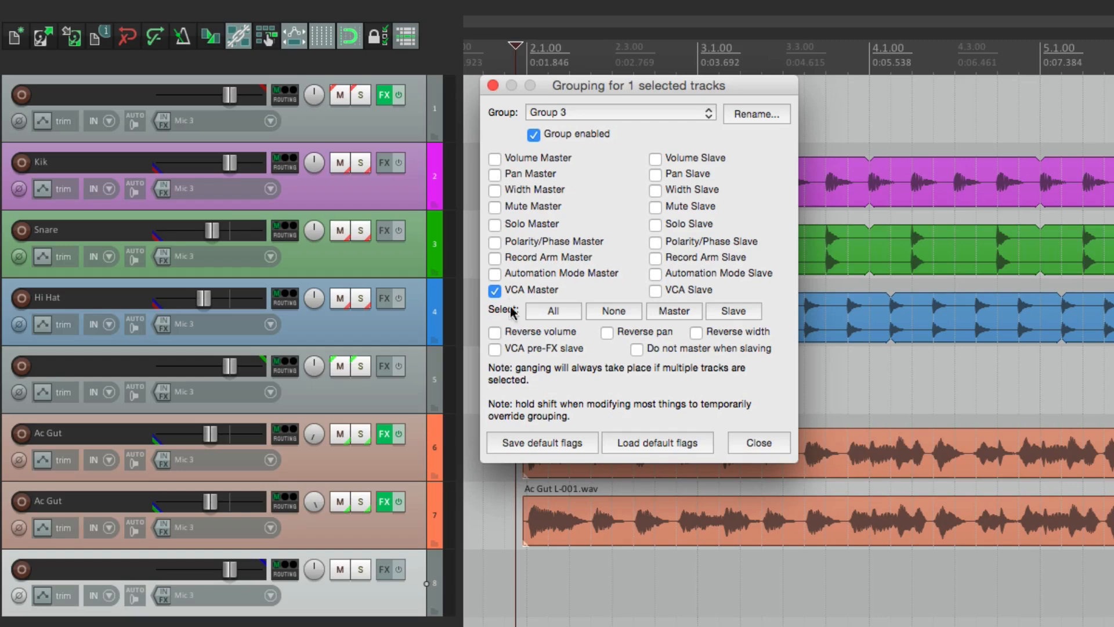
left_click(494, 224)
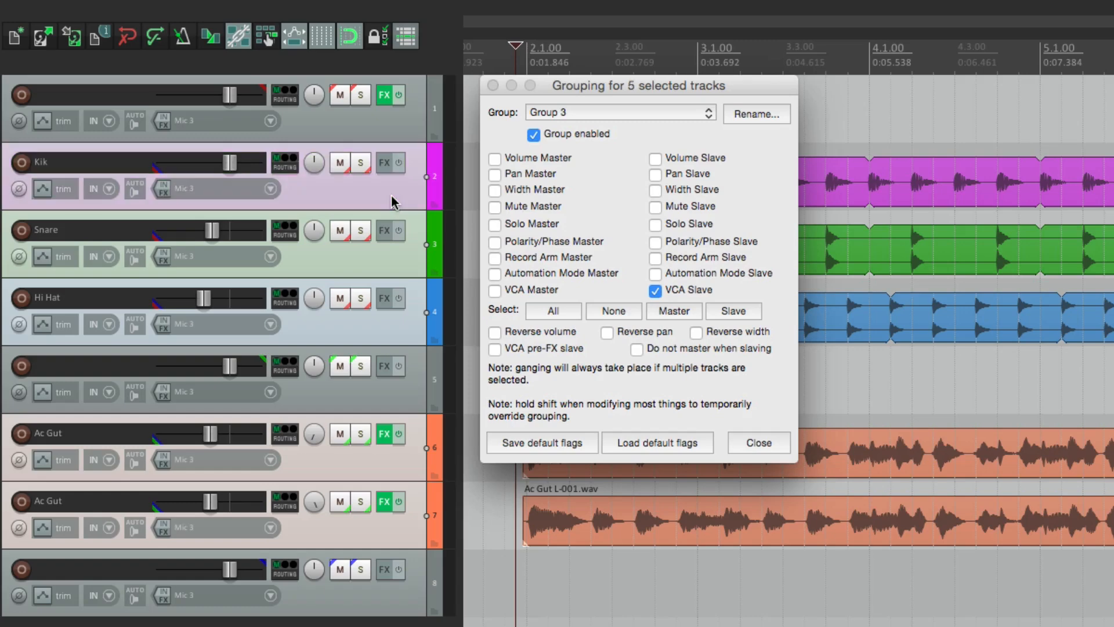
left_click(654, 207)
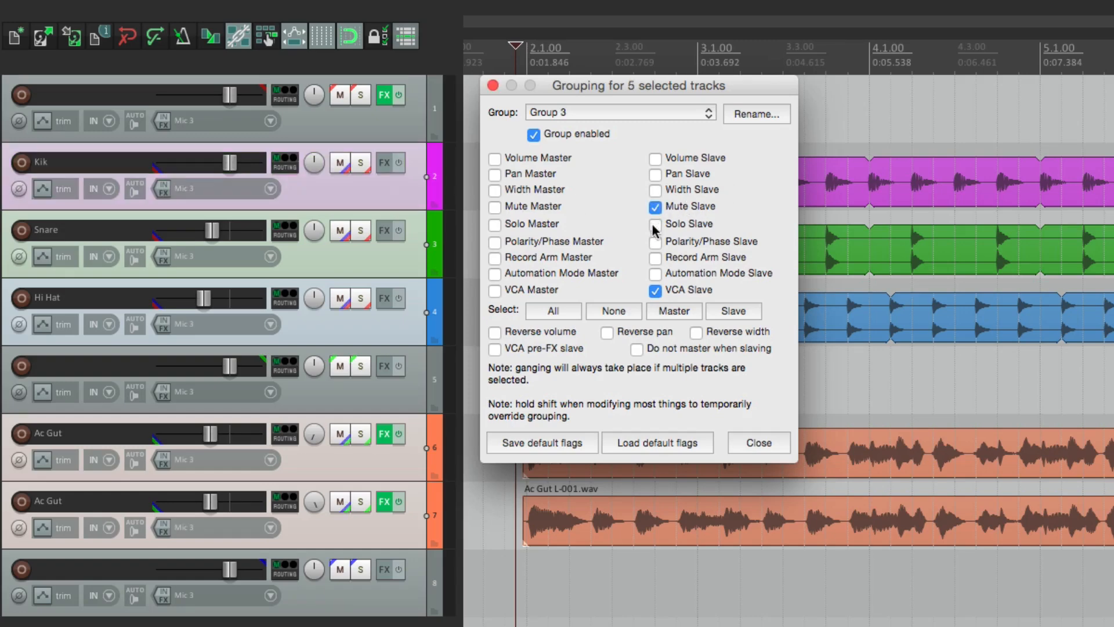
left_click(756, 442)
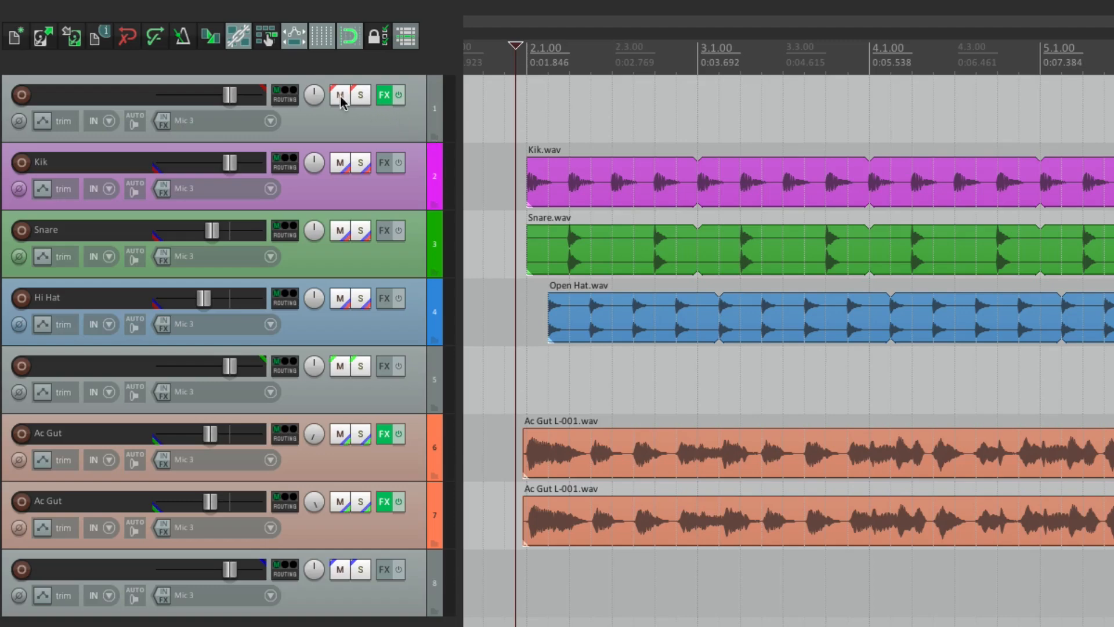
left_click(359, 94)
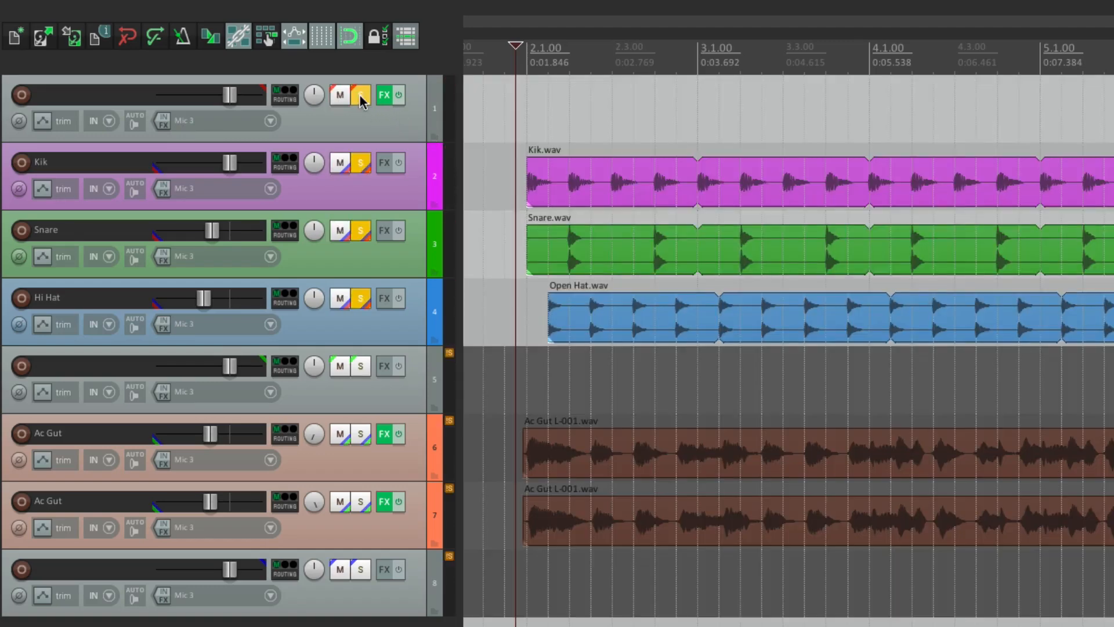
left_click(359, 94)
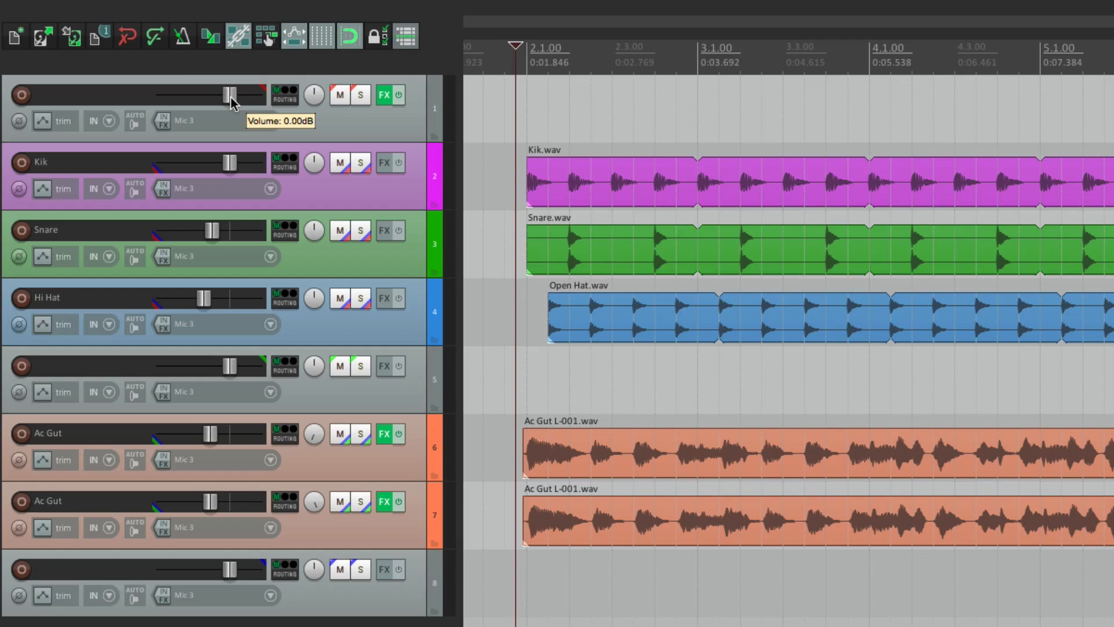
left_click_drag(234, 94, 210, 94)
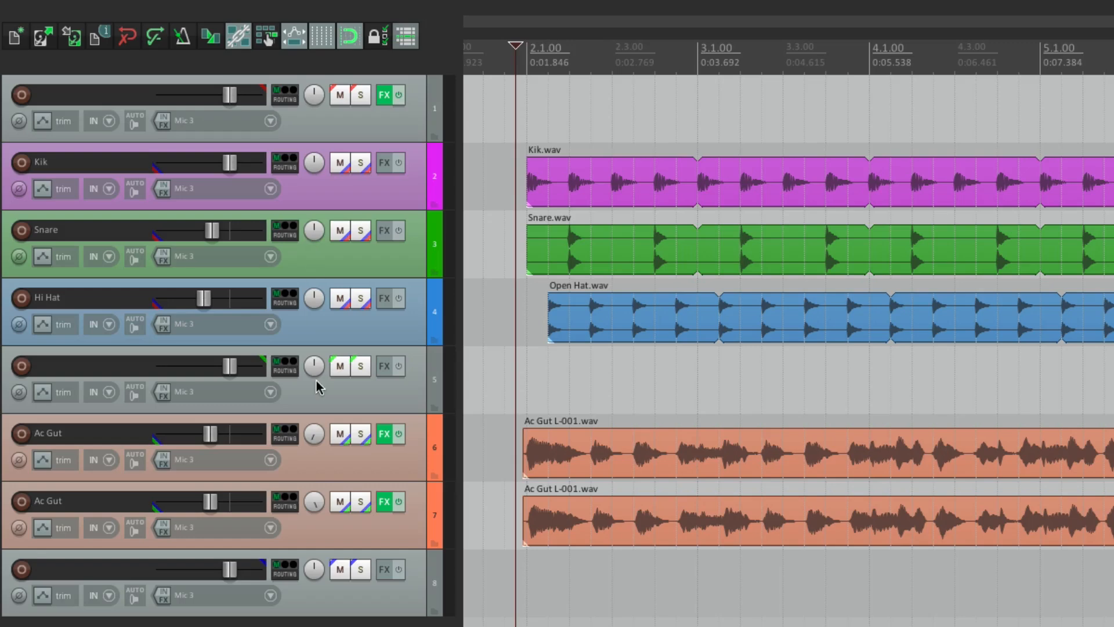
left_click(340, 366)
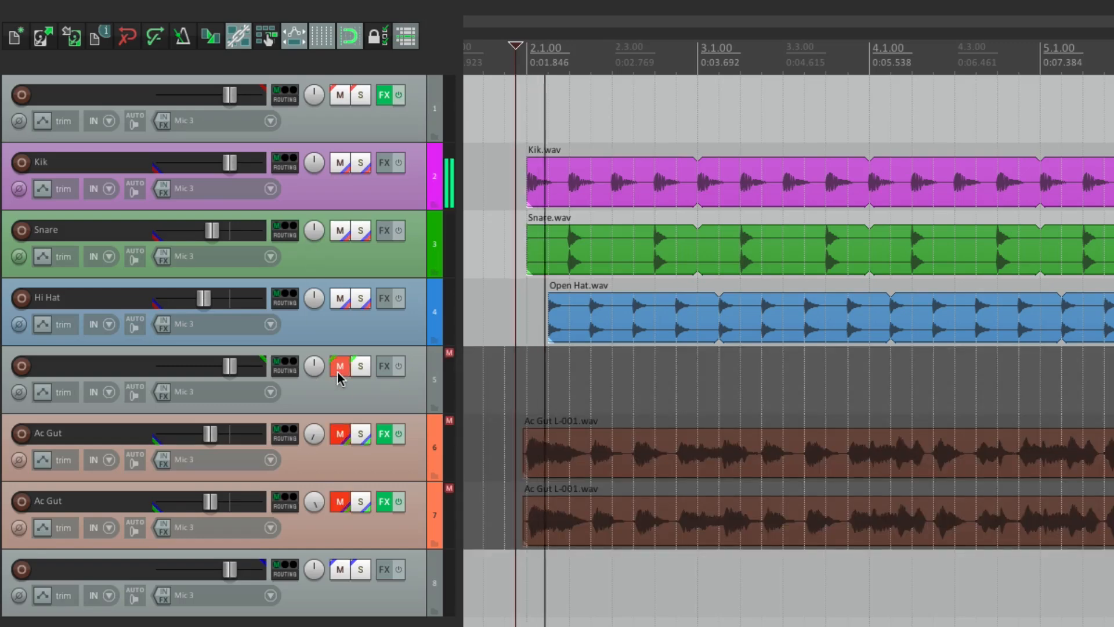
left_click(359, 366)
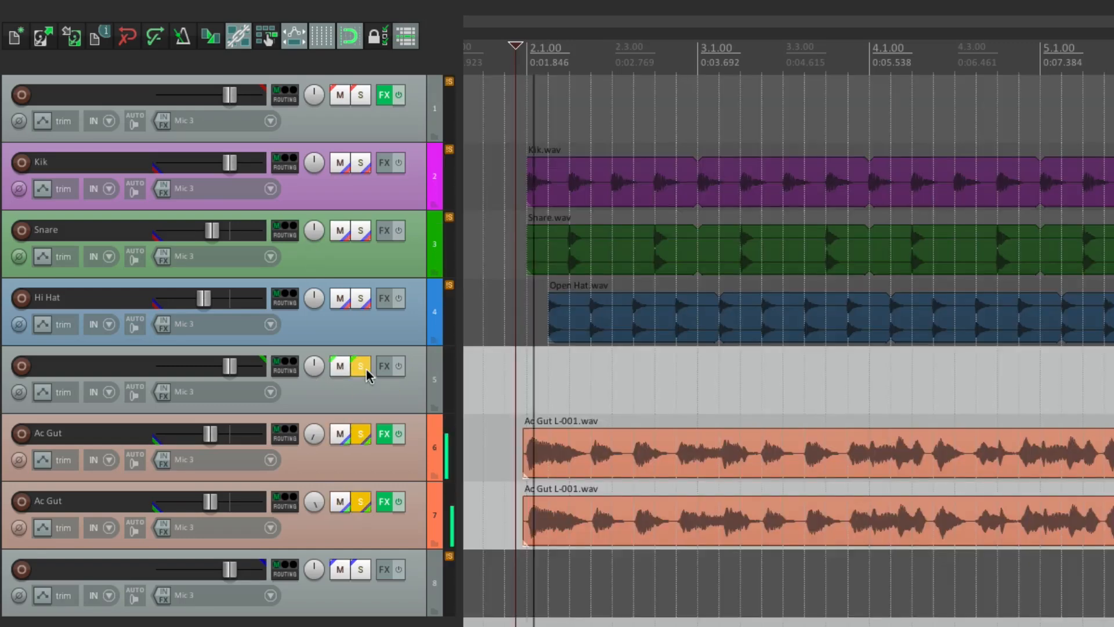
left_click(360, 365)
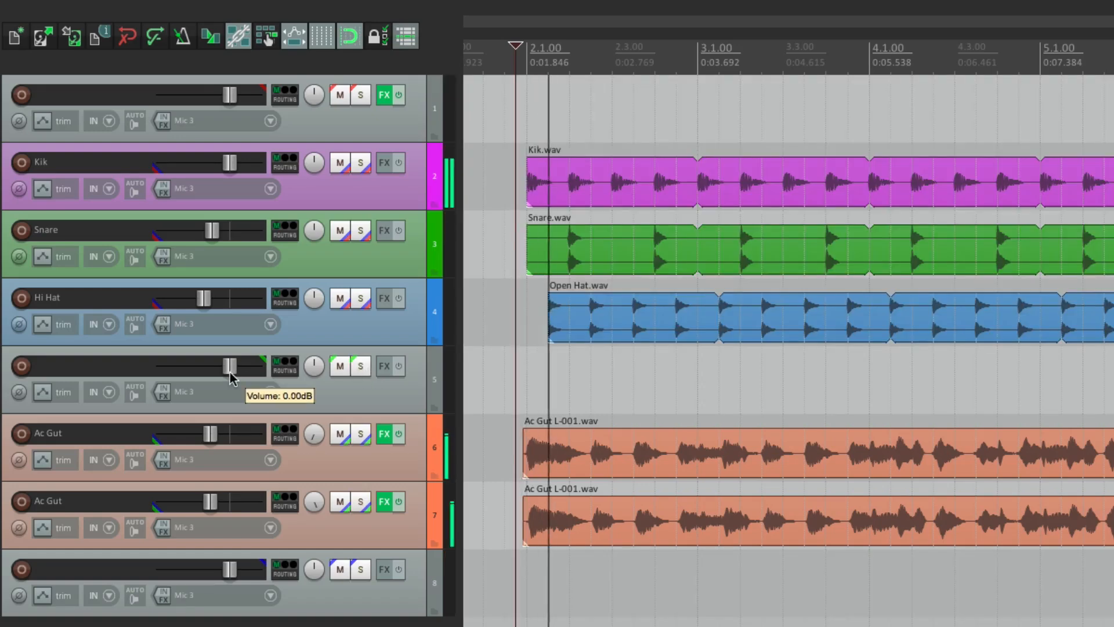
left_click_drag(229, 366, 219, 371)
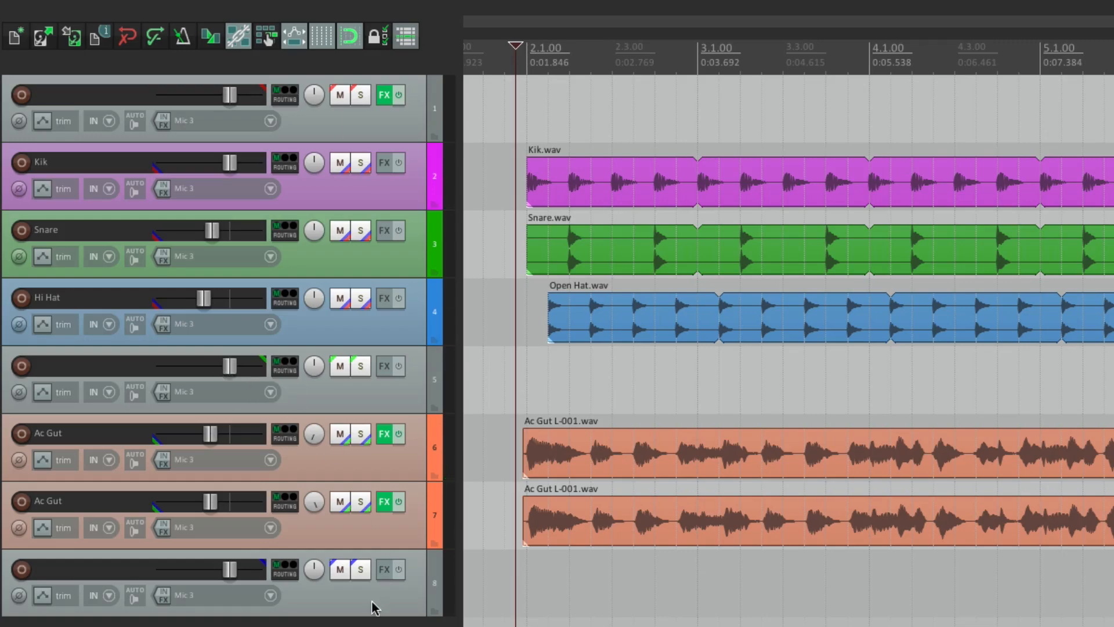
left_click(340, 569)
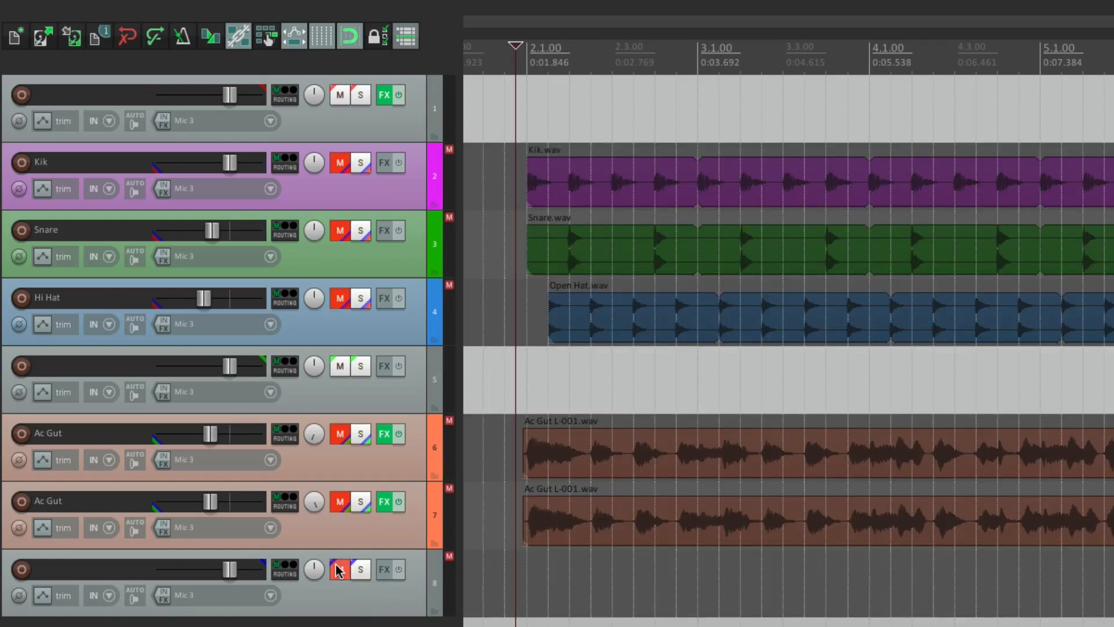
left_click(360, 569)
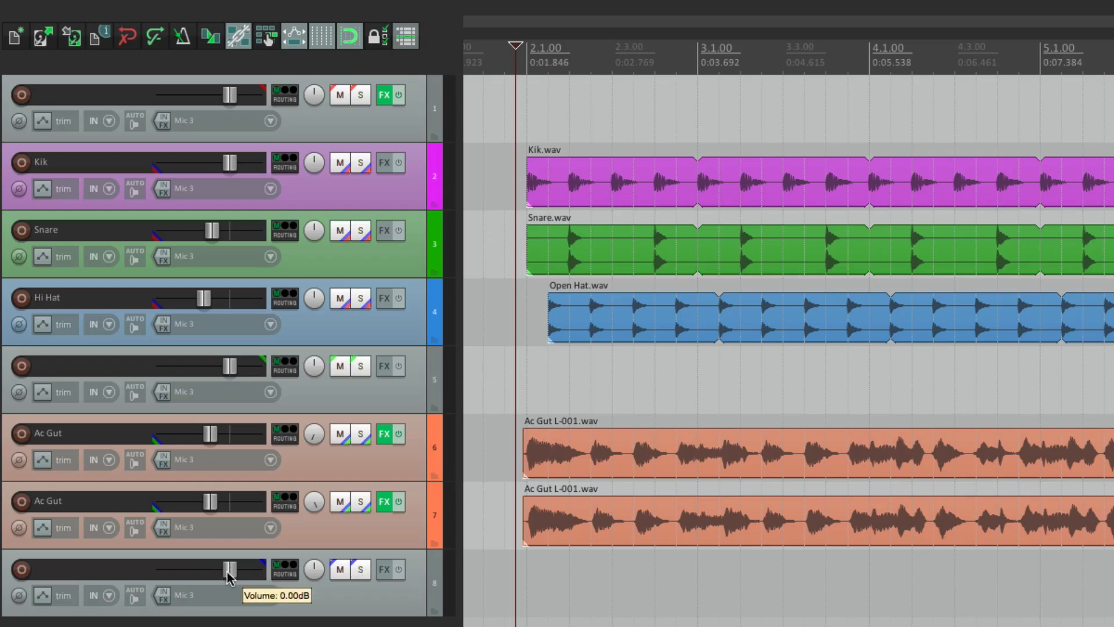
left_click_drag(227, 571, 221, 578)
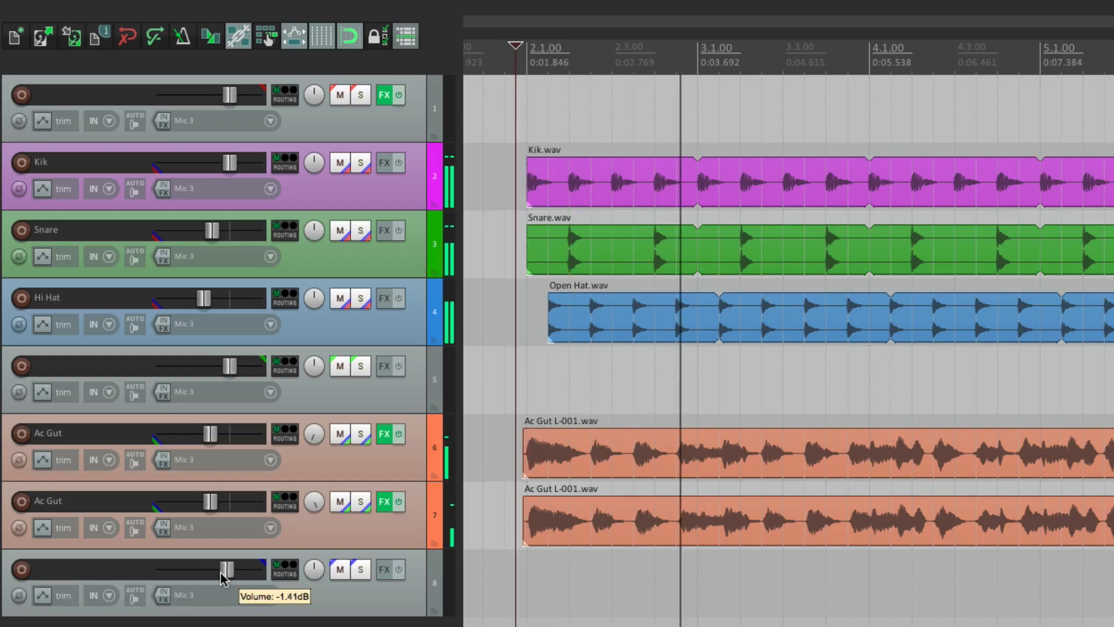
left_click_drag(252, 568, 235, 569)
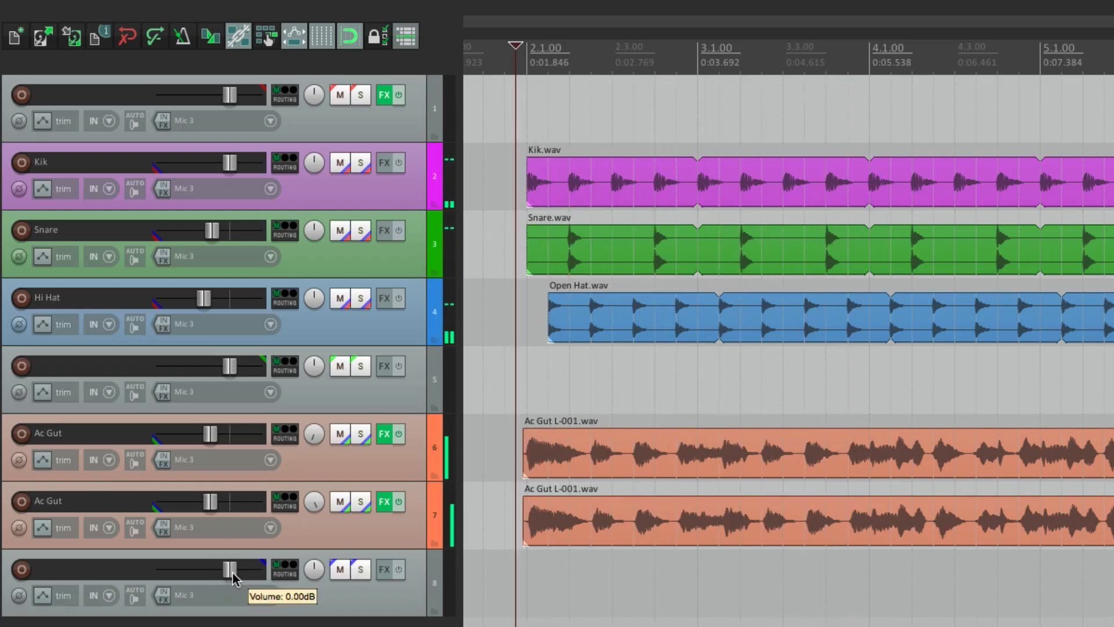